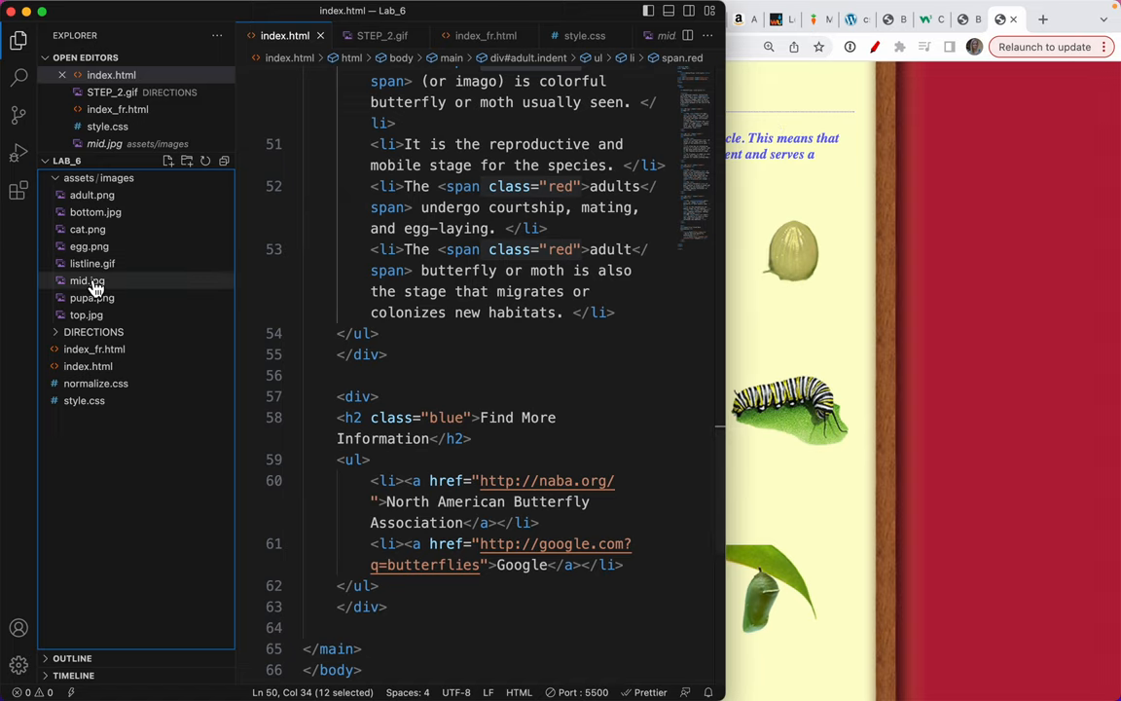
Step: Preview the top.jpg and bottom.jpg frame images, then bring up style.css at its top
click(85, 316)
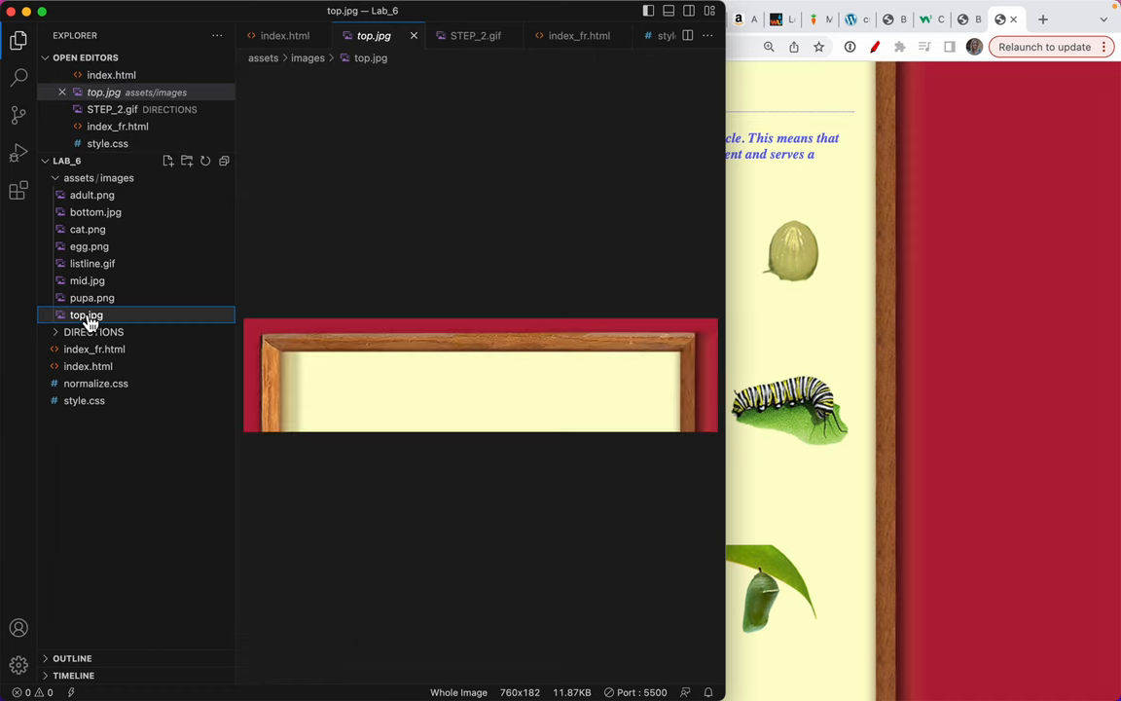
click(95, 212)
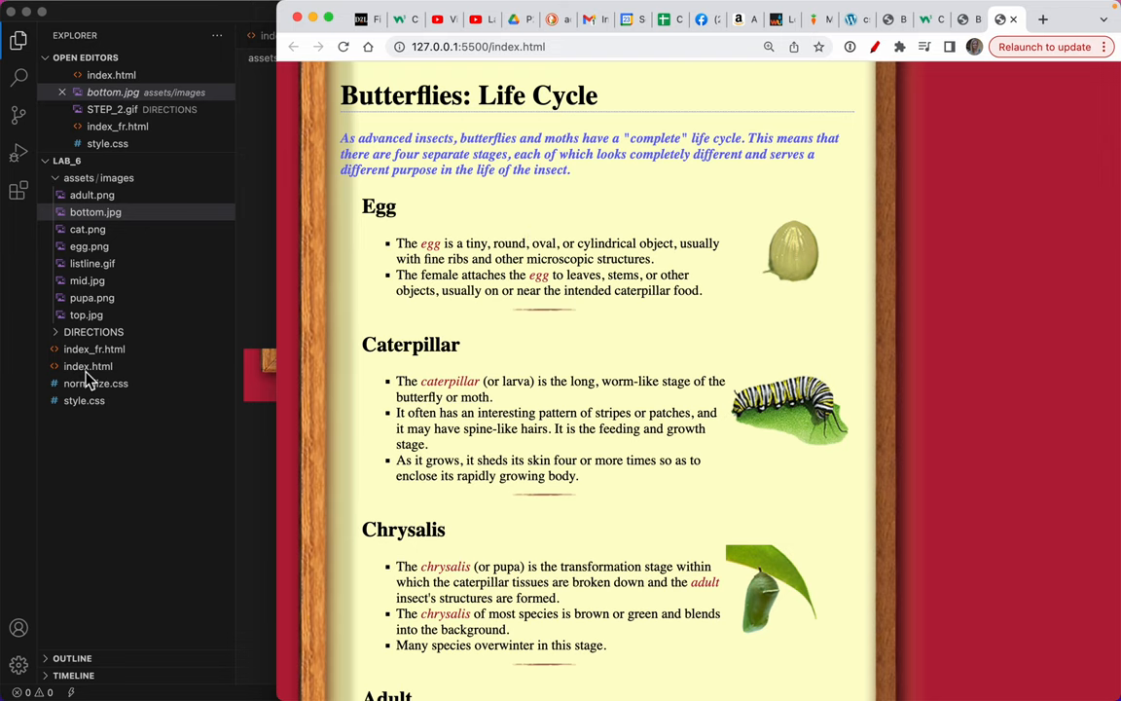
click(84, 401)
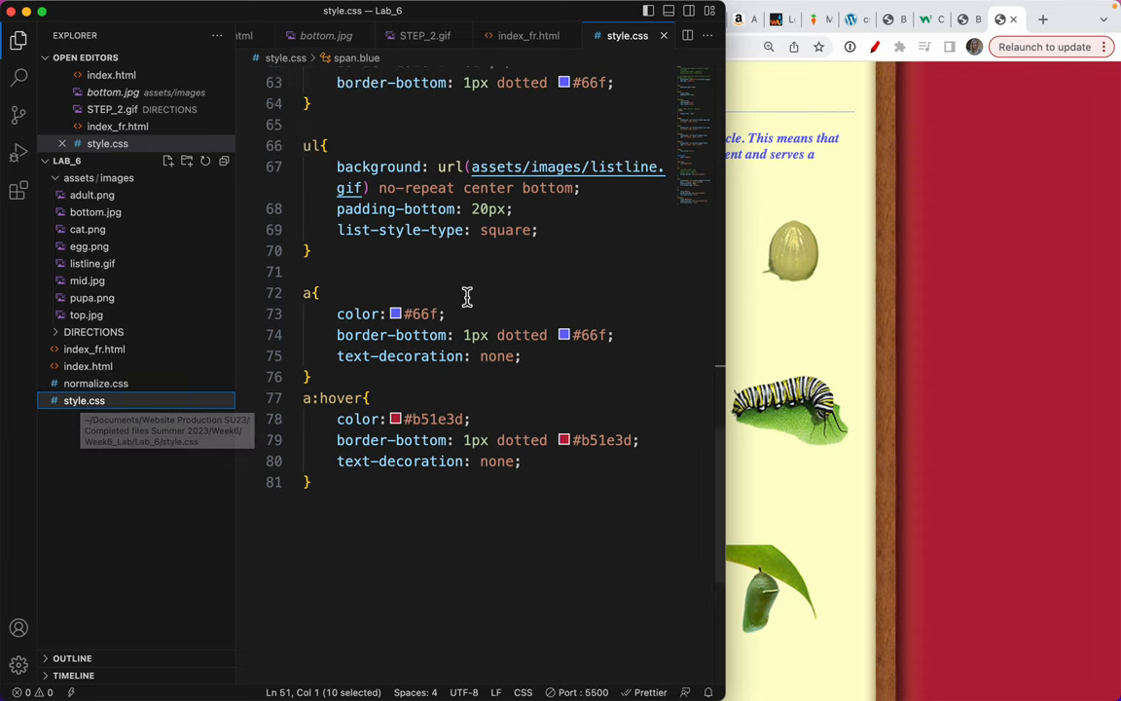
scroll(up, 3)
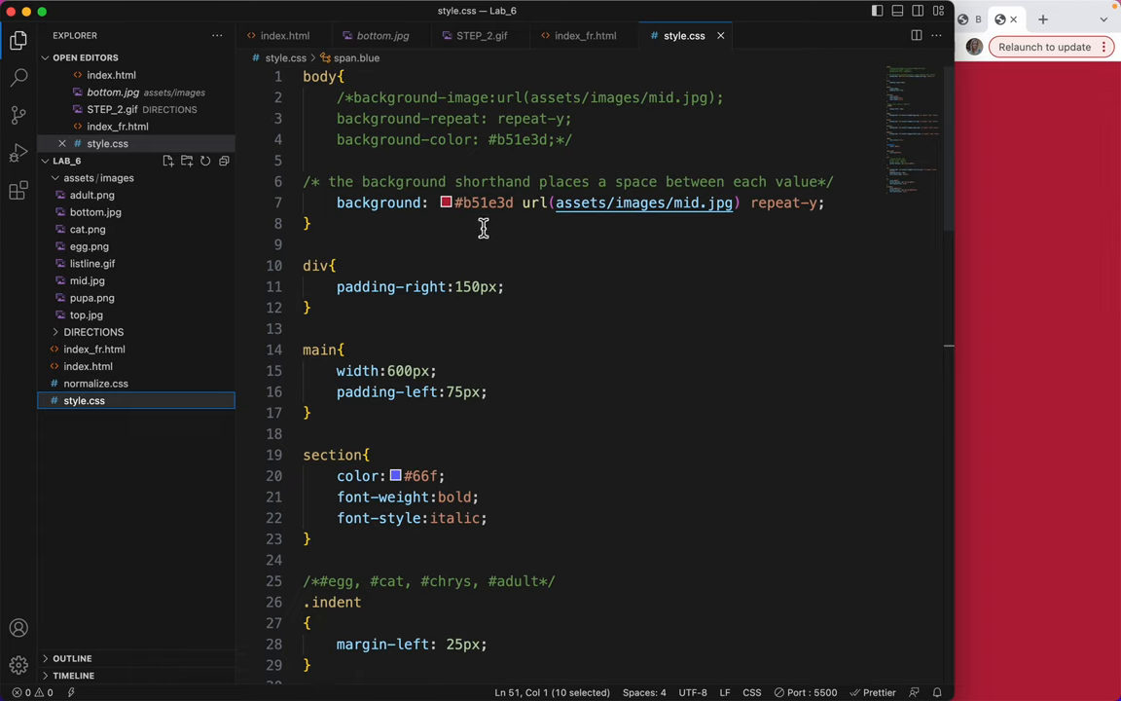
mouse_move(358, 210)
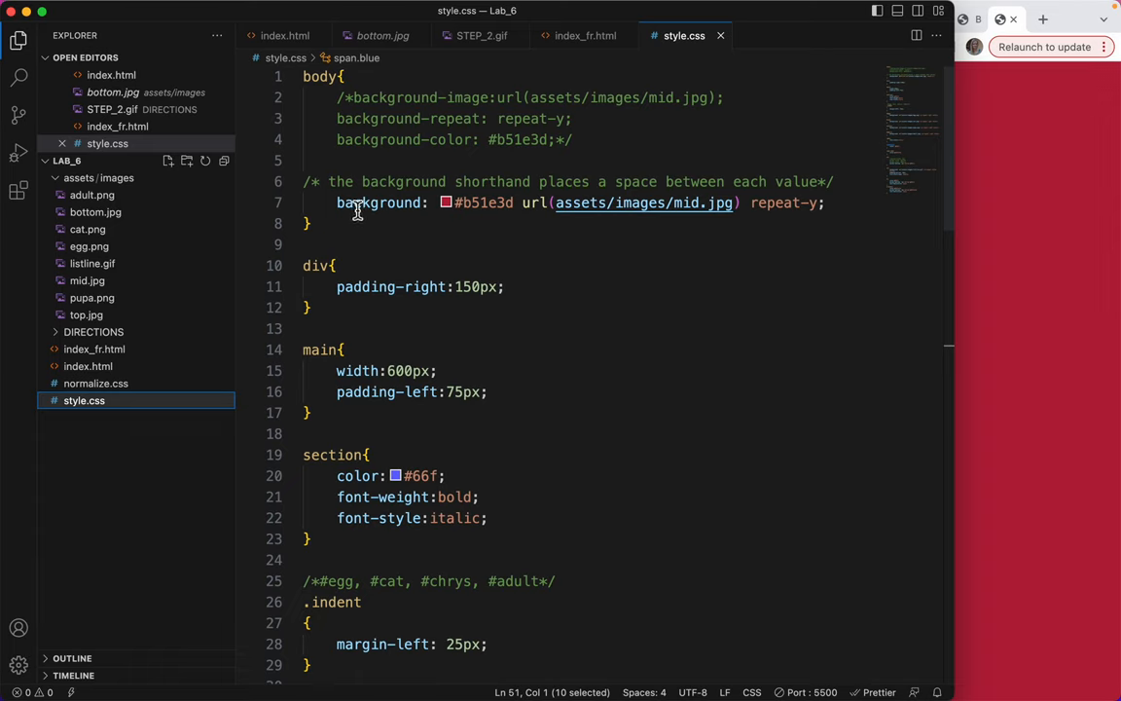
mouse_move(486, 207)
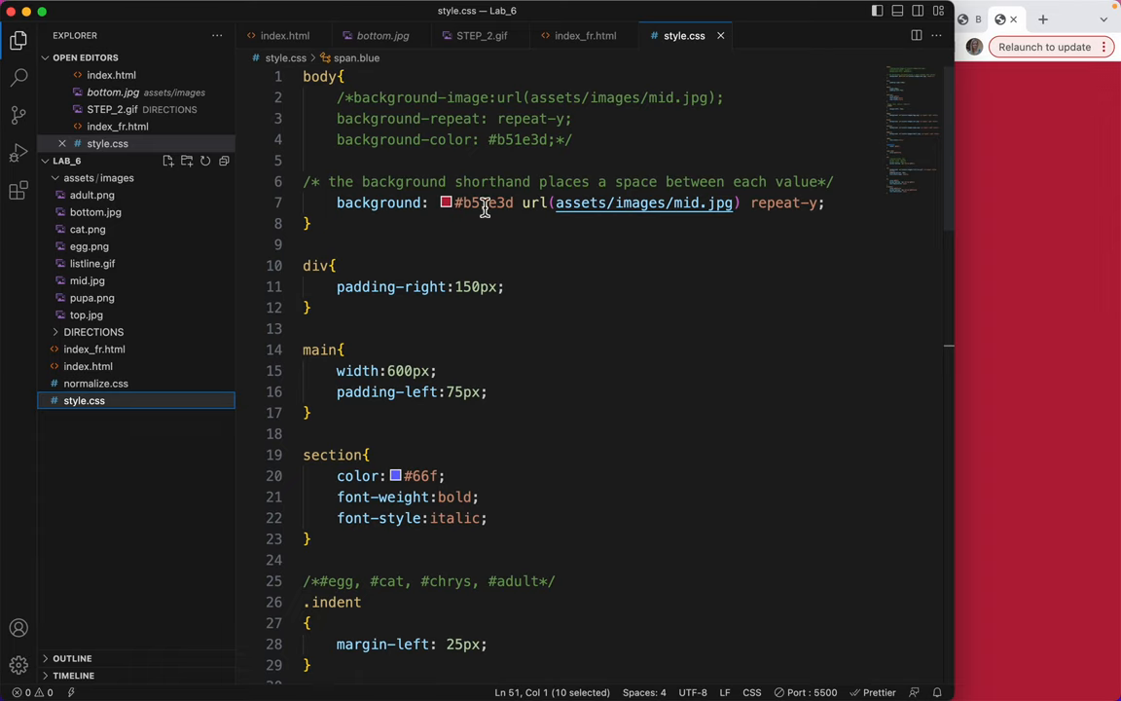
mouse_move(582, 204)
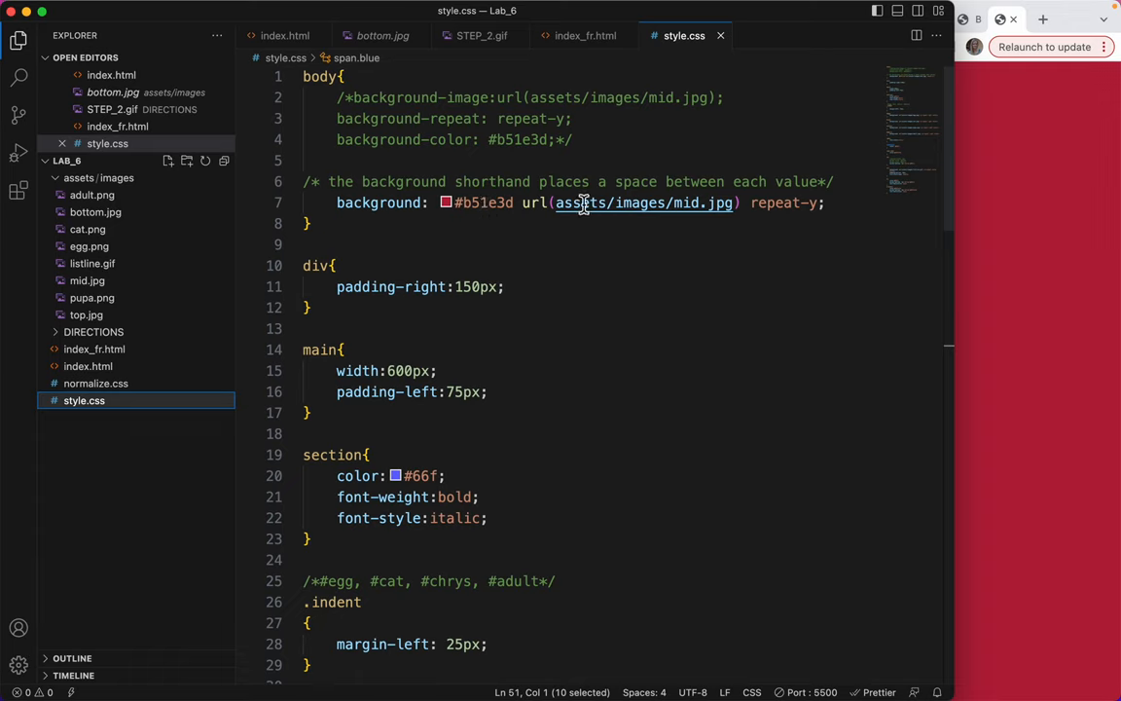
mouse_move(767, 210)
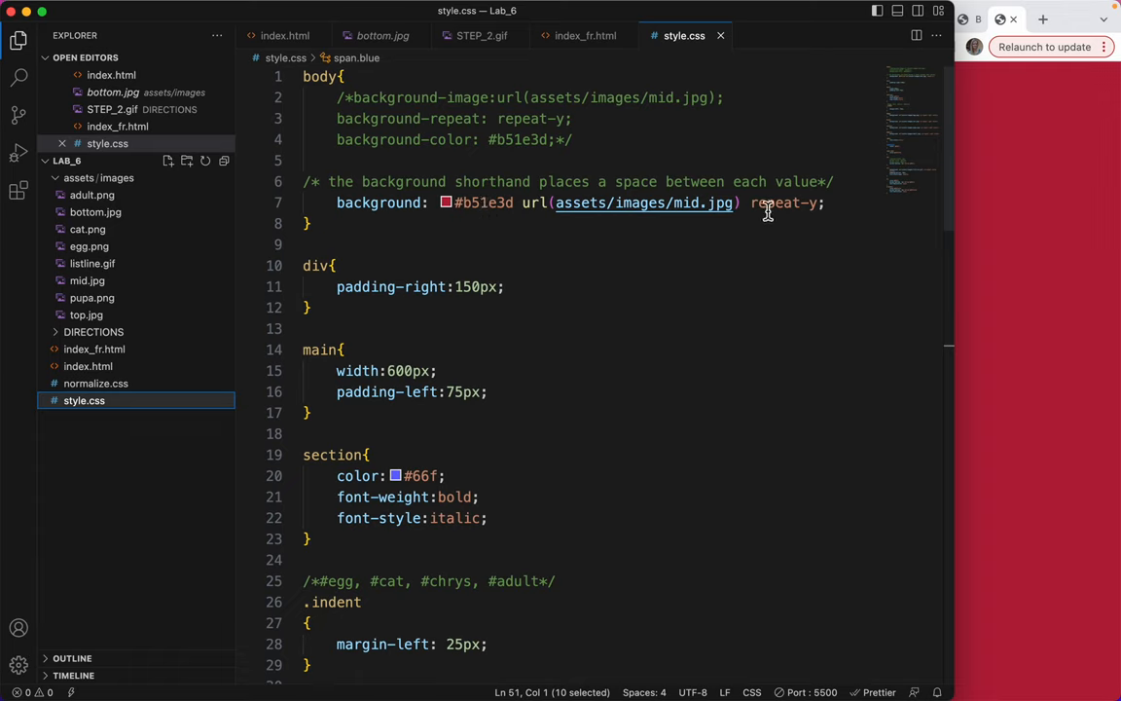
mouse_move(841, 207)
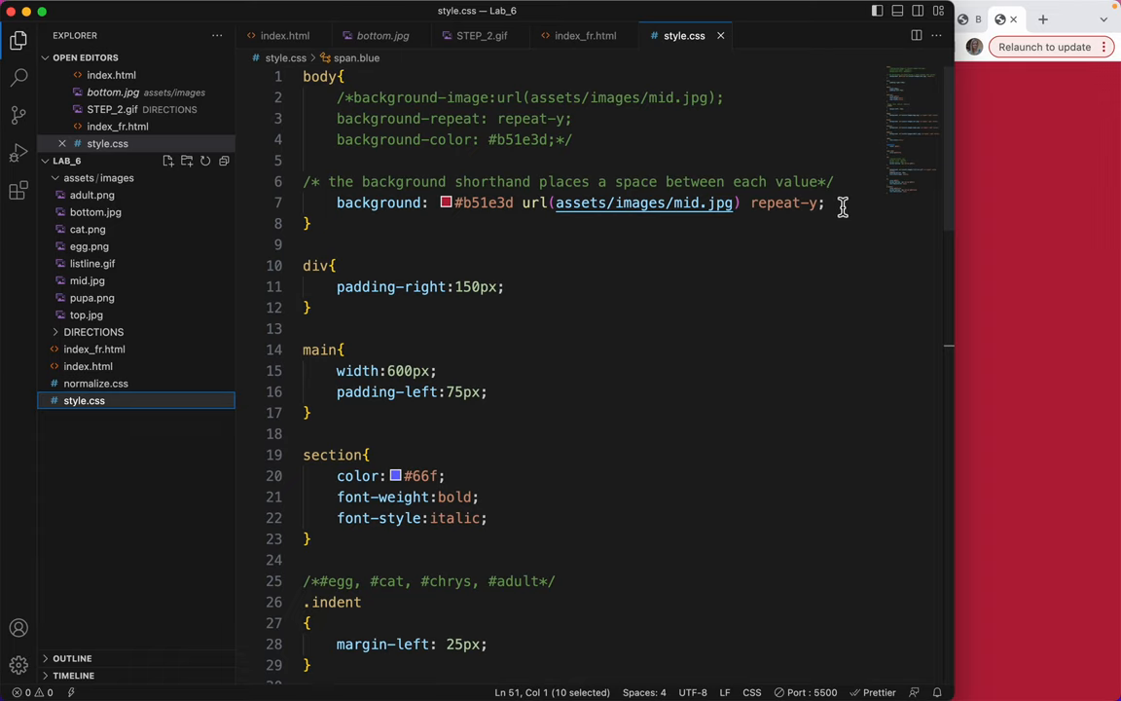
mouse_move(839, 205)
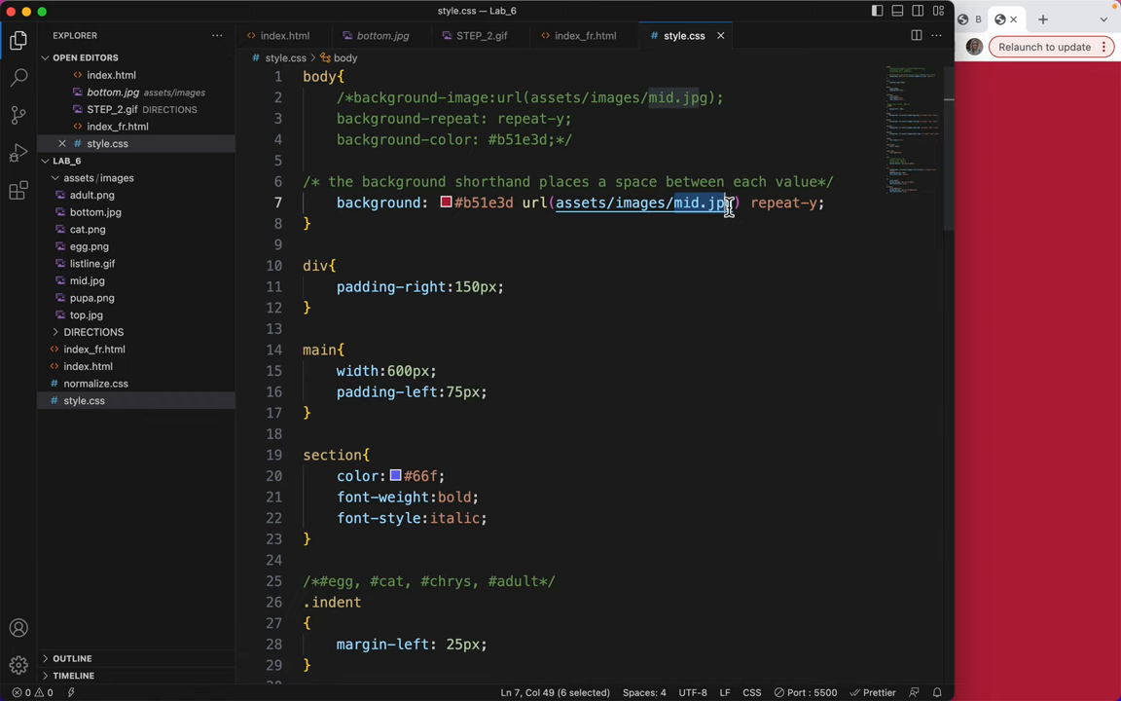
mouse_move(444, 222)
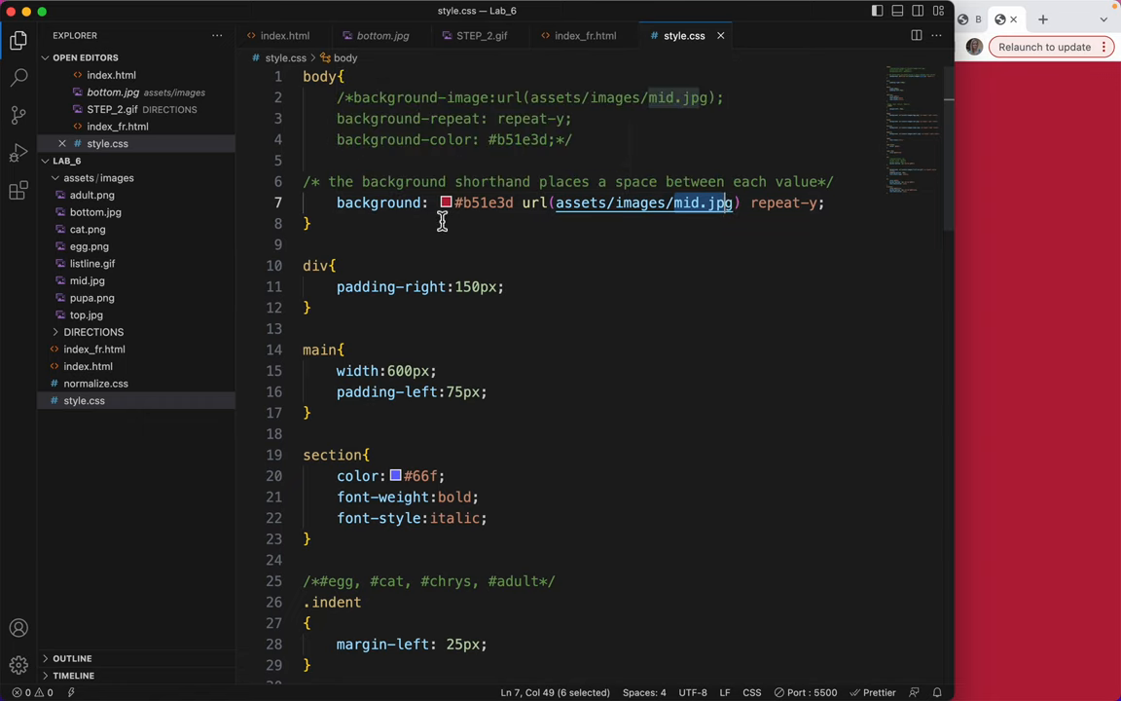
mouse_move(800, 211)
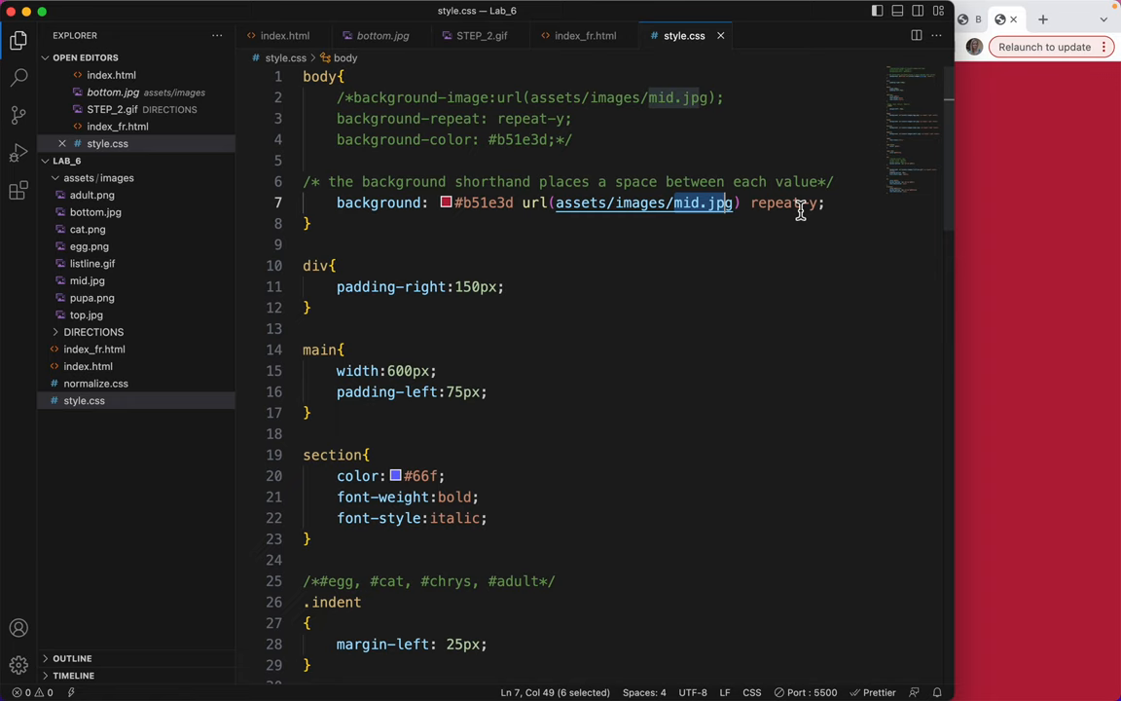
mouse_move(818, 237)
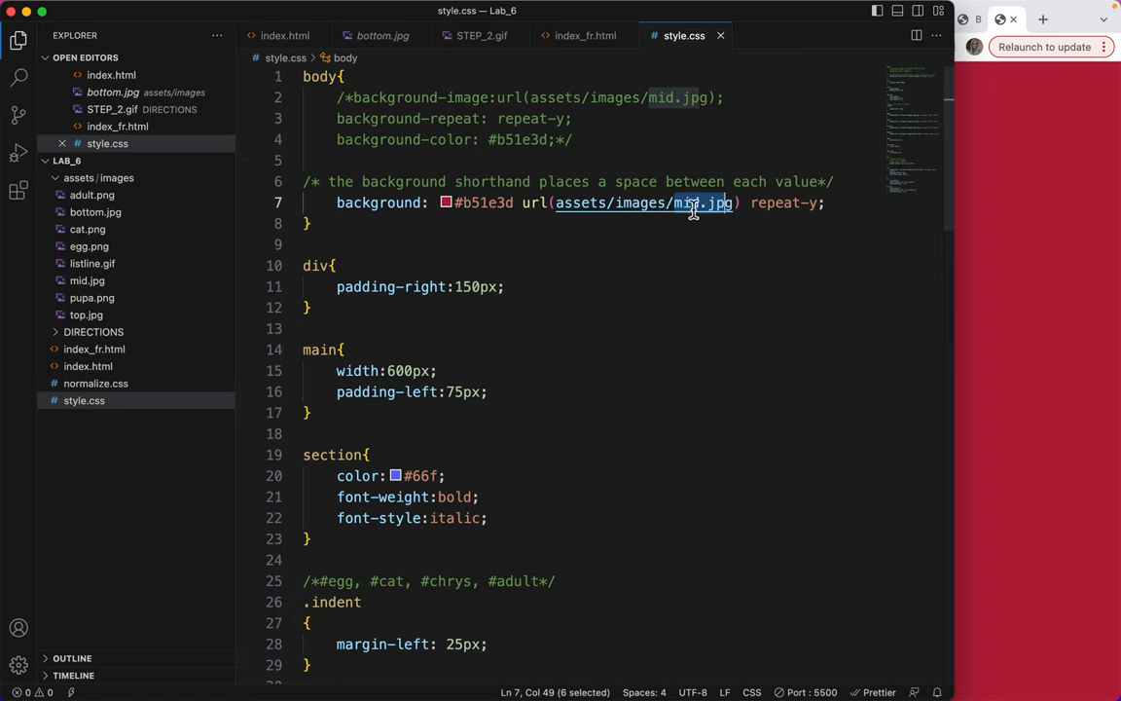
mouse_move(695, 216)
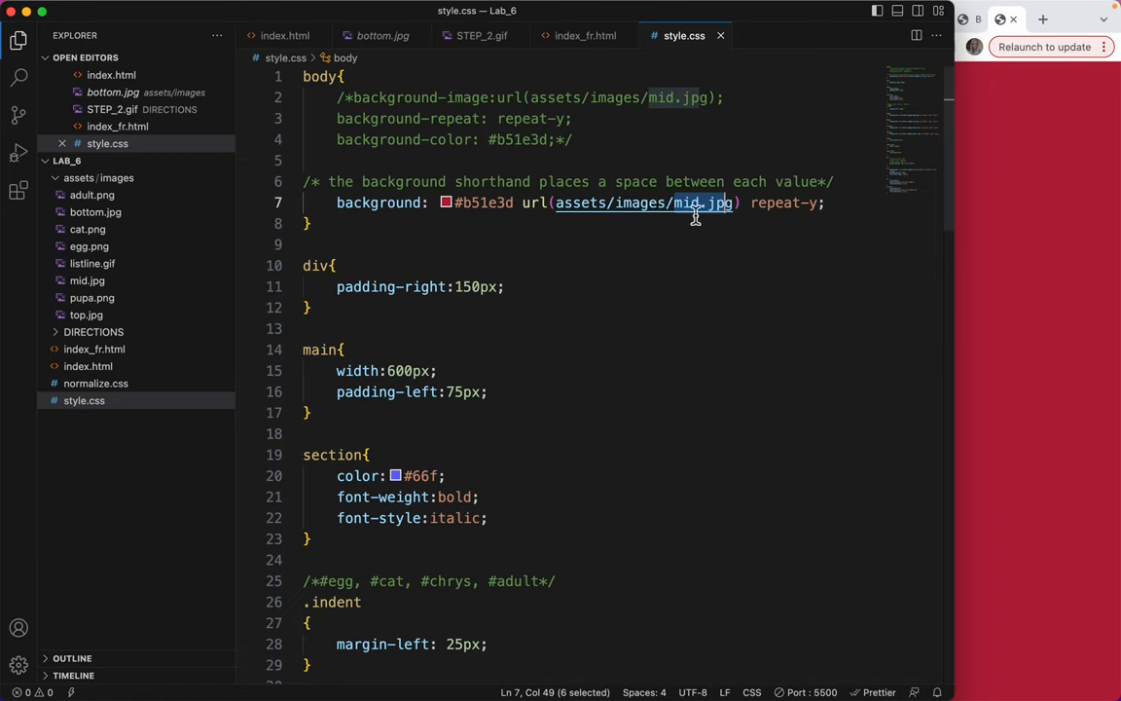
mouse_move(672, 203)
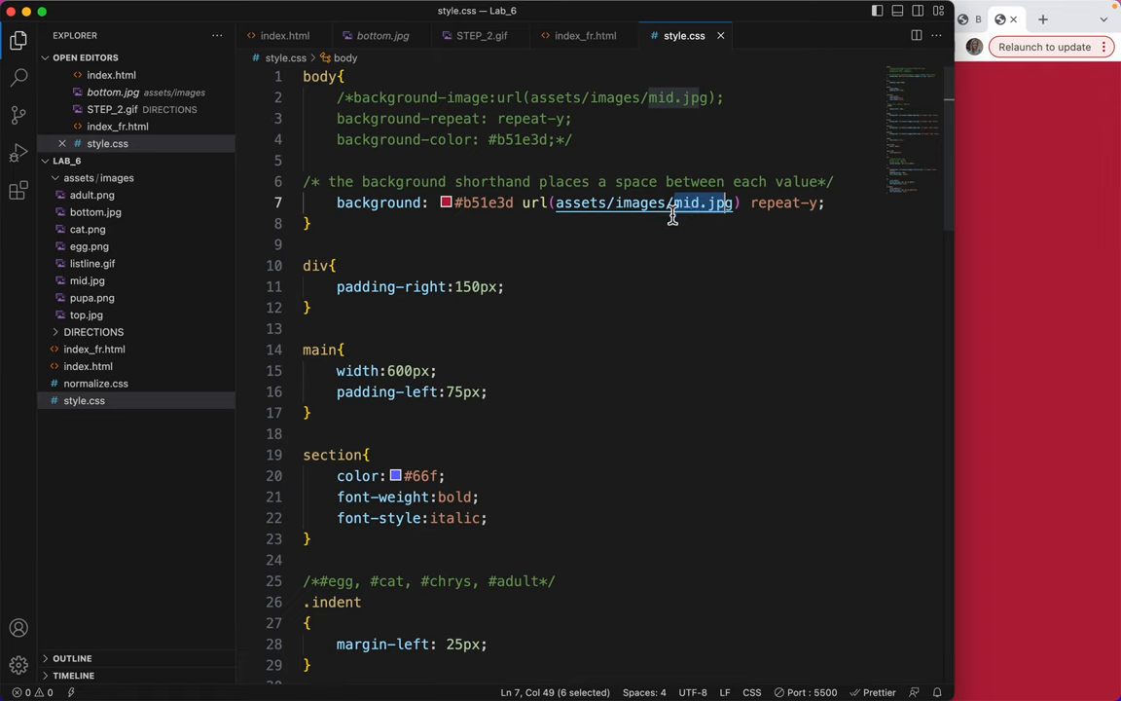
mouse_move(740, 245)
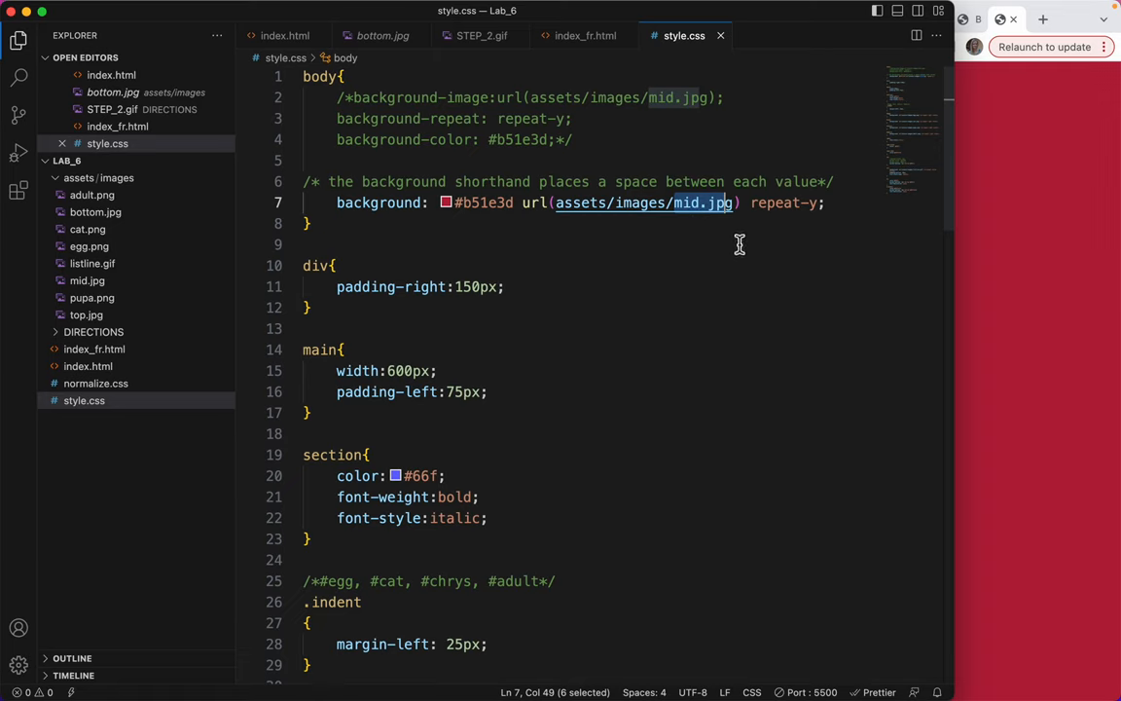
mouse_move(434, 203)
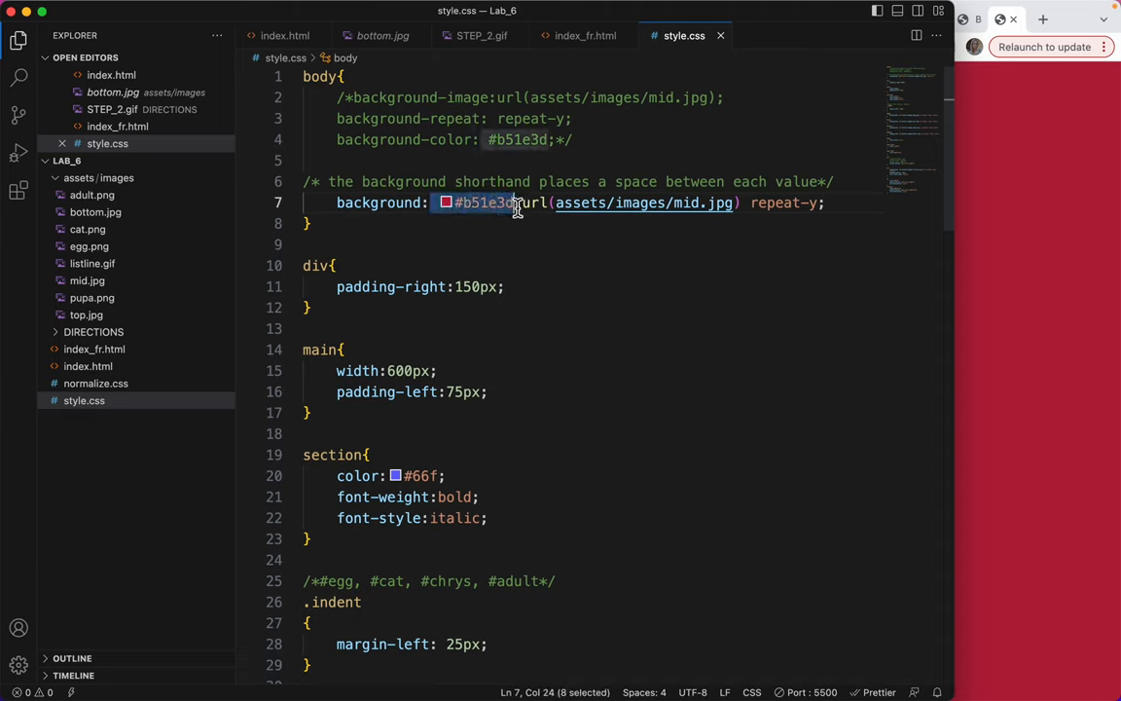
Step: Remove #b51e3d from the background shorthand, add background-color: #b51e3d, and push the url value onto its own line
key(Delete)
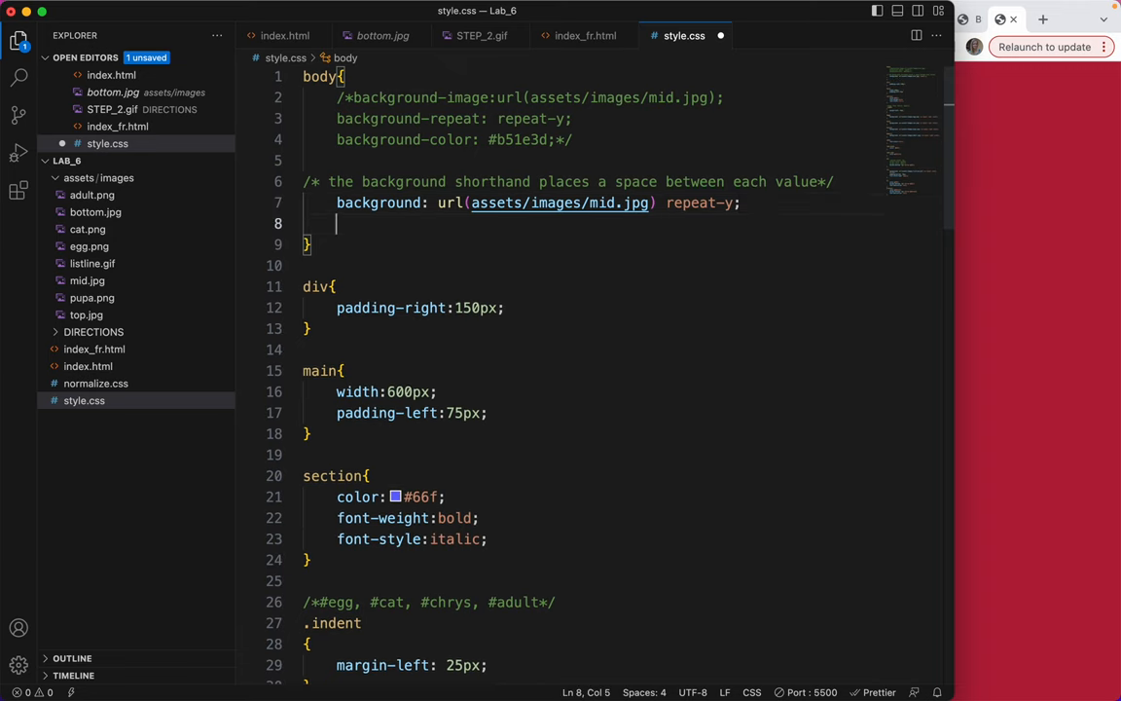
text(background-color: #b51e3d;)
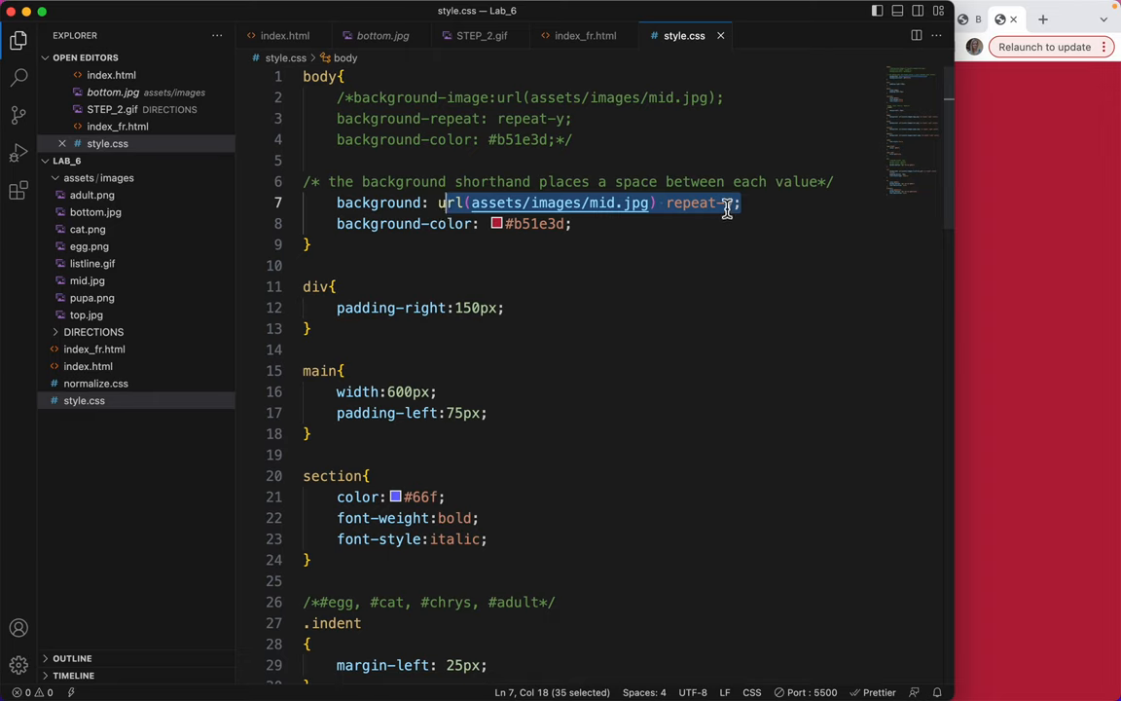
mouse_move(580, 211)
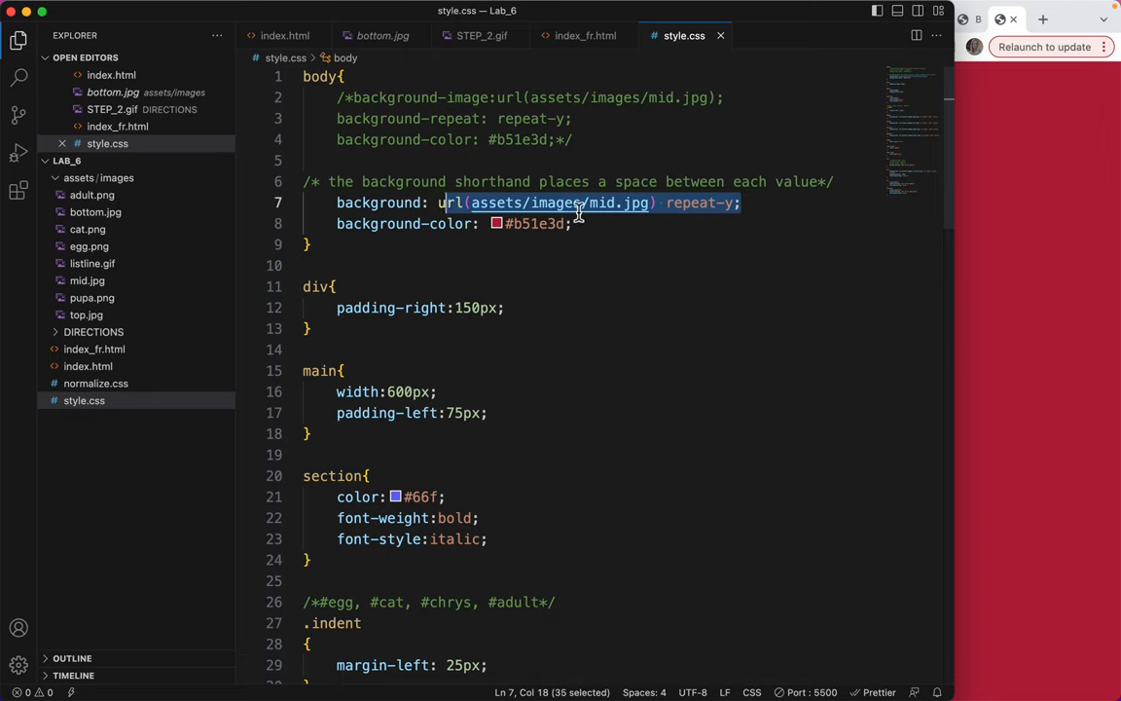
click(438, 203)
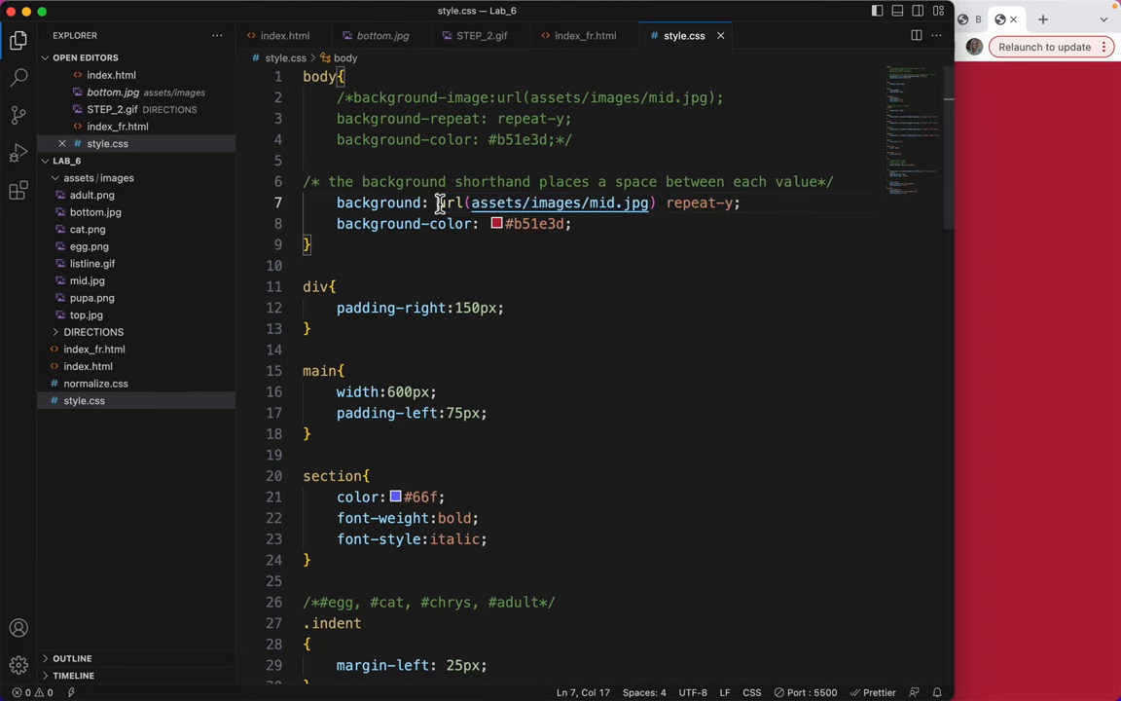
key(Enter)
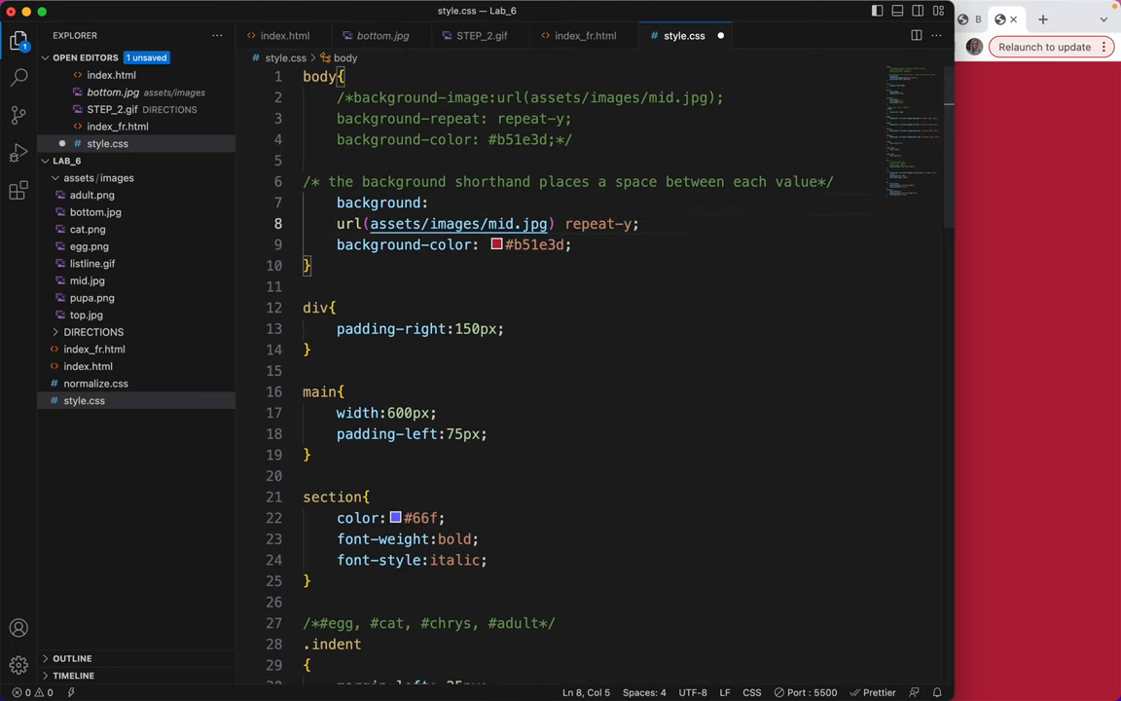
key(enter)
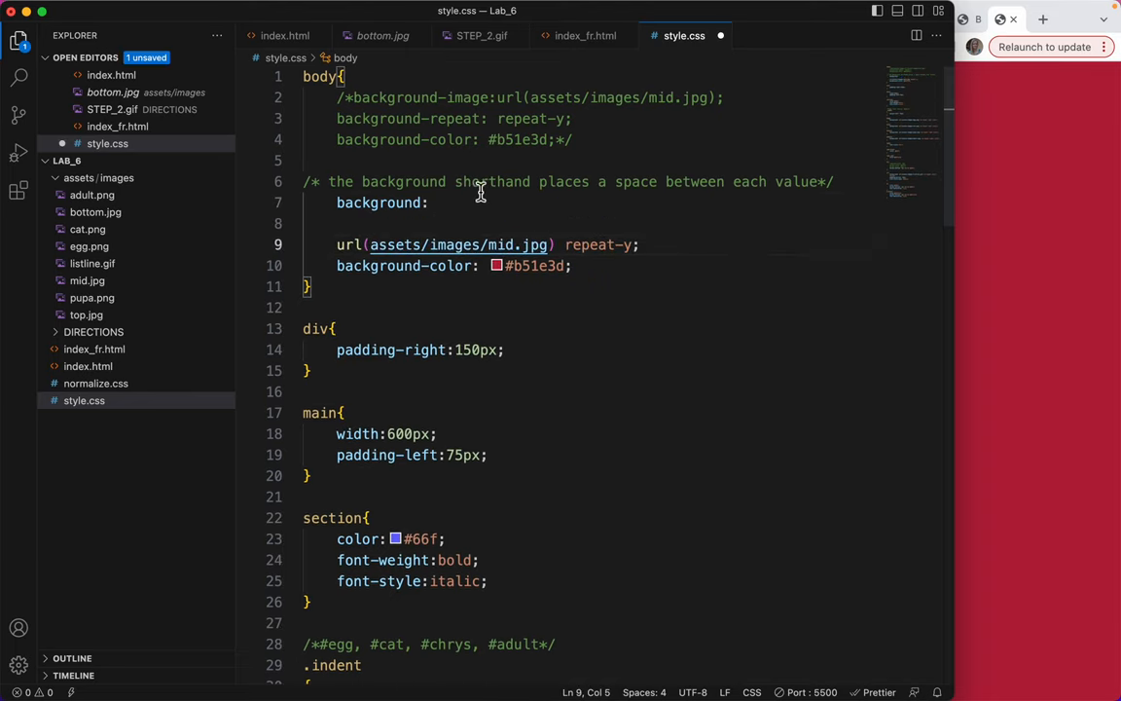
Step: Start the background shorthand with url(assets/images/top.jpg) no-repeat followed by a comma
click(436, 203)
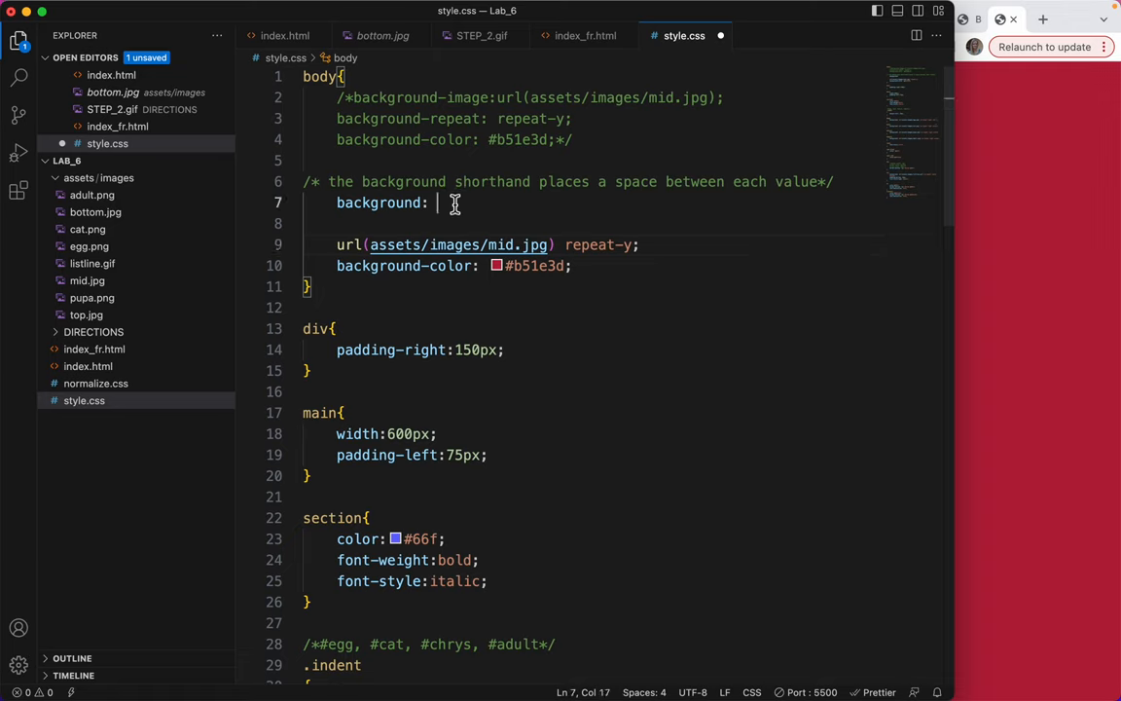
text(url(assets/images/)
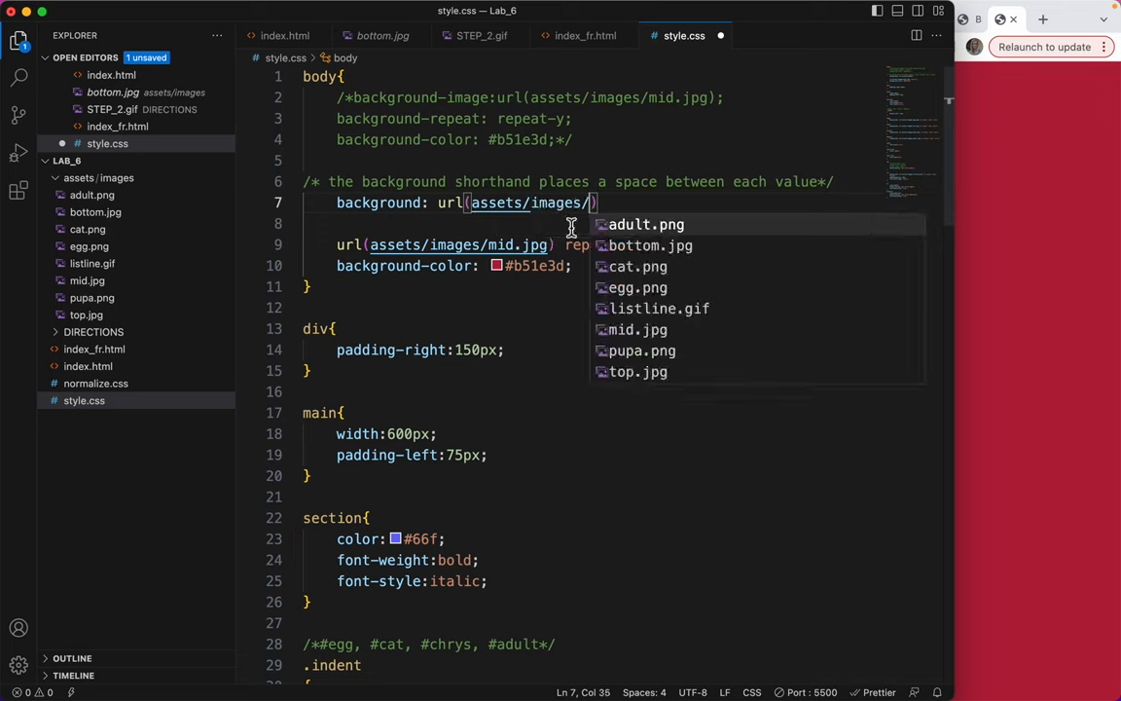
mouse_move(639, 245)
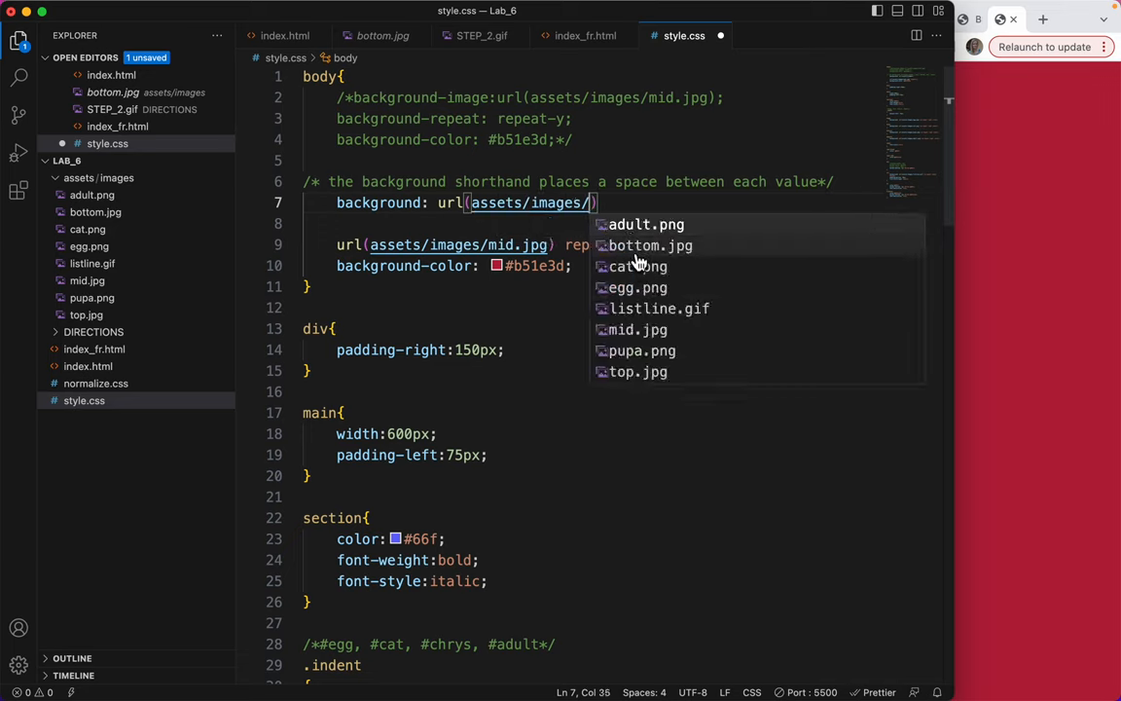
click(639, 372)
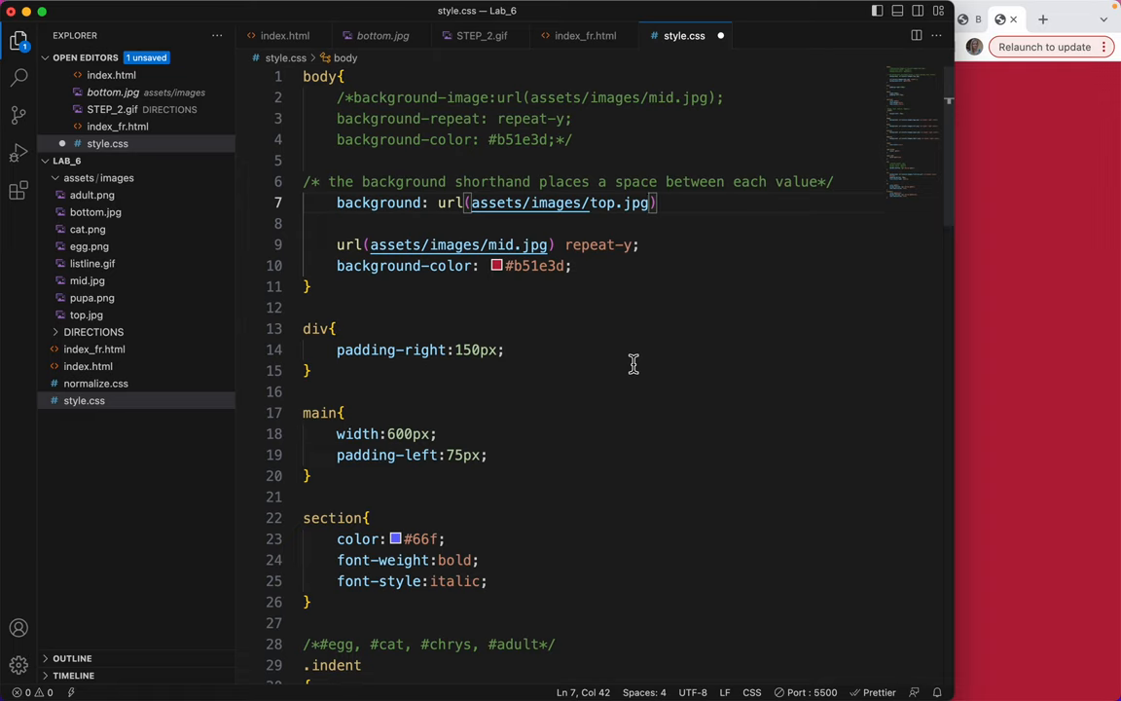
click(660, 203)
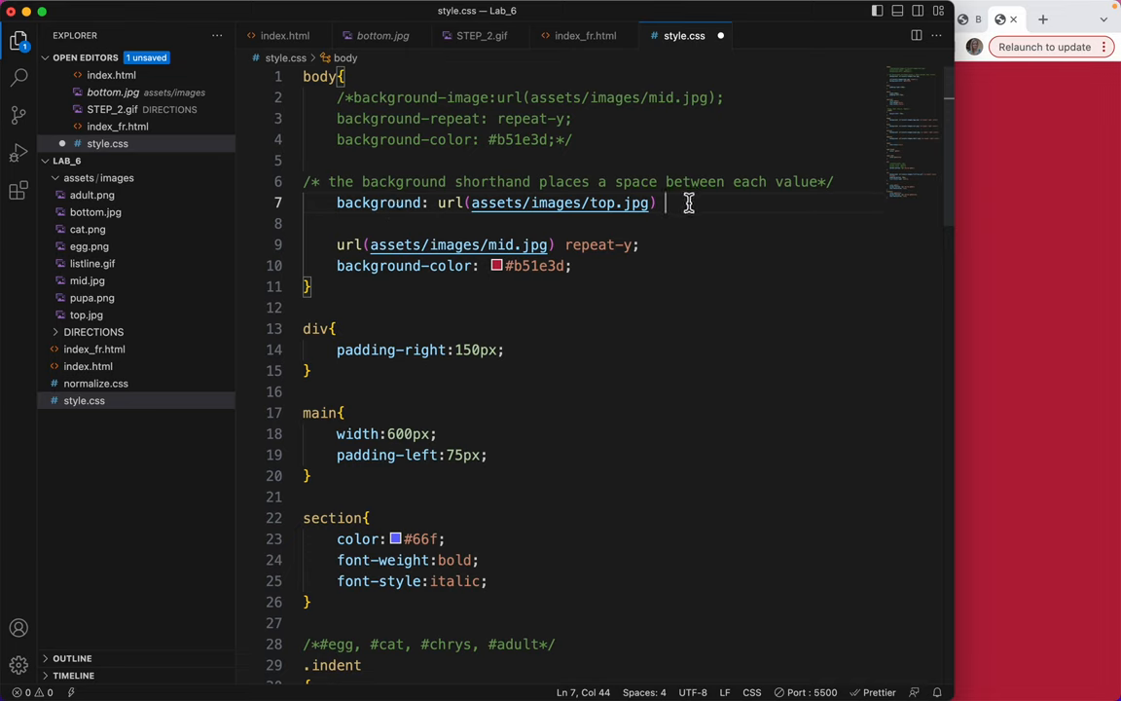
text(no-repeat)
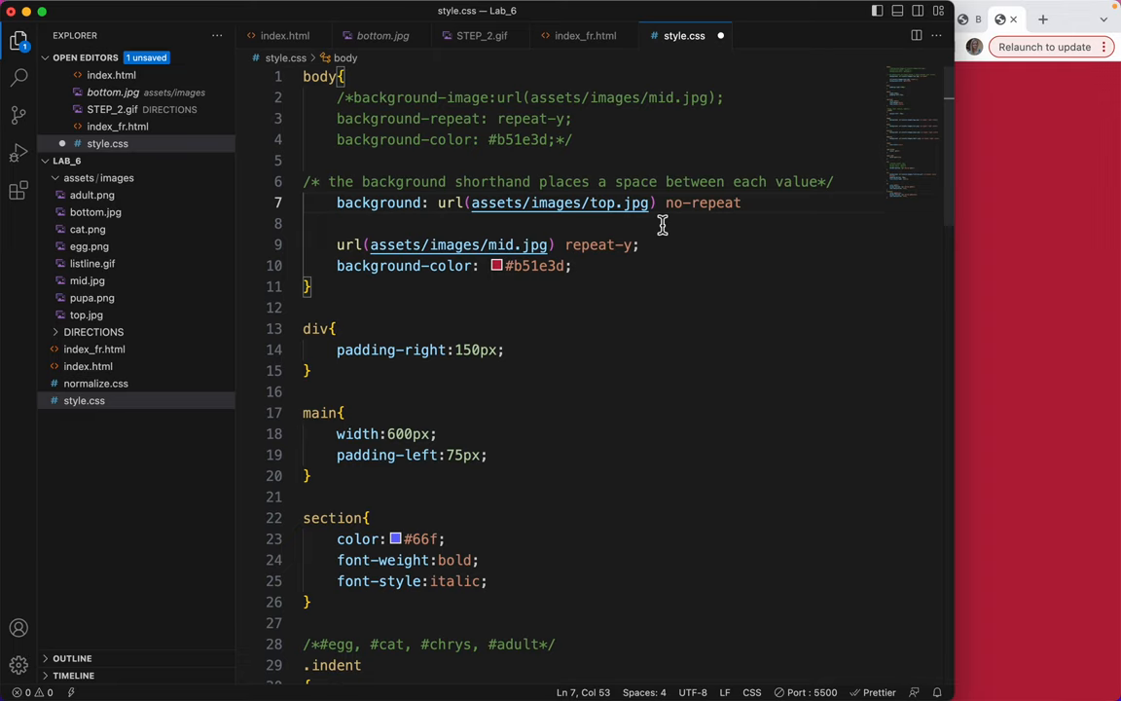
text(,)
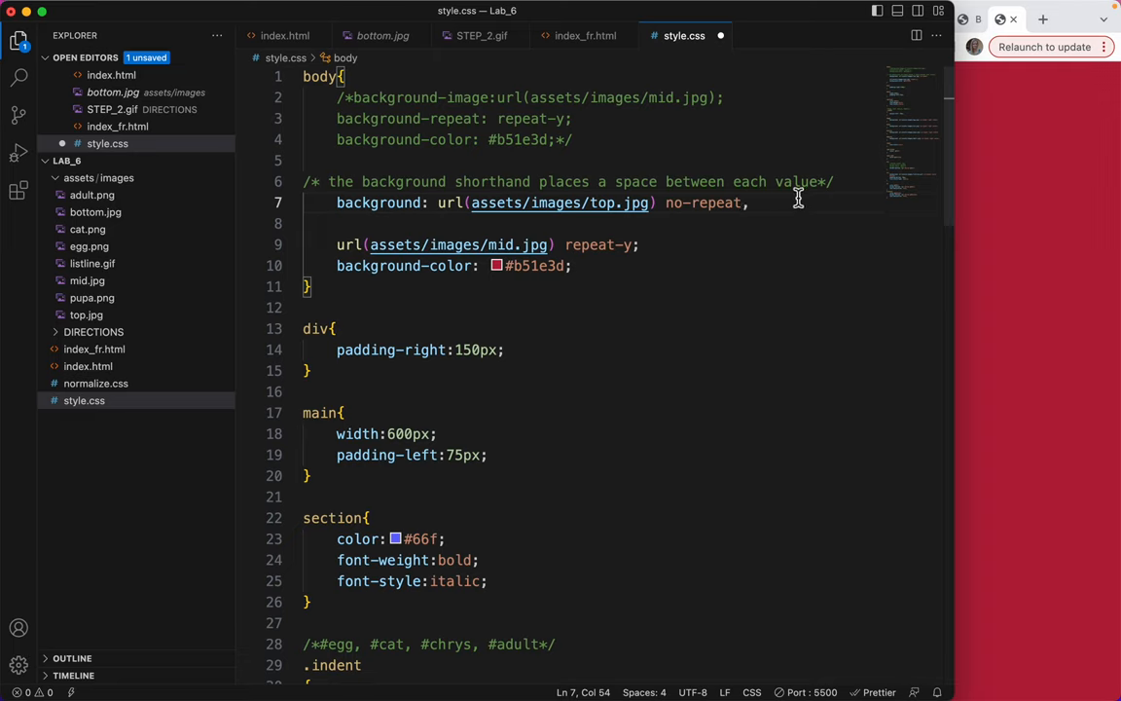
mouse_move(440, 202)
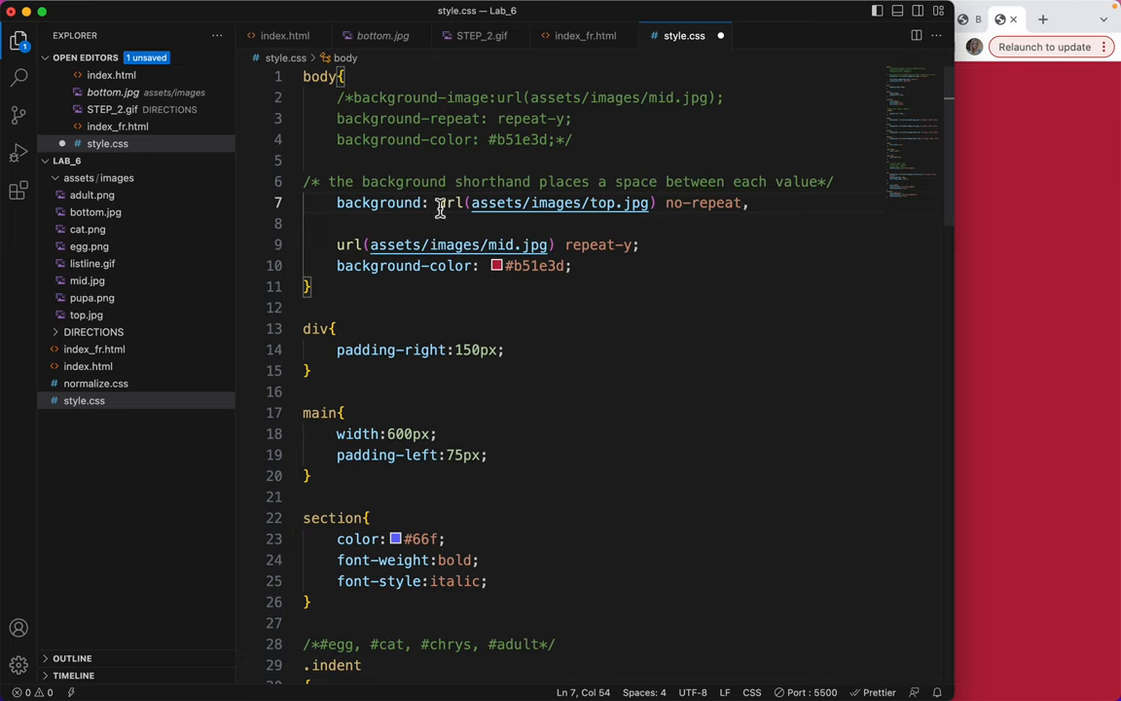
Step: Add a url(assets/images/bottom.jpg) layer with a comma on its own line below top.jpg
key(Enter)
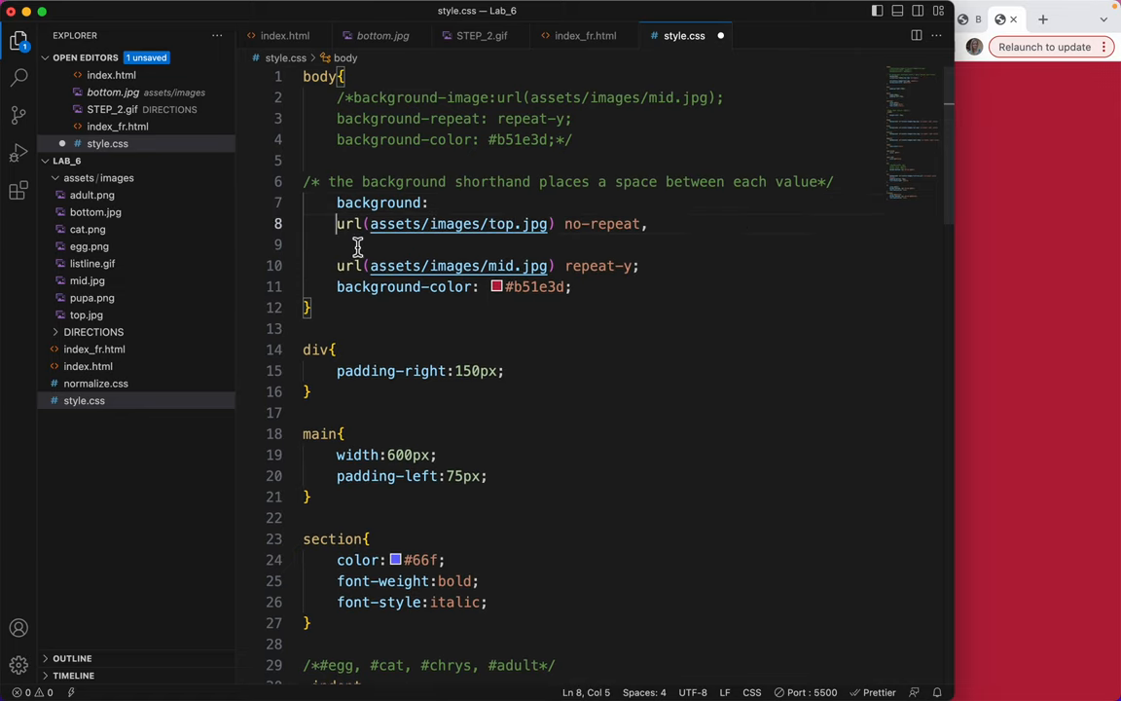
text(u)
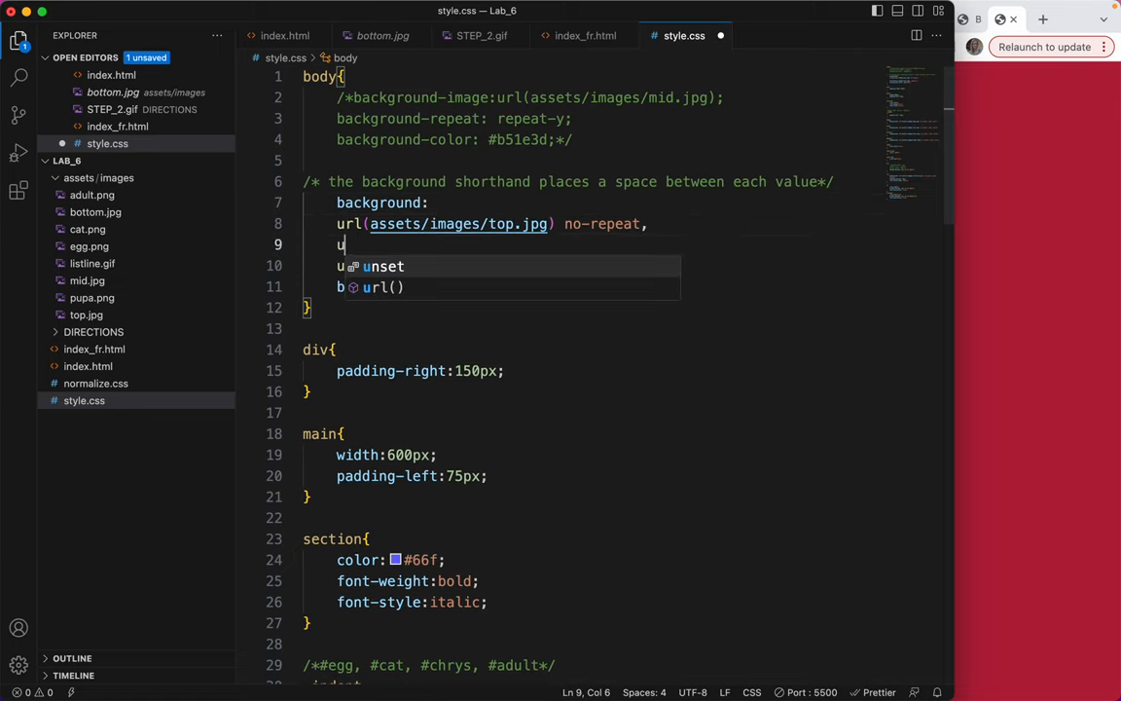
text(rl()
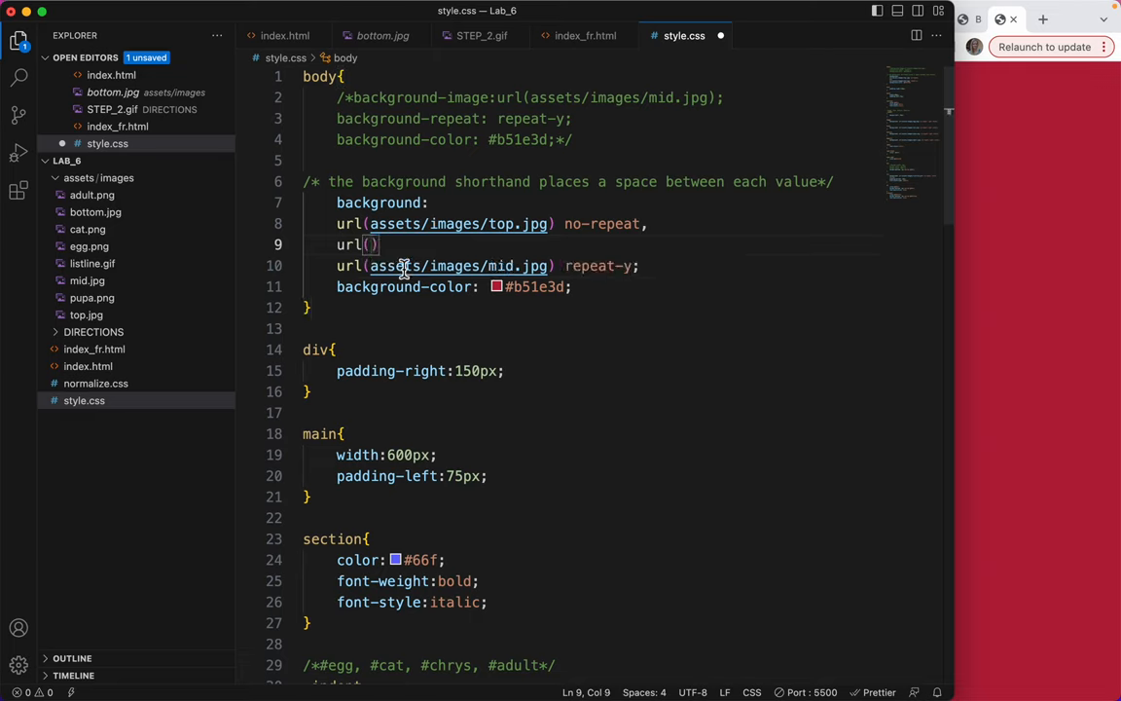
text(assets/images/)
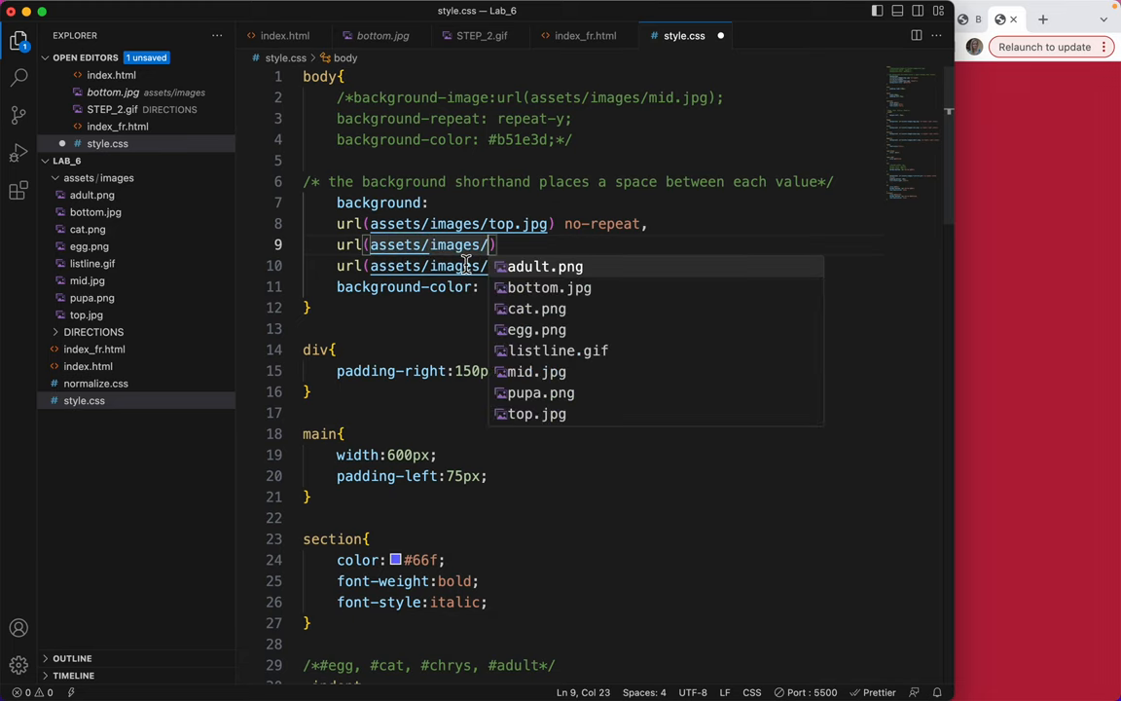
click(549, 288)
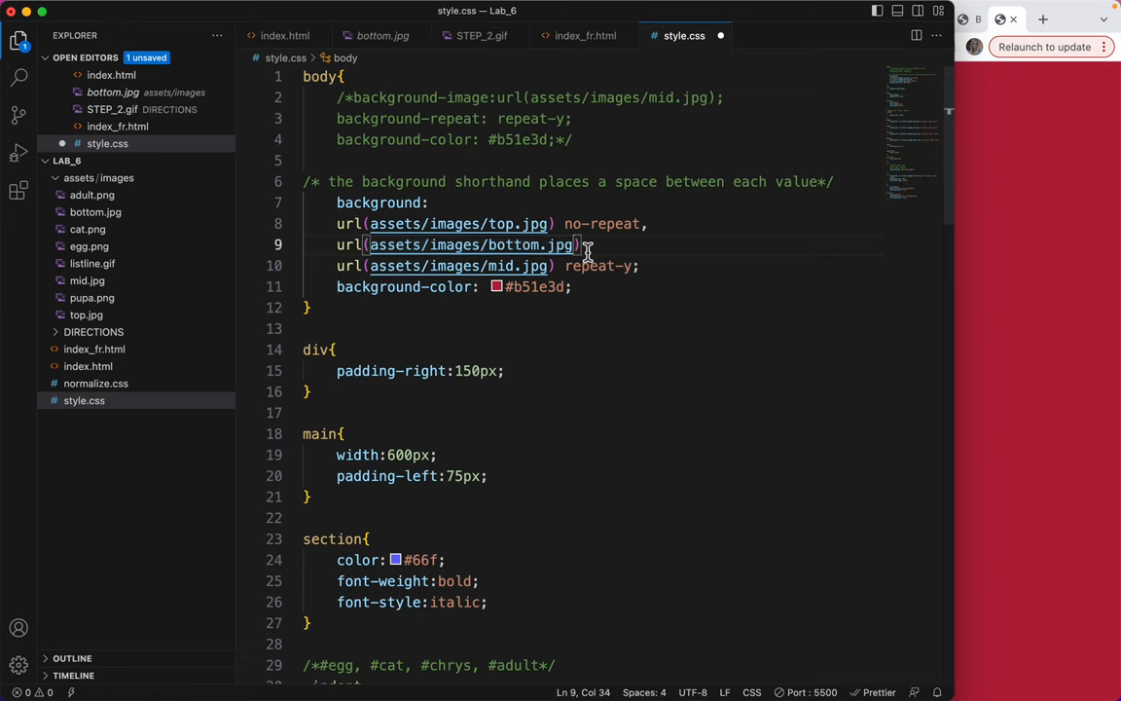
text(,)
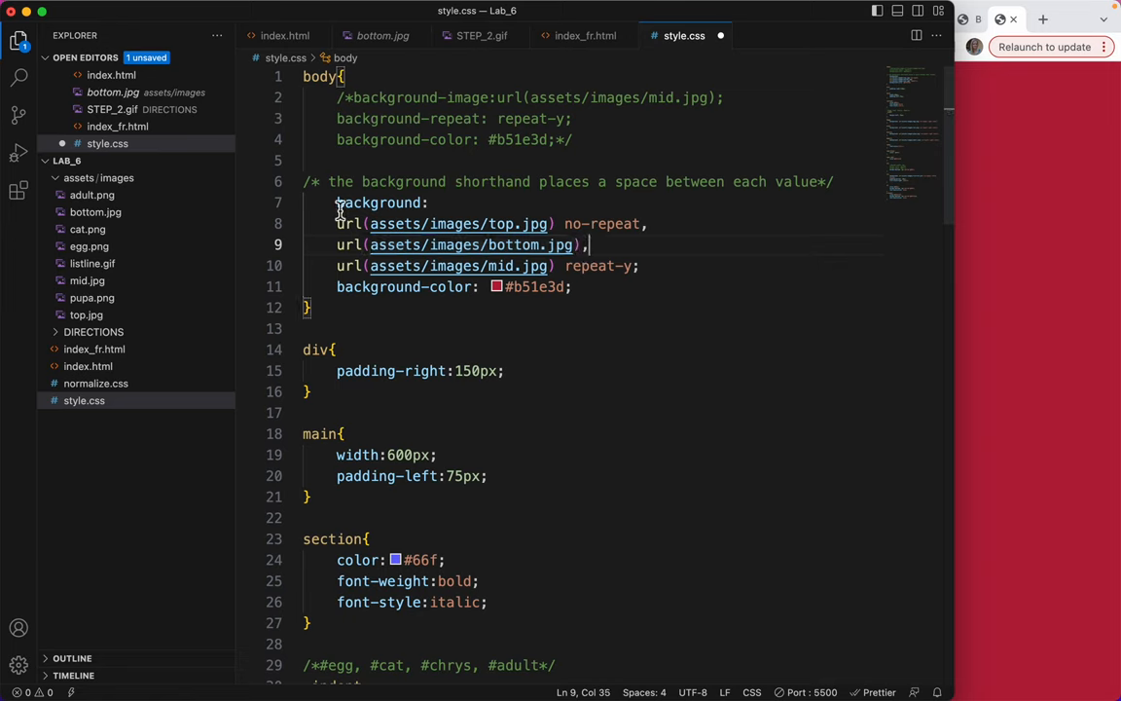
Step: Give the bottom.jpg layer no-repeat, keeping mid.jpg repeat-y as the last layer
double_click(380, 202)
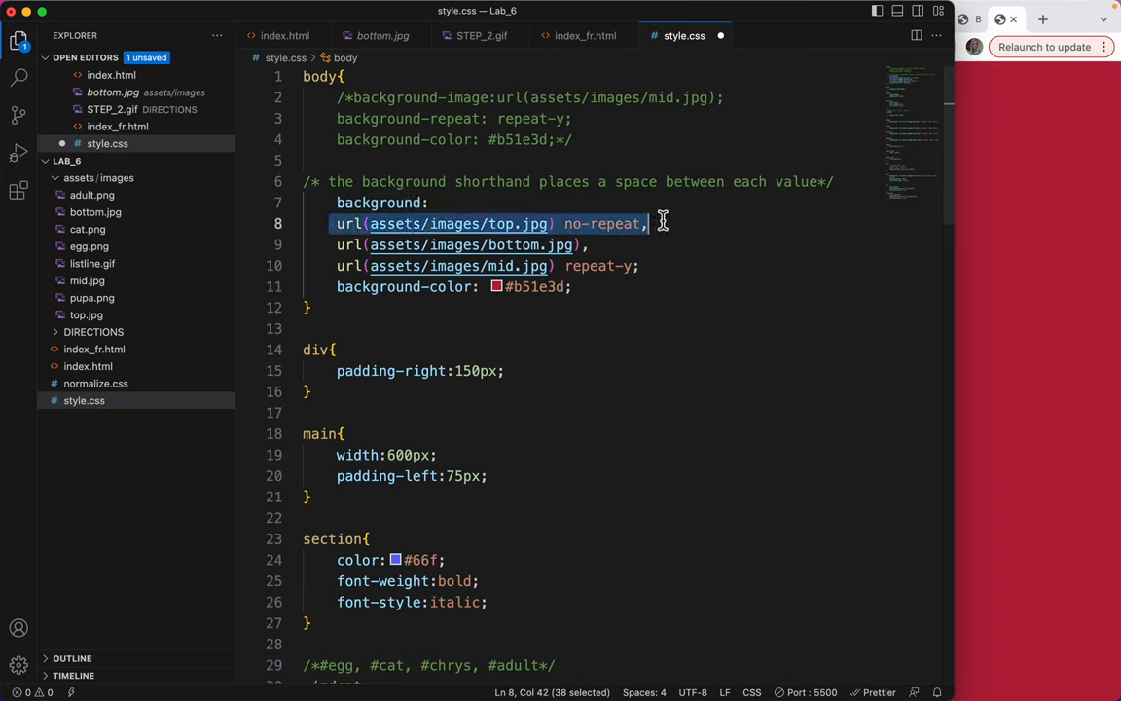
click(310, 245)
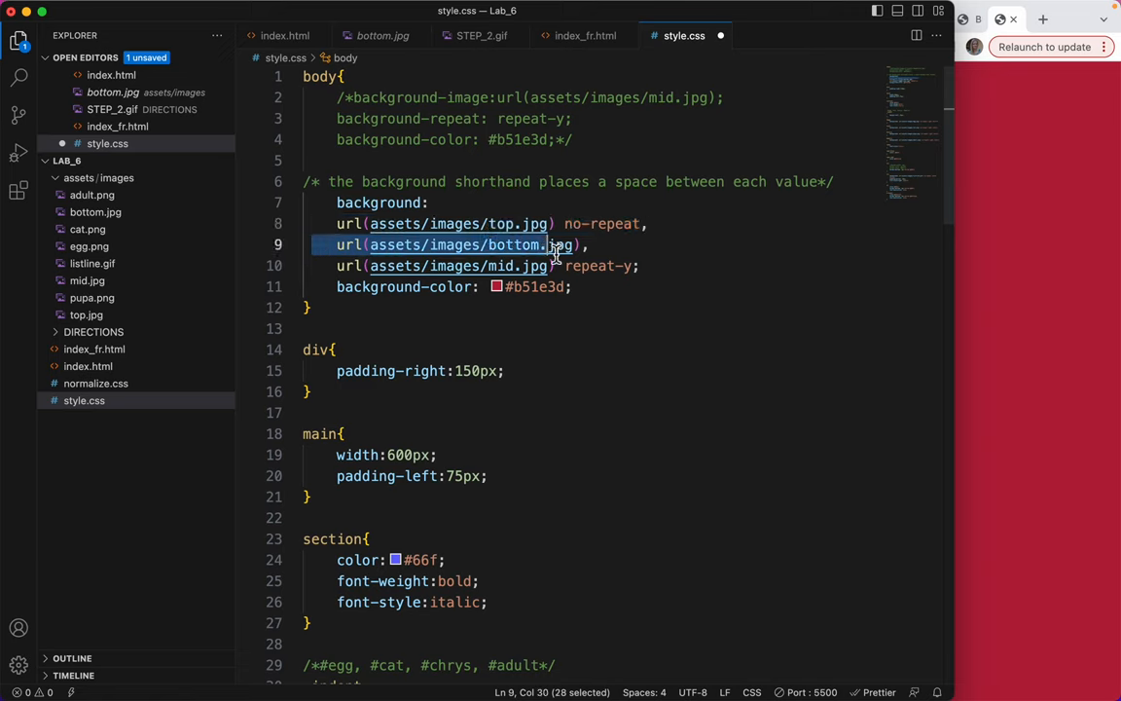
click(585, 246)
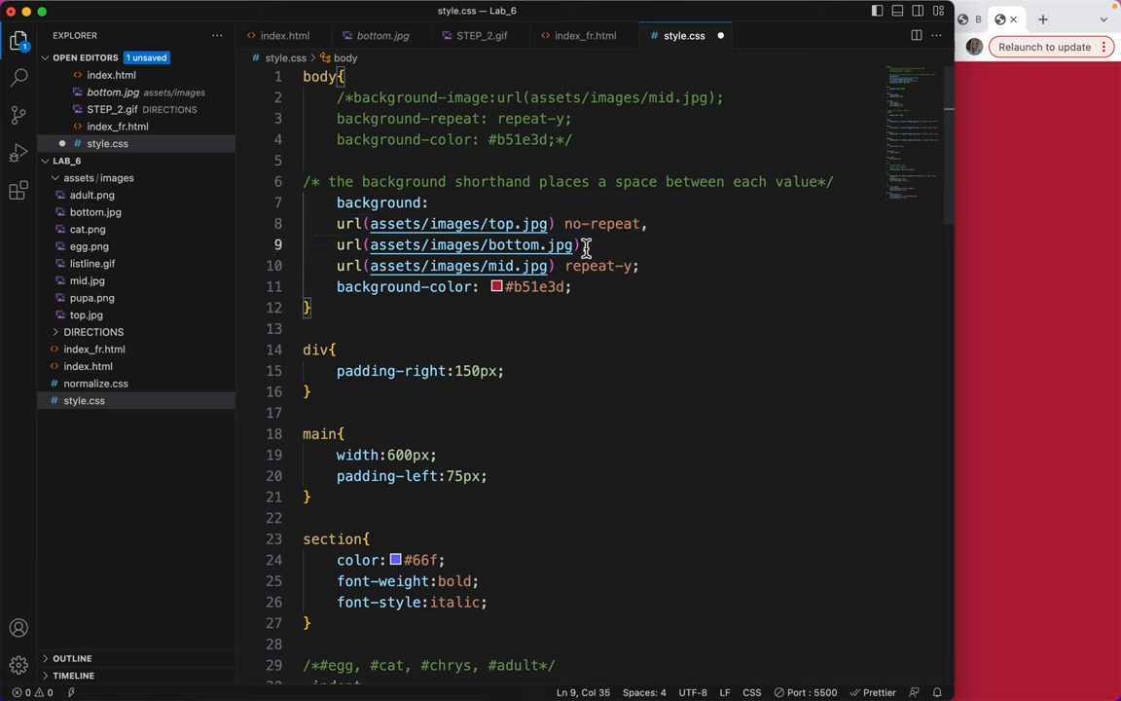
text(no-repeat,)
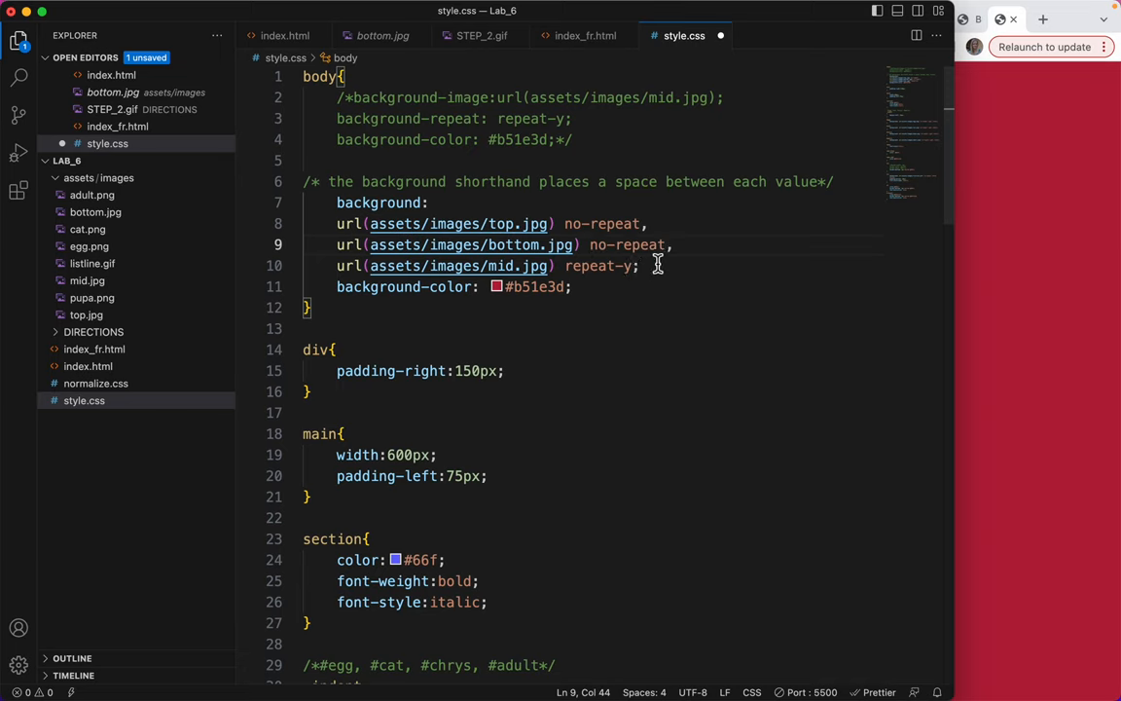
mouse_move(321, 282)
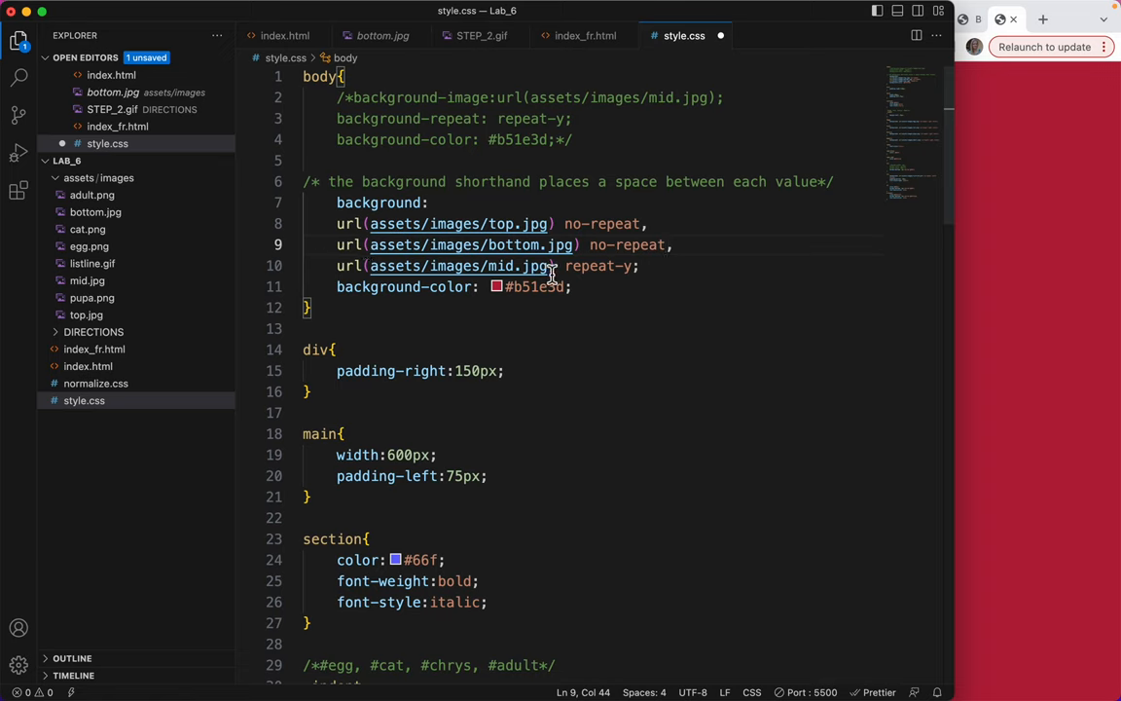
mouse_move(466, 300)
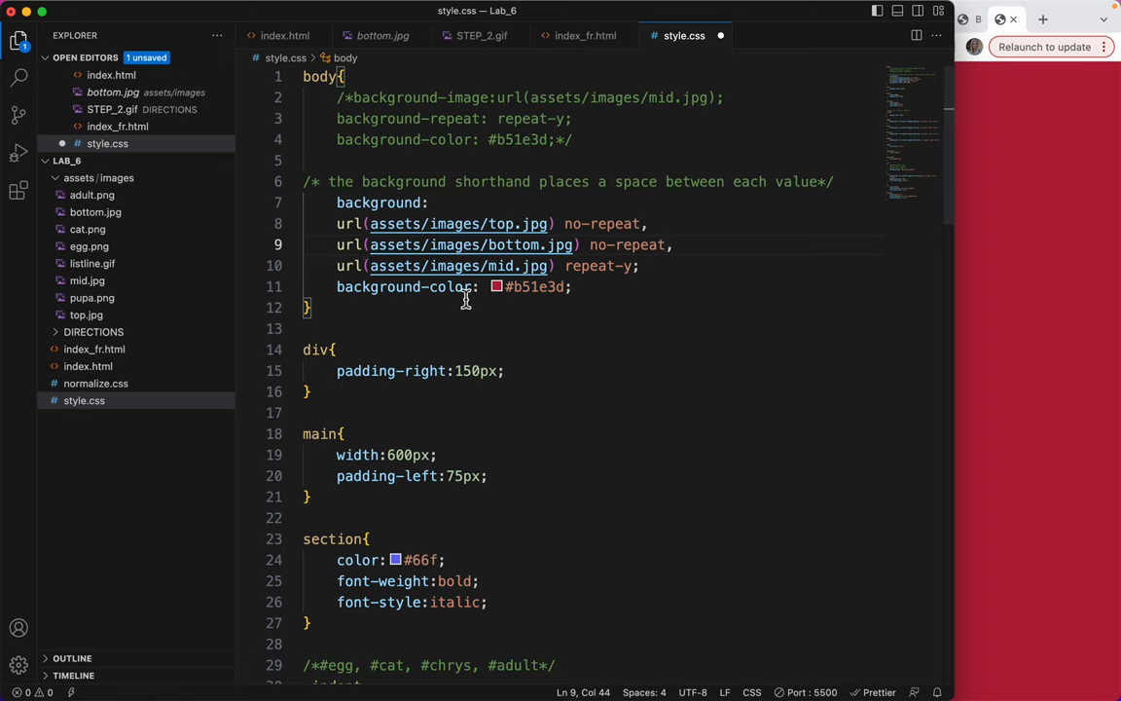
mouse_move(591, 295)
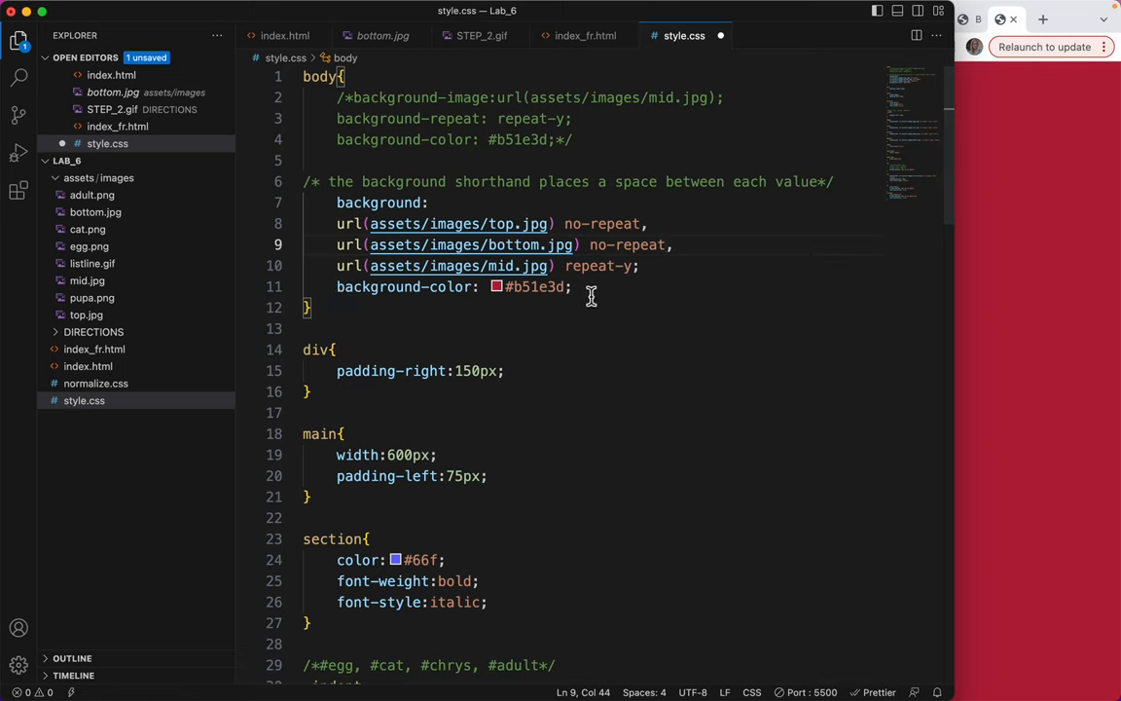
click(572, 286)
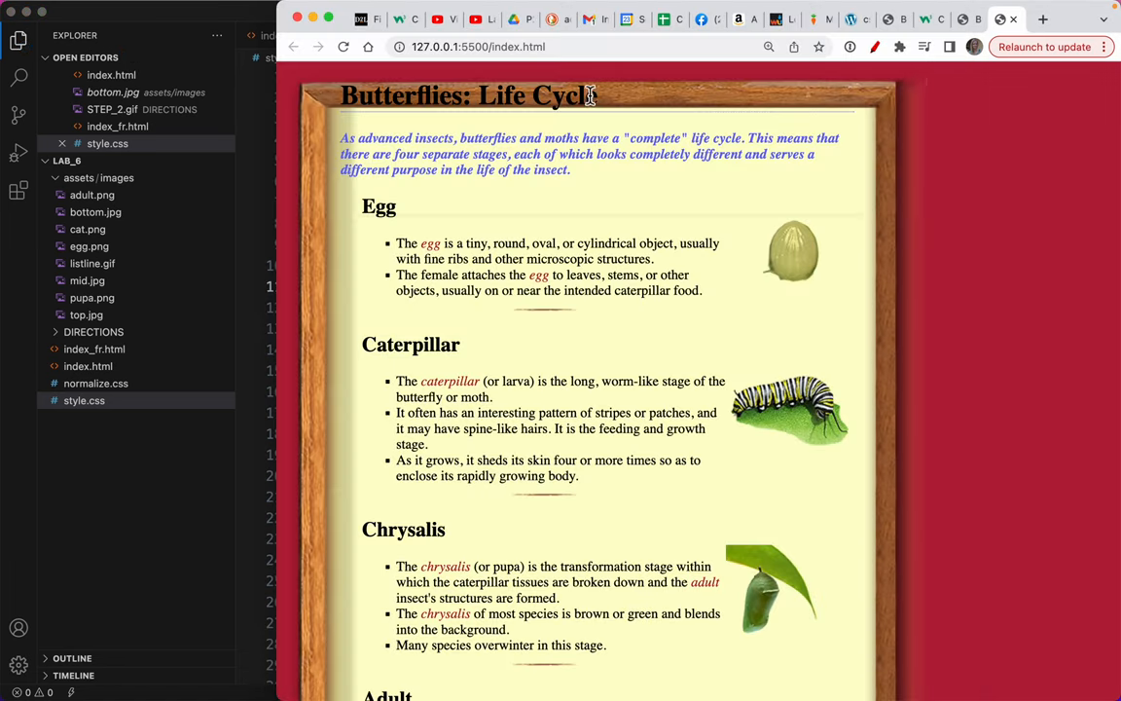
mouse_move(638, 386)
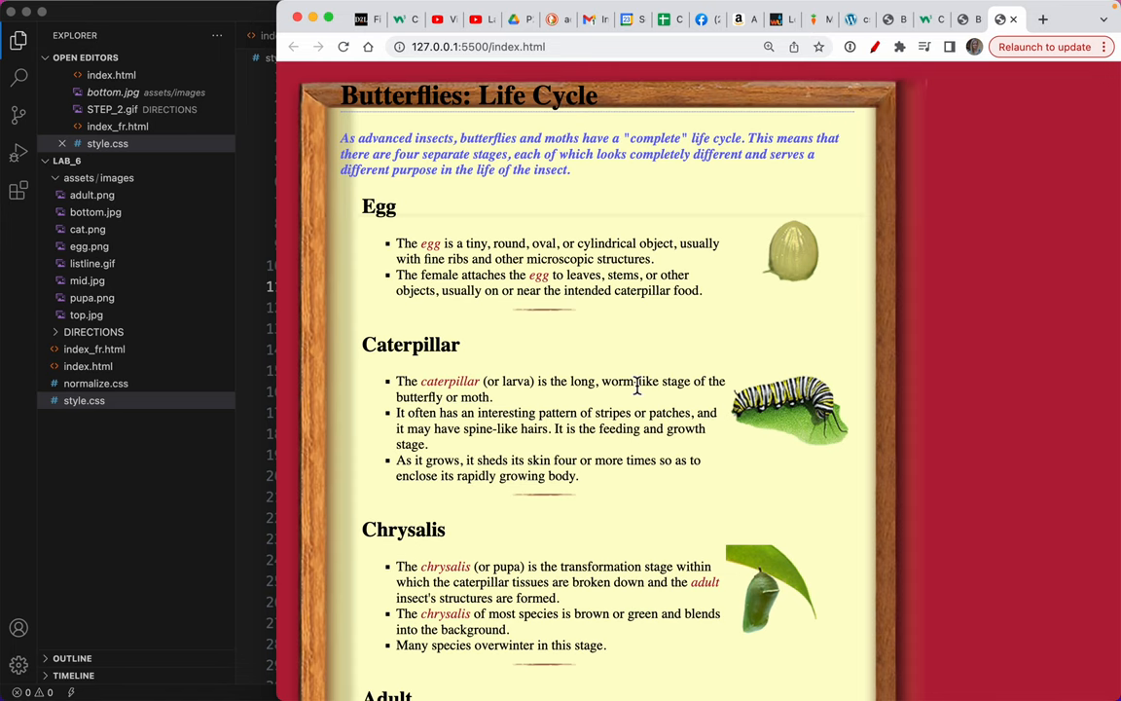
Step: Scroll the framed Butterflies: Life Cycle page down to Find More Information and back to the top
scroll(down, 3)
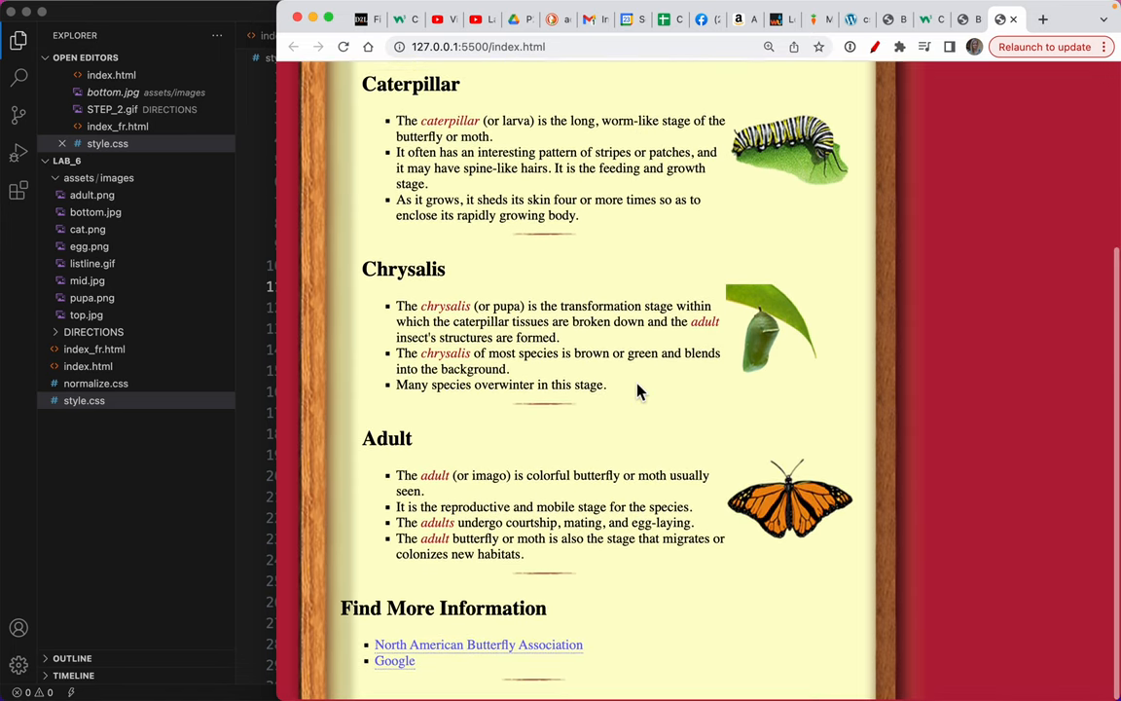
scroll(up, 3)
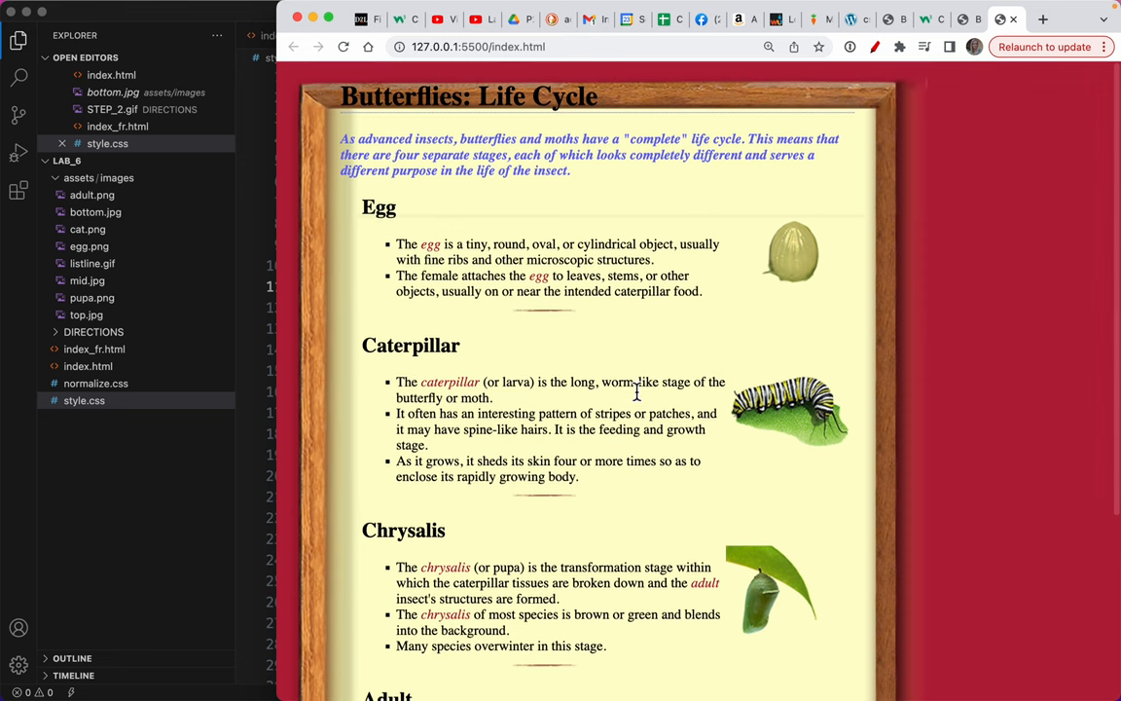
mouse_move(514, 368)
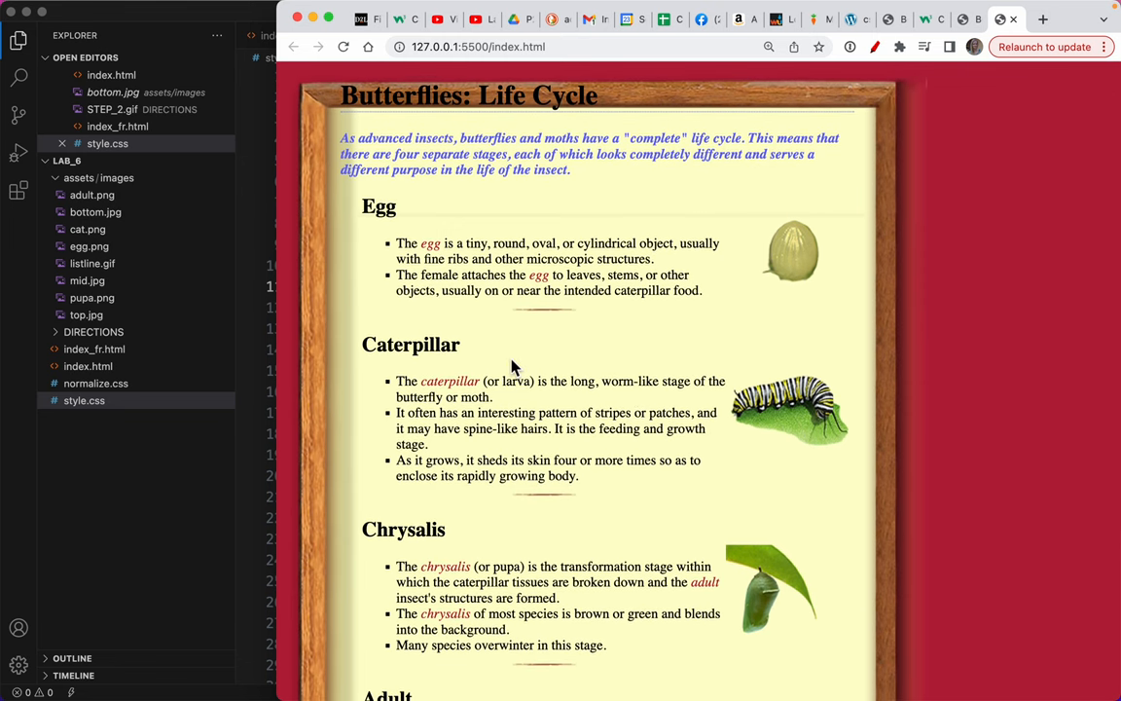
mouse_move(479, 378)
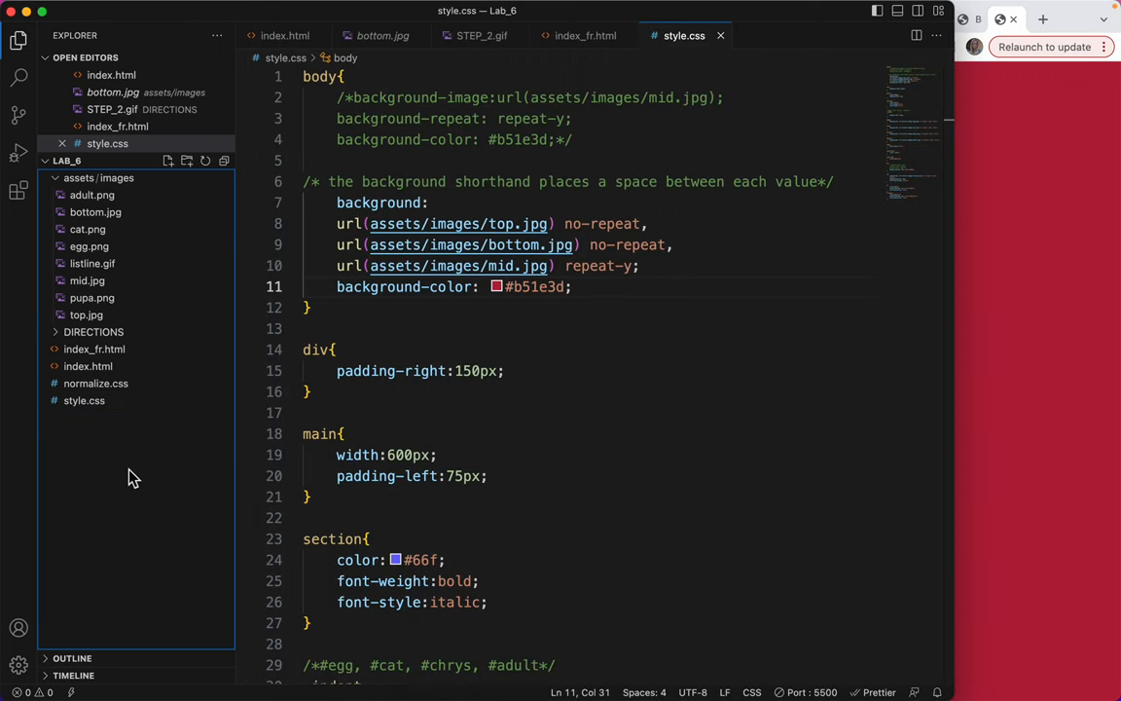
mouse_move(619, 264)
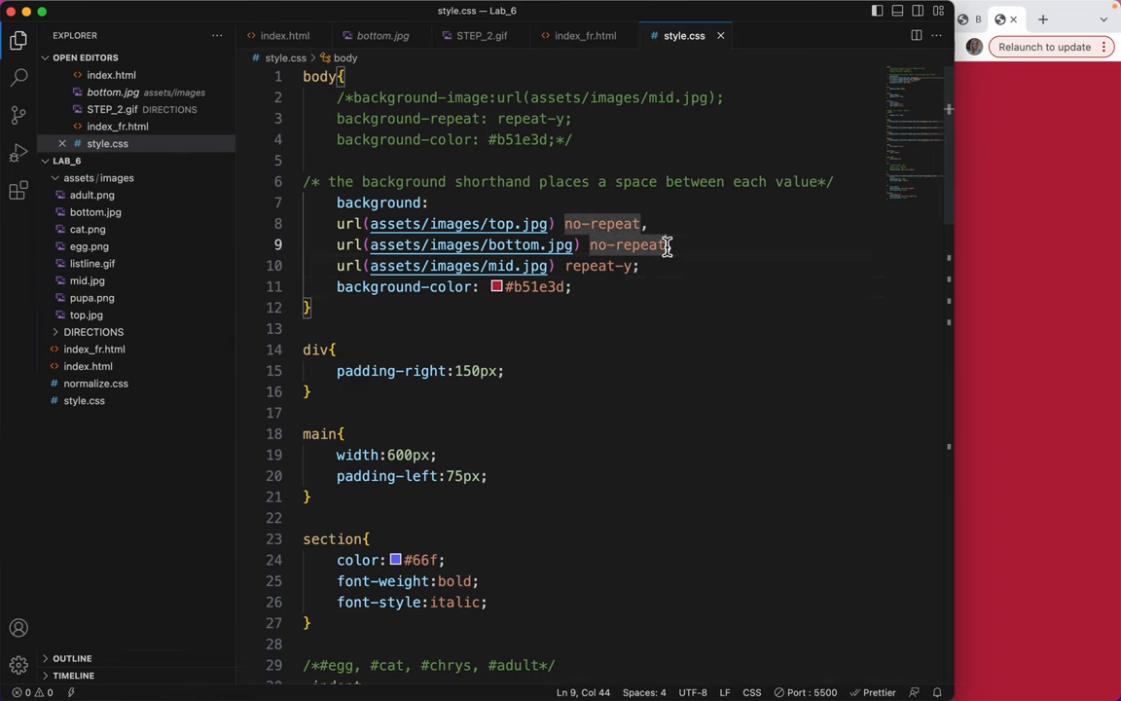
Step: Return to style.css and re-check the three-layer background shorthand
text(le)
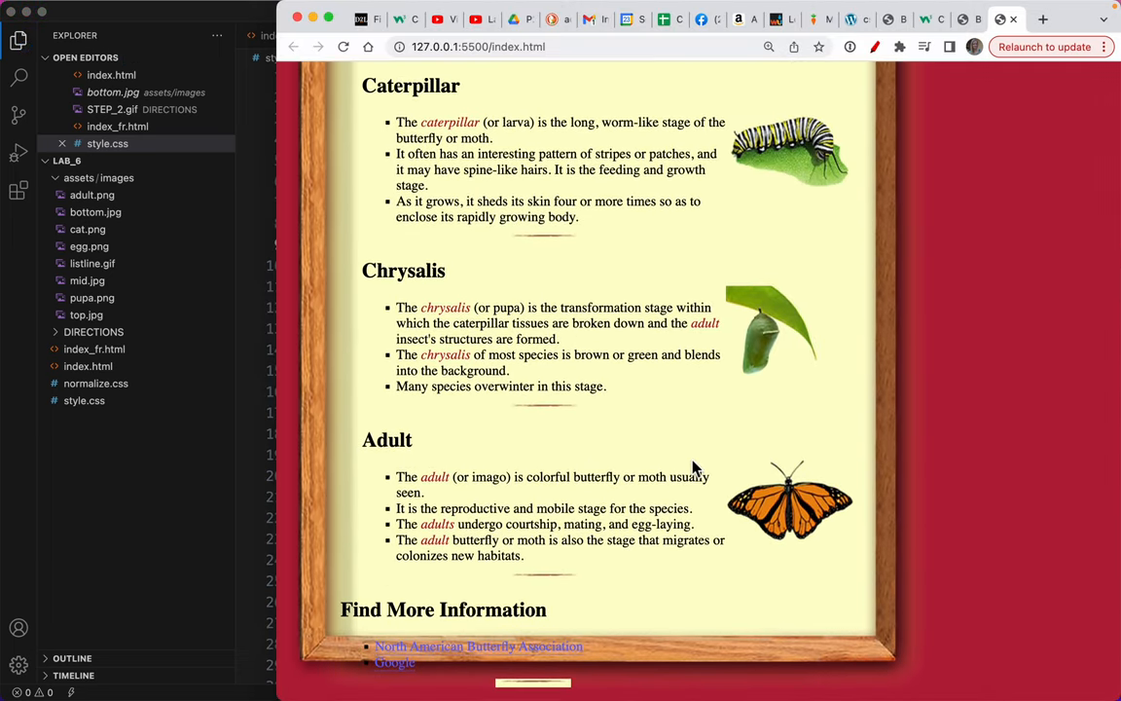
mouse_move(471, 627)
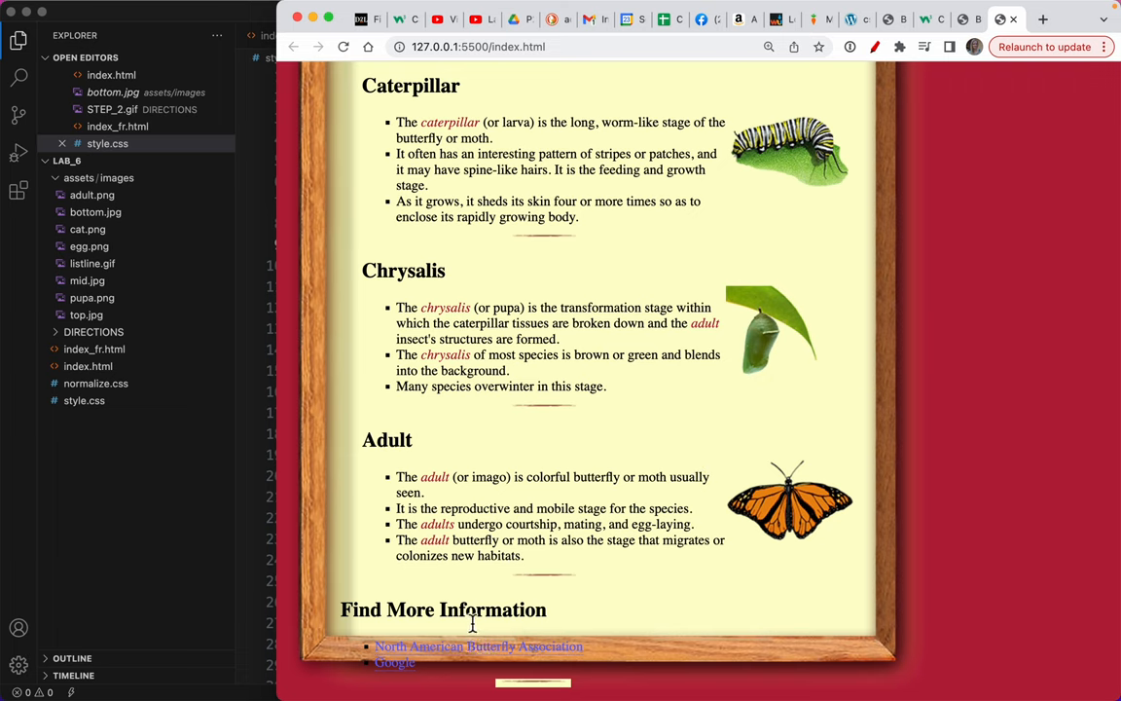
scroll(up, 3)
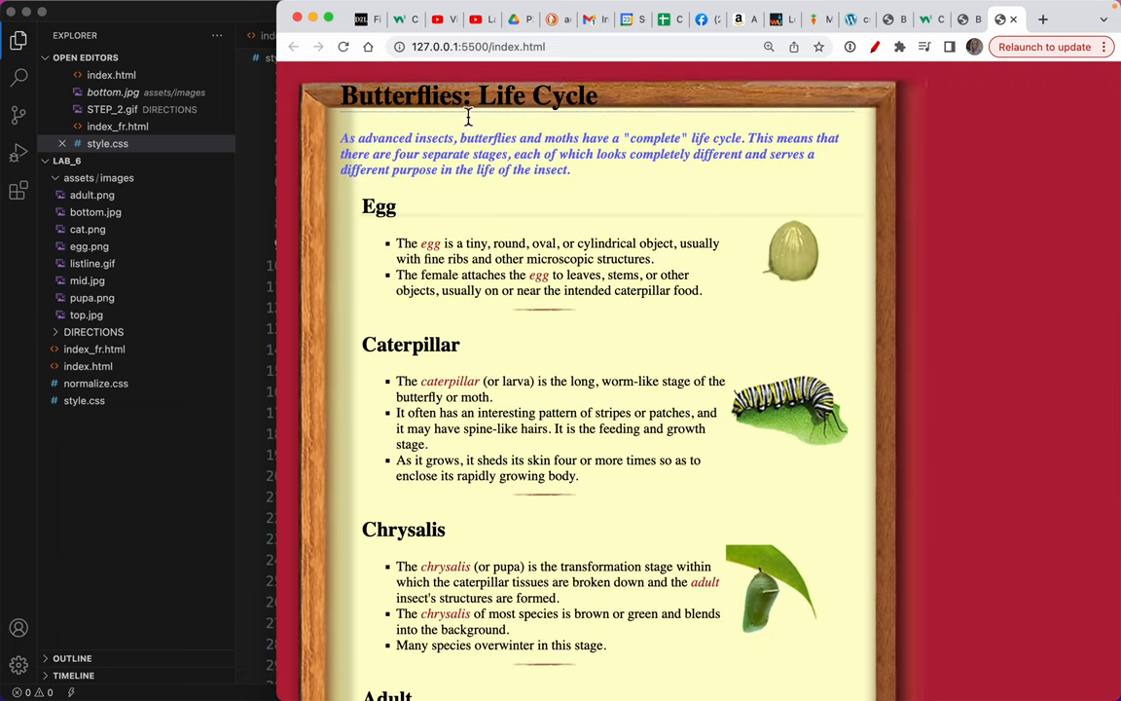
click(83, 401)
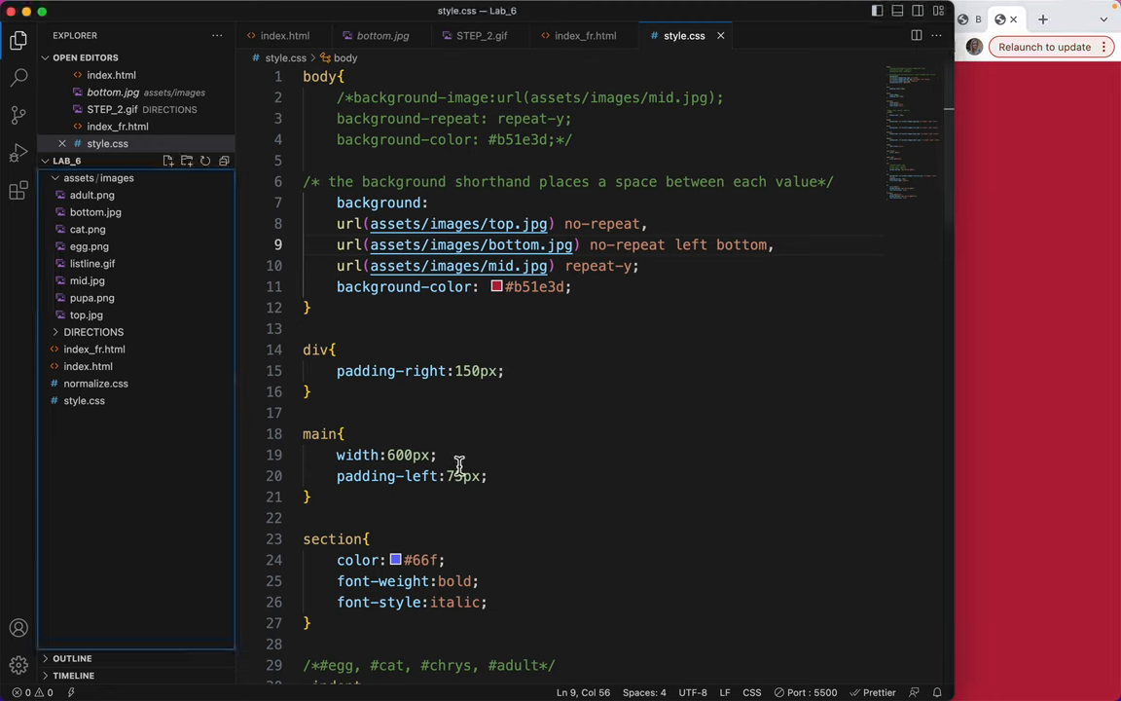
Step: Begin a padding-top: declaration on a new line after padding-left:75px in the main rule
click(479, 475)
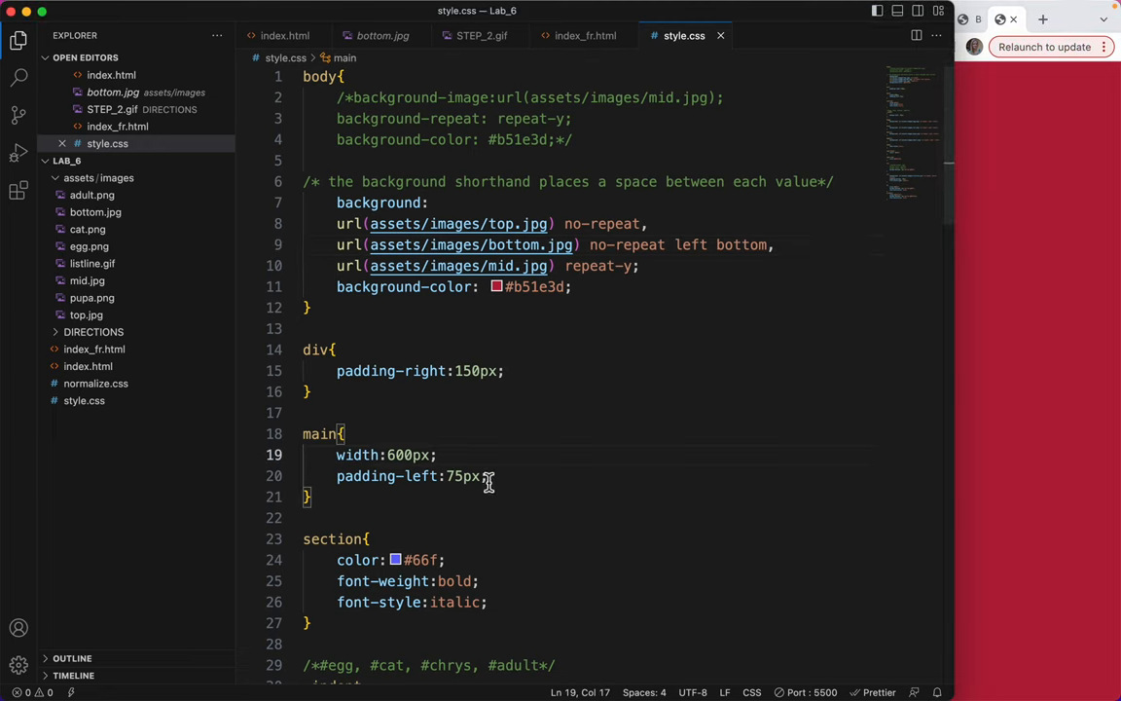
click(487, 475)
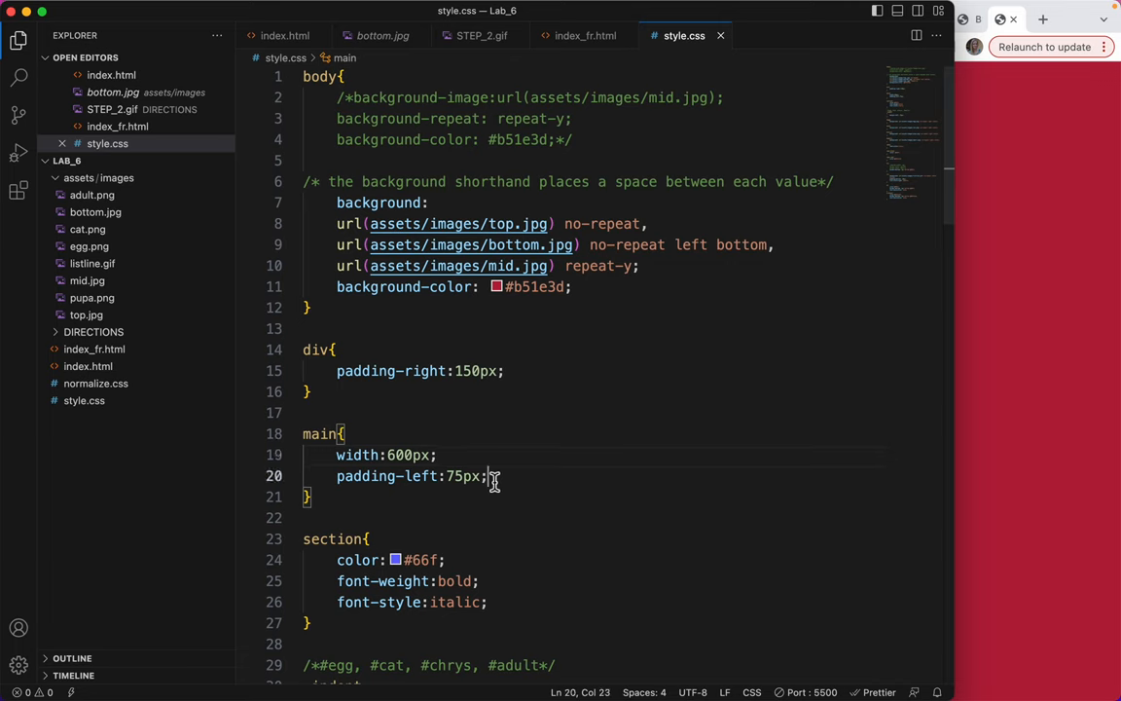
text(padding-topL)
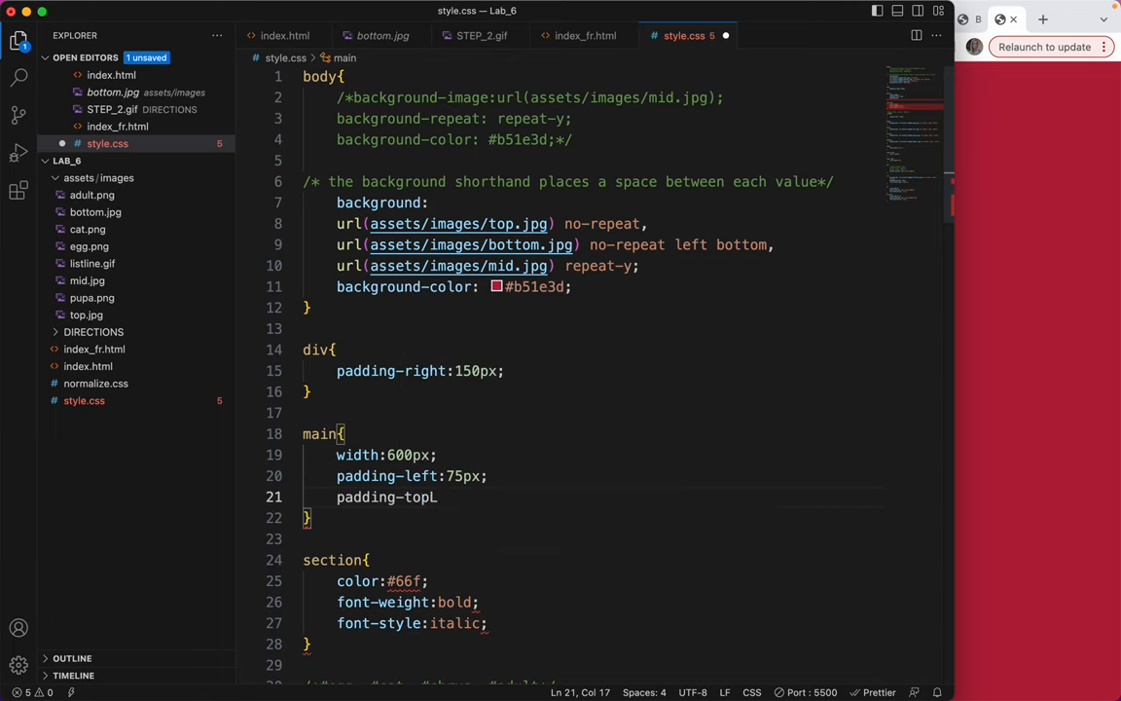
text(:)
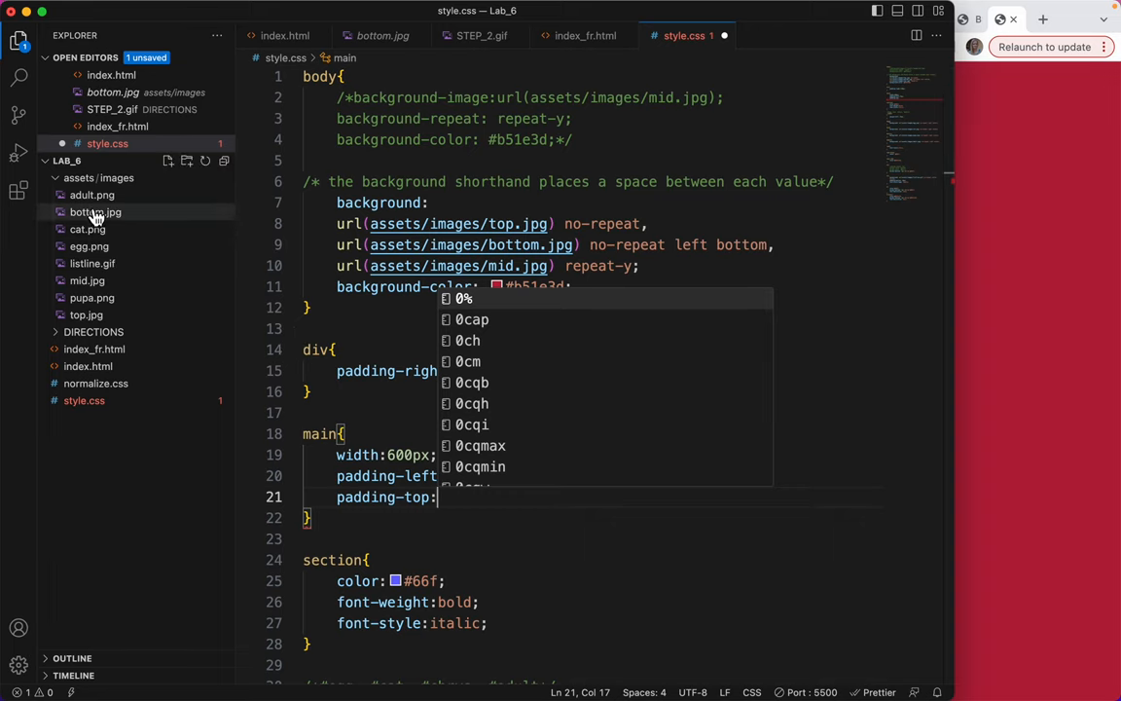
Step: Inspect the top.jpg frame image from assets/images to check its dimensions
click(86, 315)
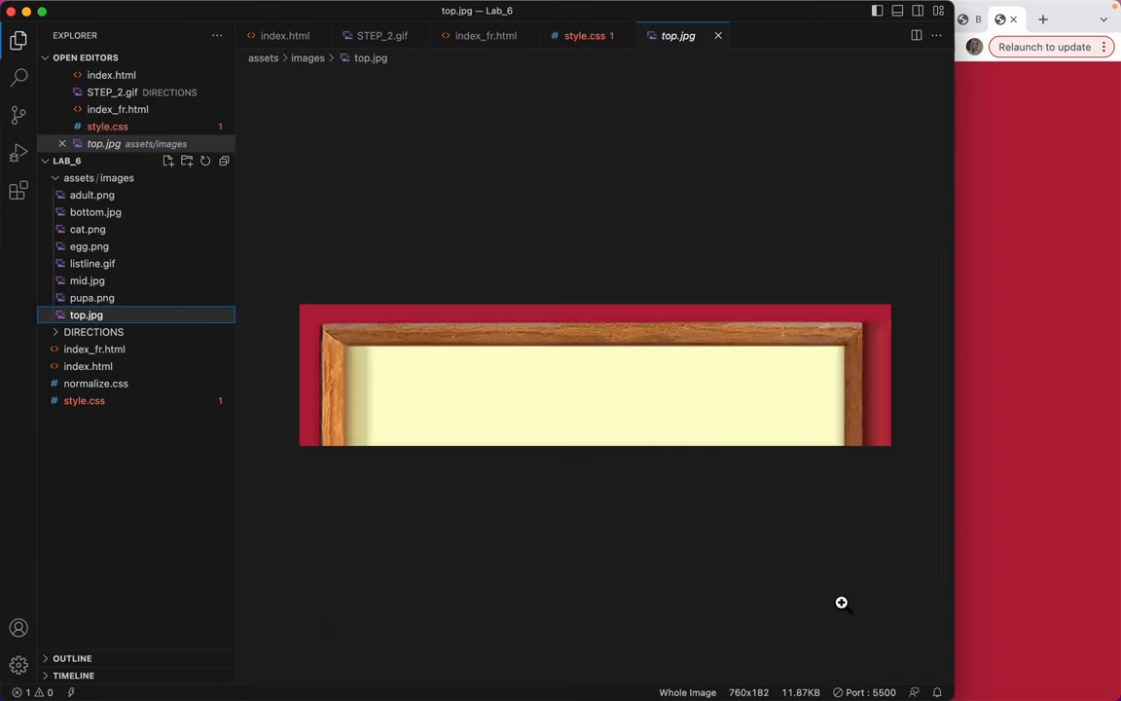
mouse_move(769, 697)
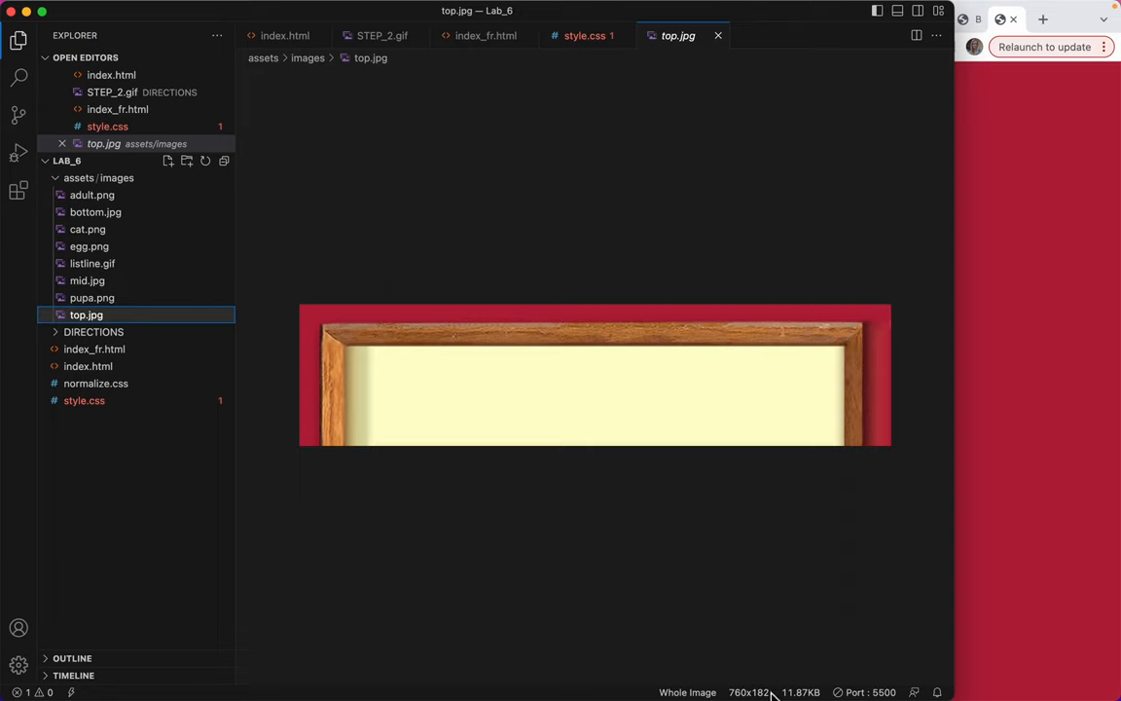
mouse_move(495, 444)
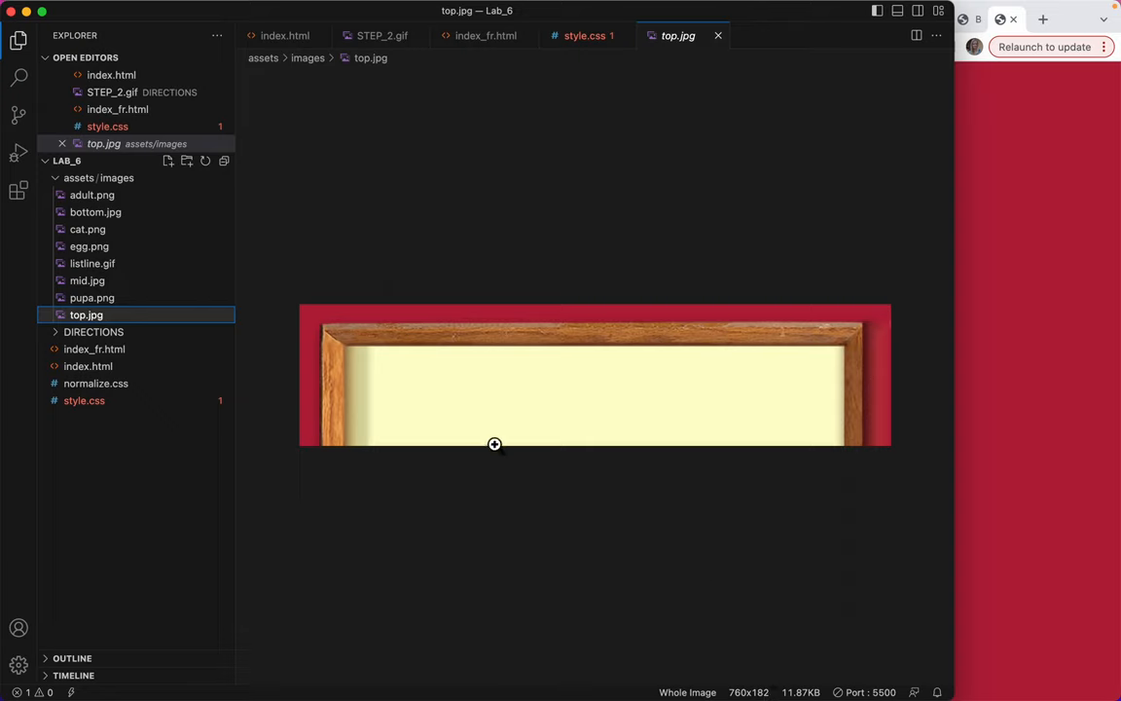
mouse_move(479, 379)
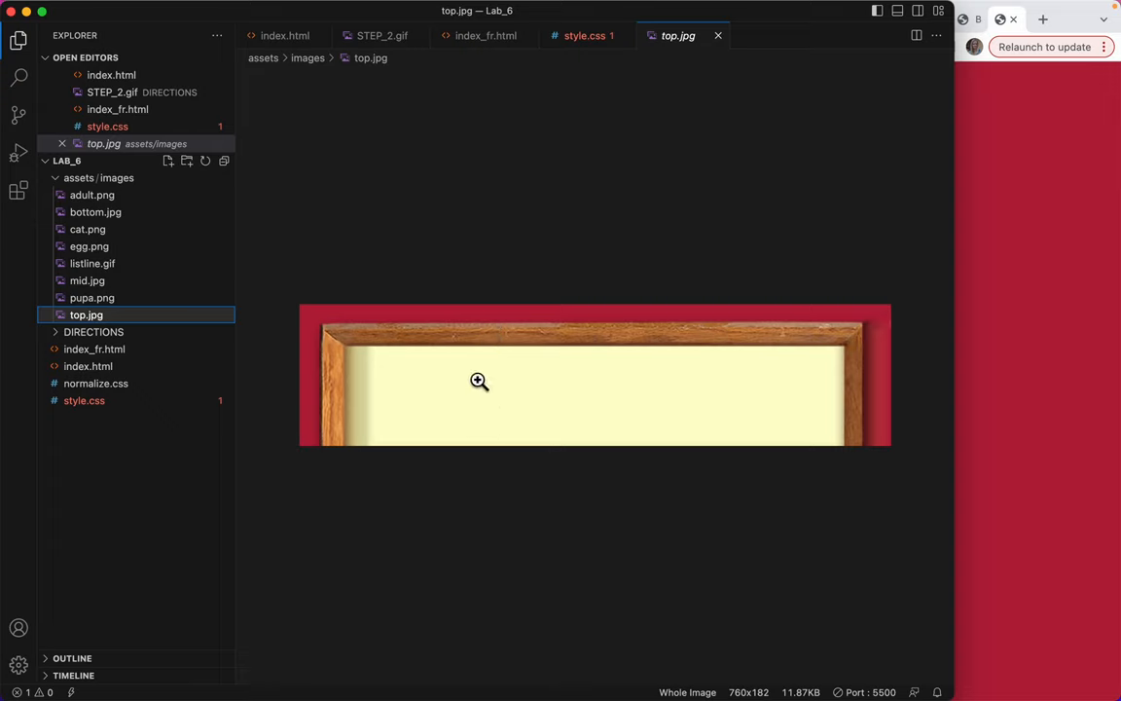
mouse_move(199, 397)
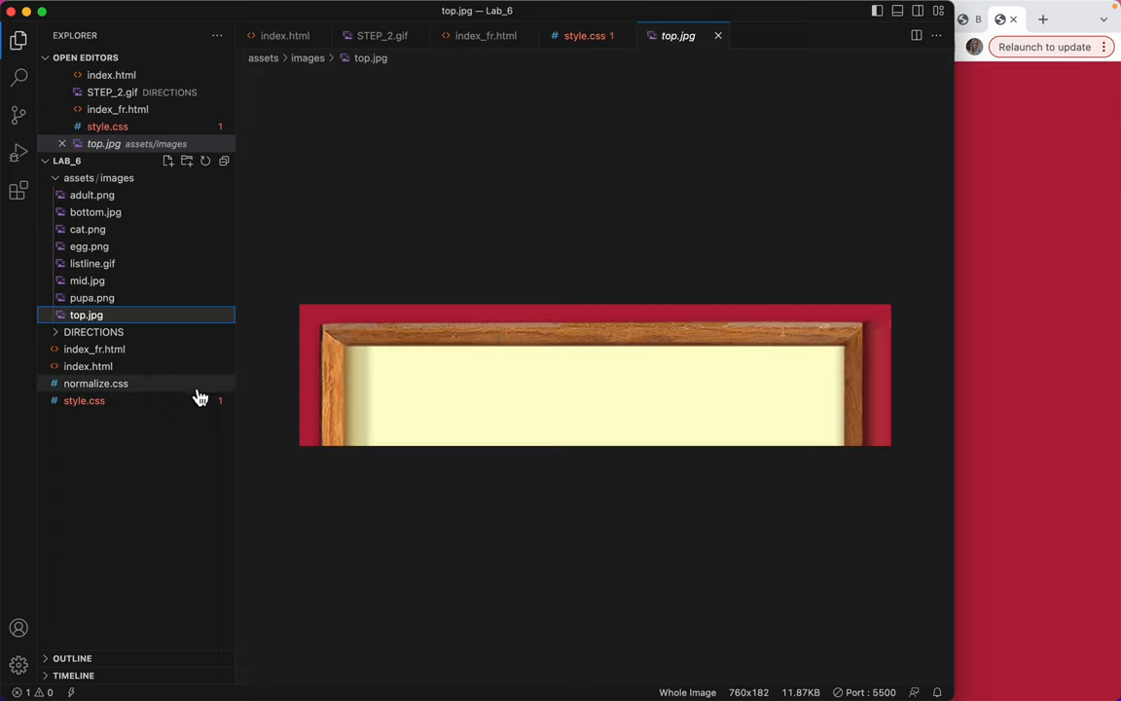
mouse_move(334, 393)
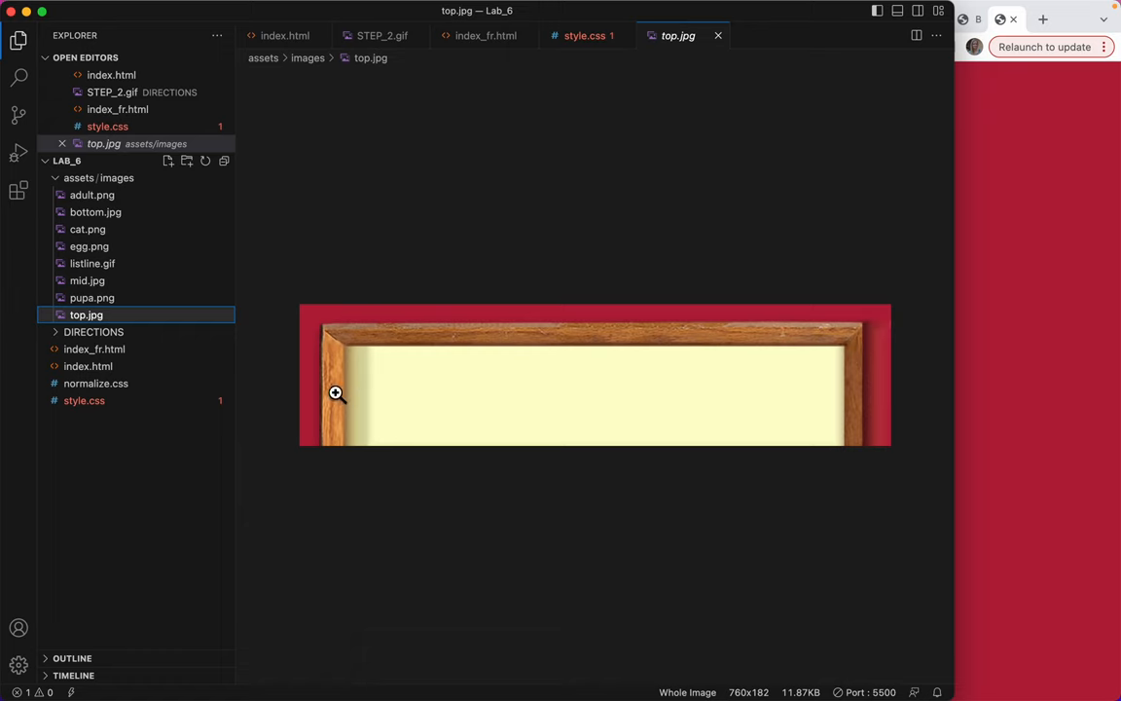
mouse_move(109, 372)
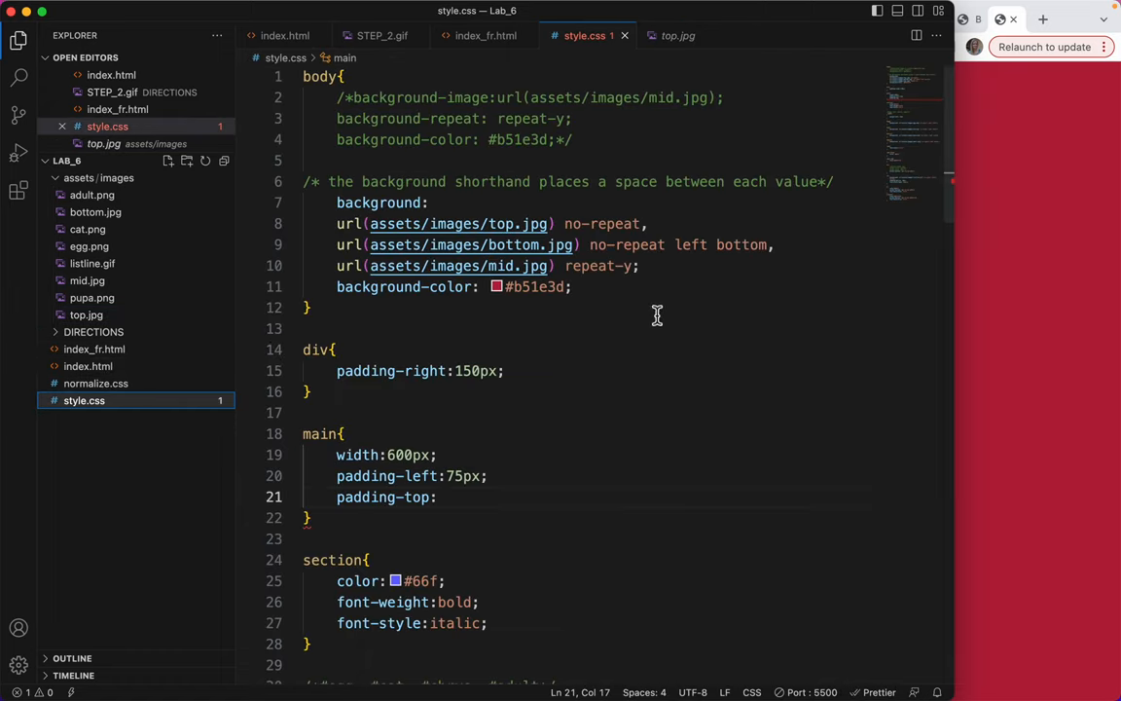
mouse_move(514, 543)
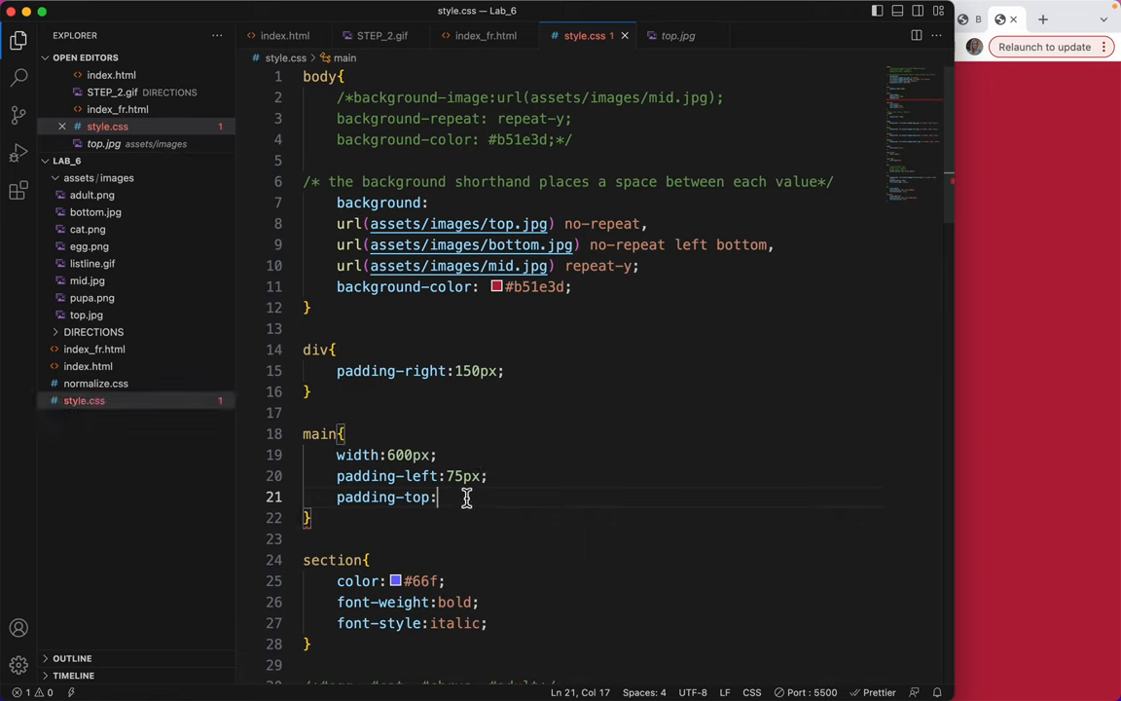
Step: Set padding-top: 100px and padding-bottom:100px in main, save, and re-preview the framed page
text(100)
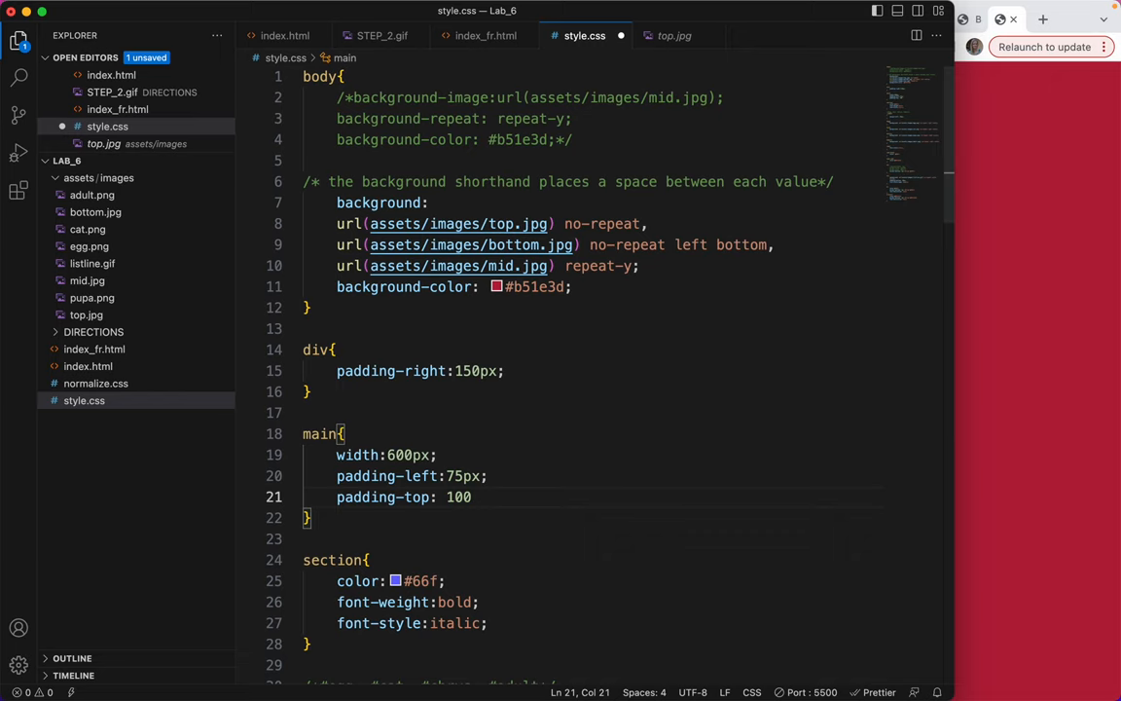
text(px;)
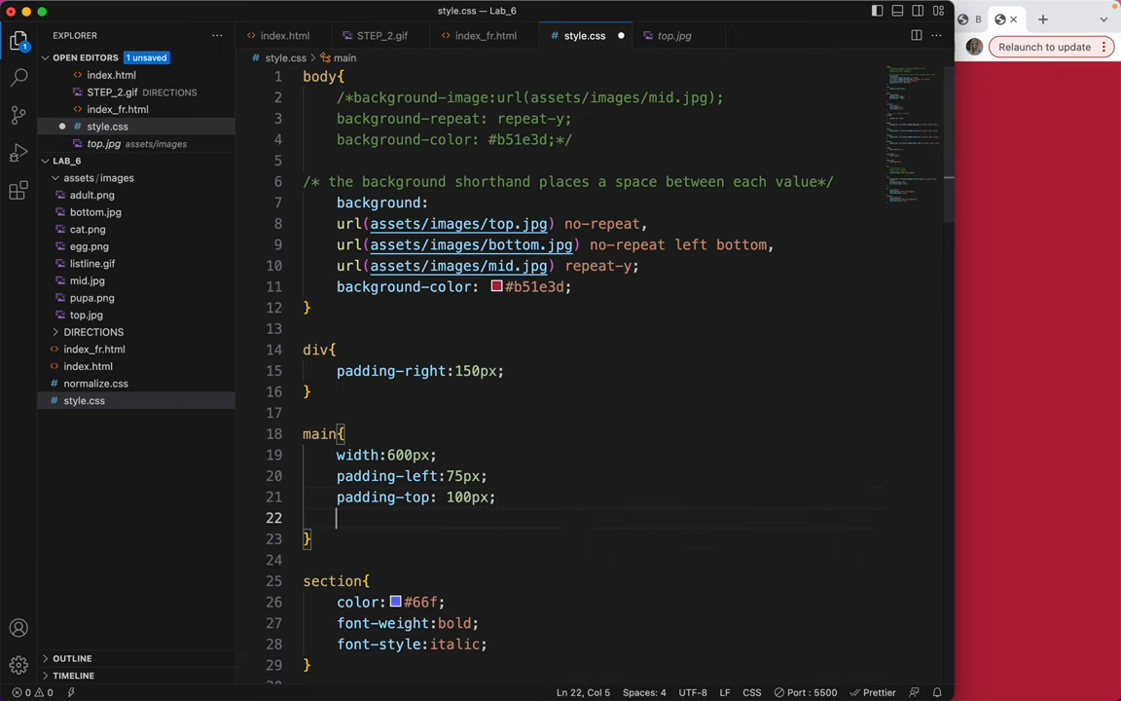
text(paddi)
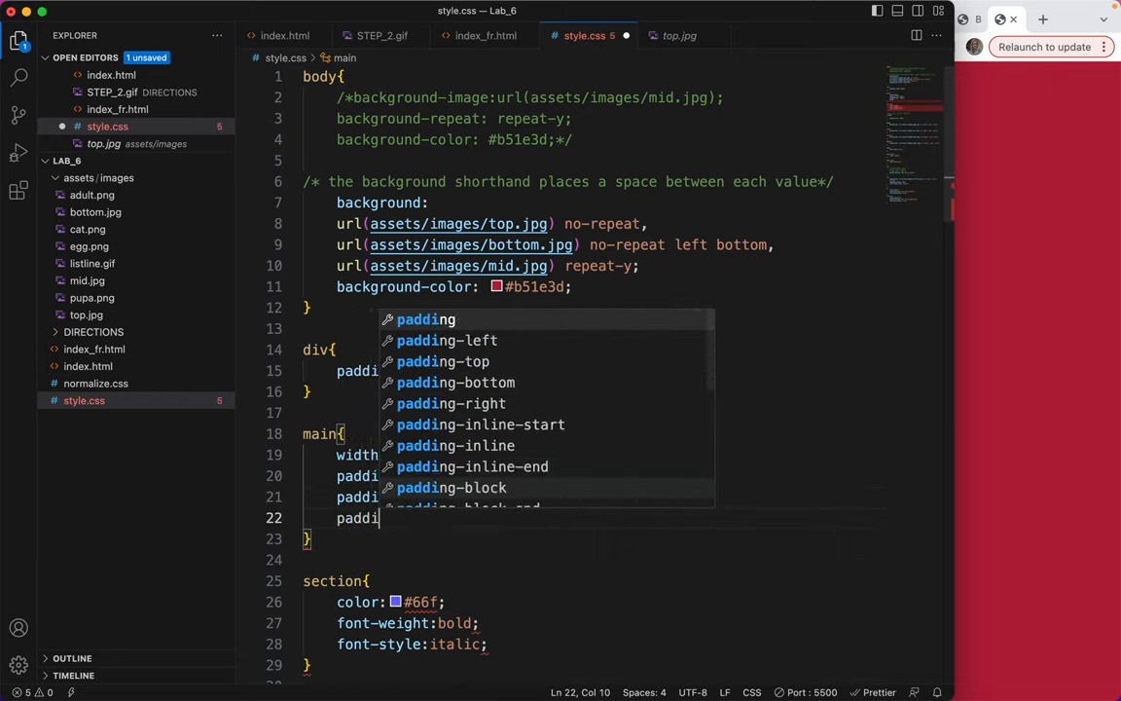
text(-)
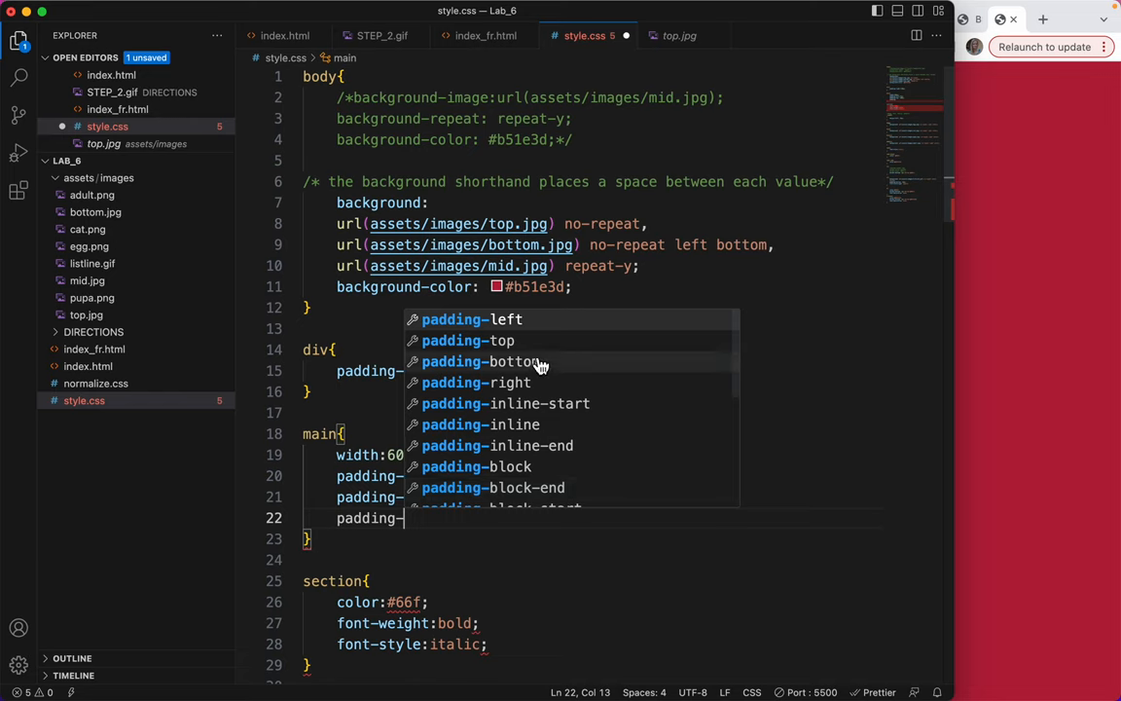
click(478, 360)
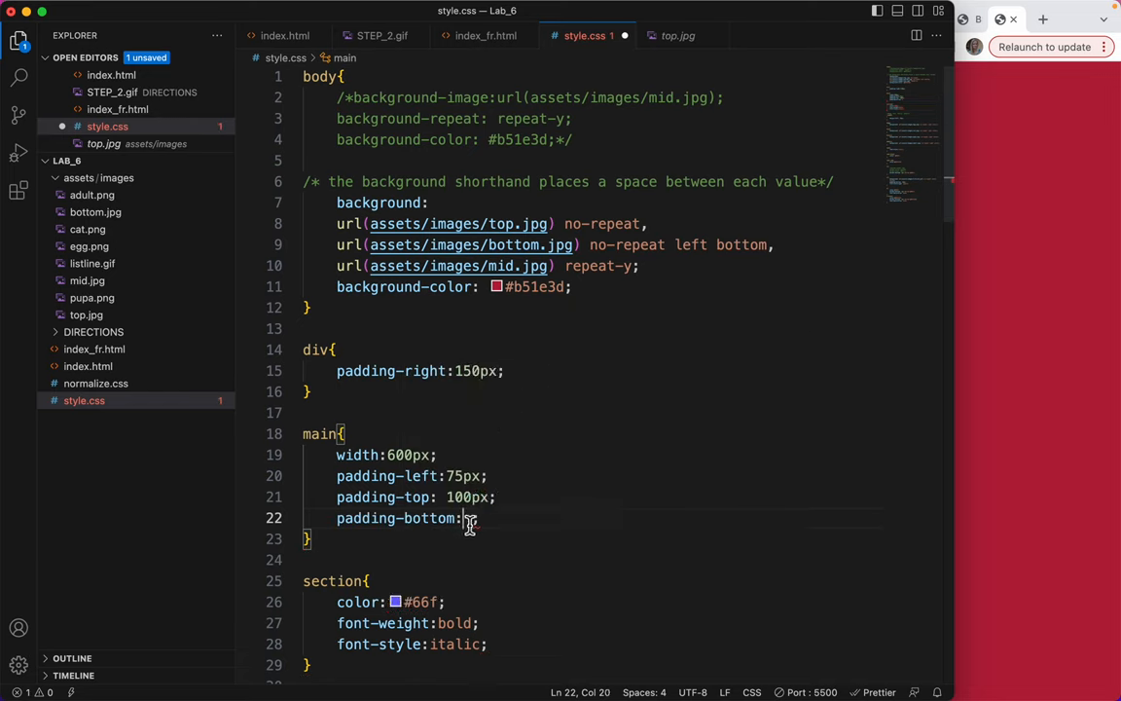
text(100p)
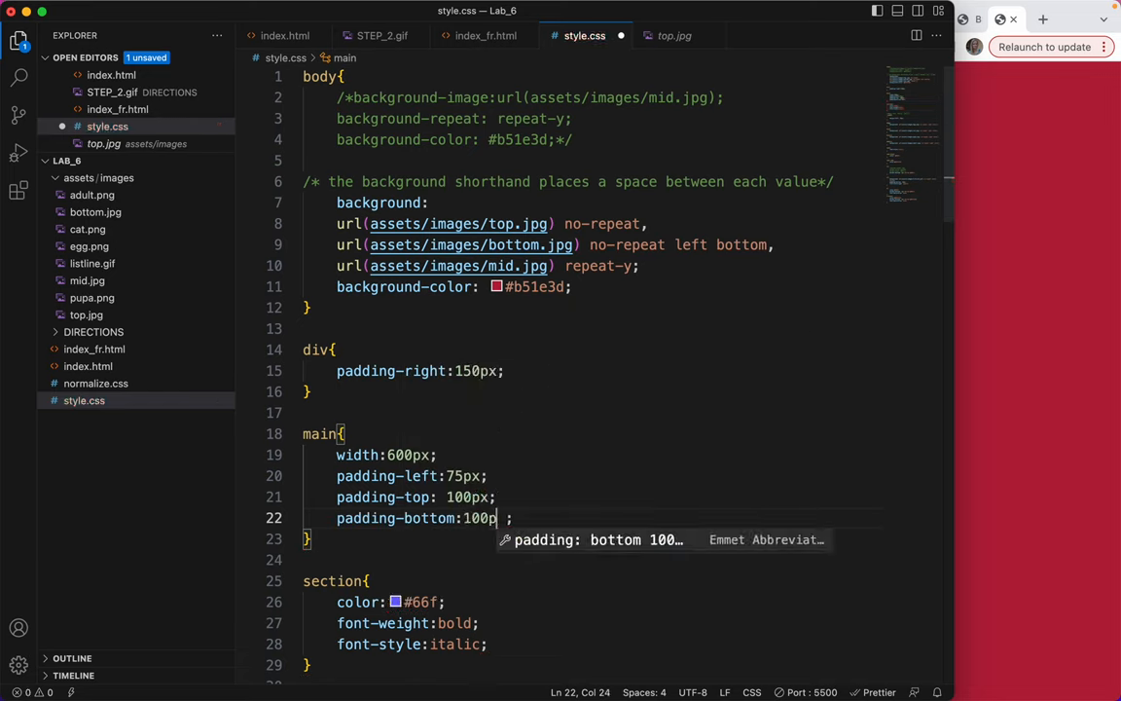
text(x)
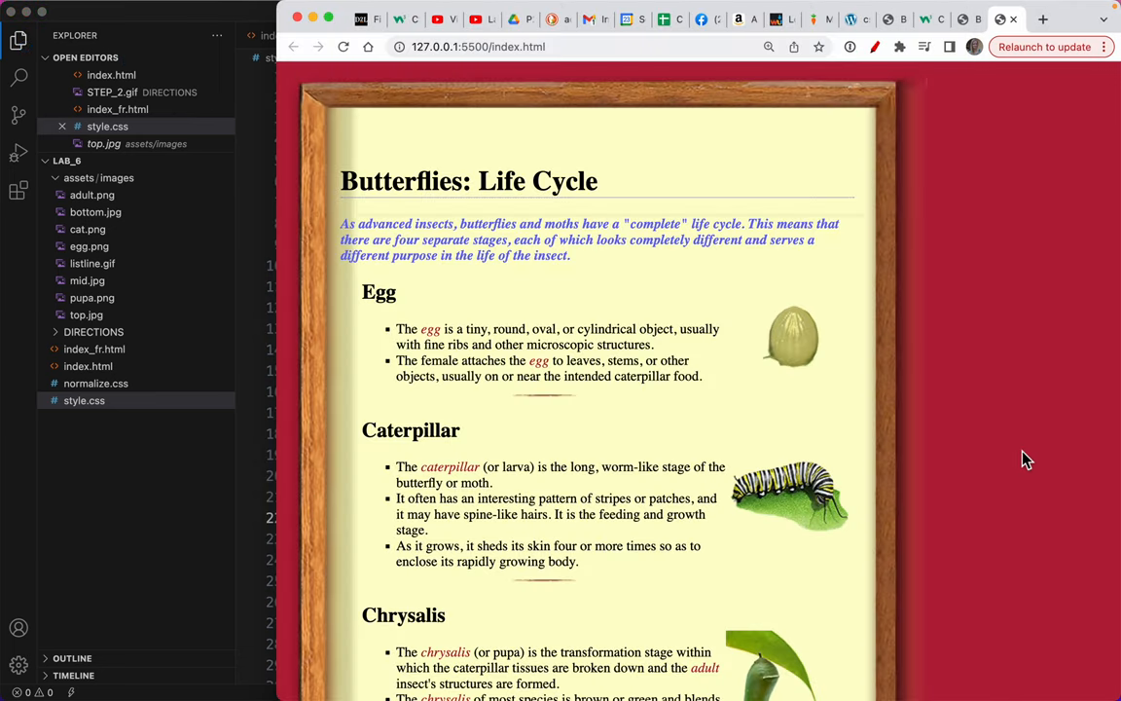
scroll(down, 3)
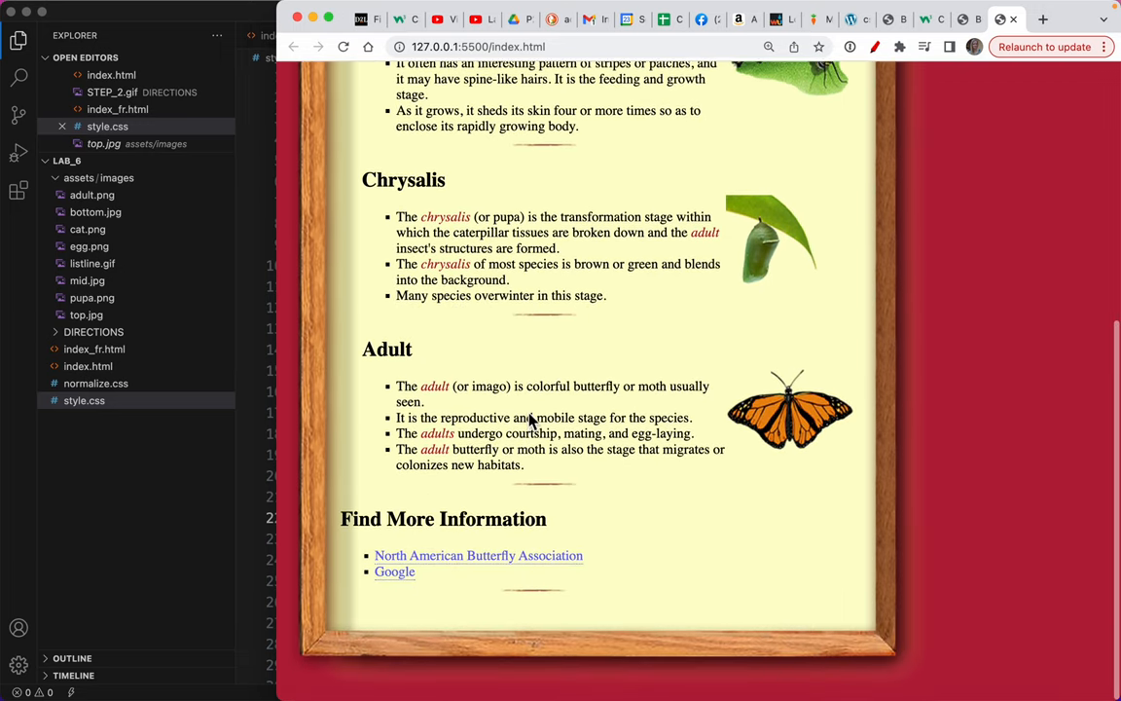
scroll(up, 3)
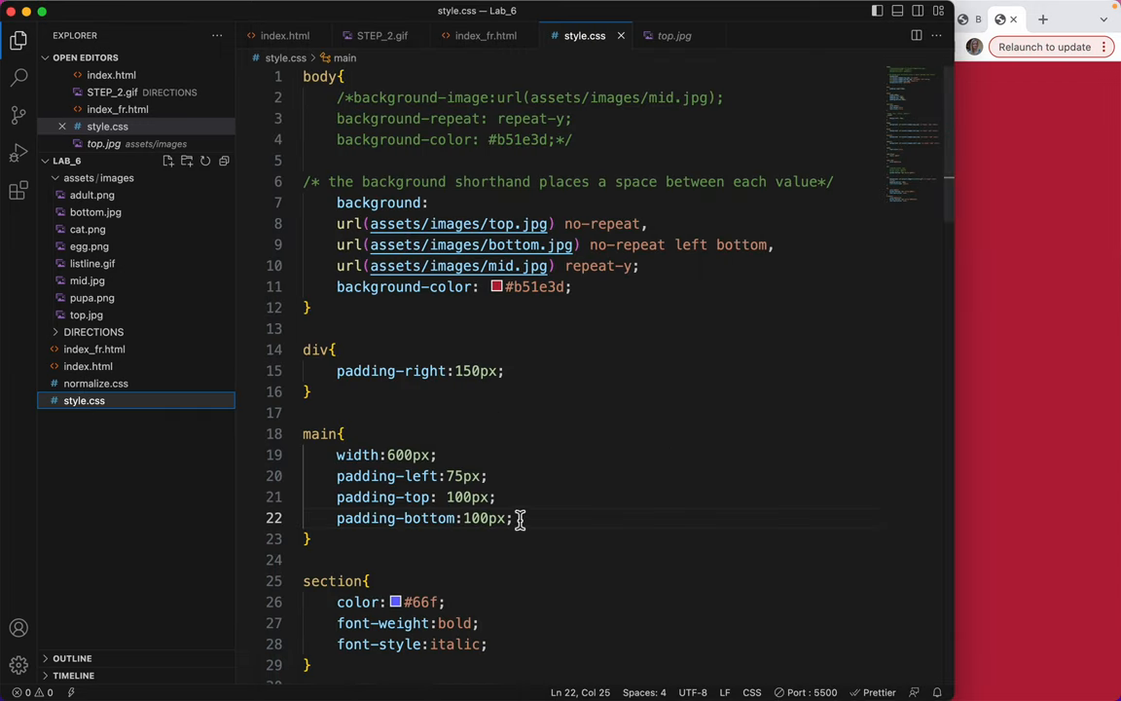
Step: Wrap the padding-left, padding-top and padding-bottom lines in a /* */ comment with a blank line above
drag(522, 518, 337, 475)
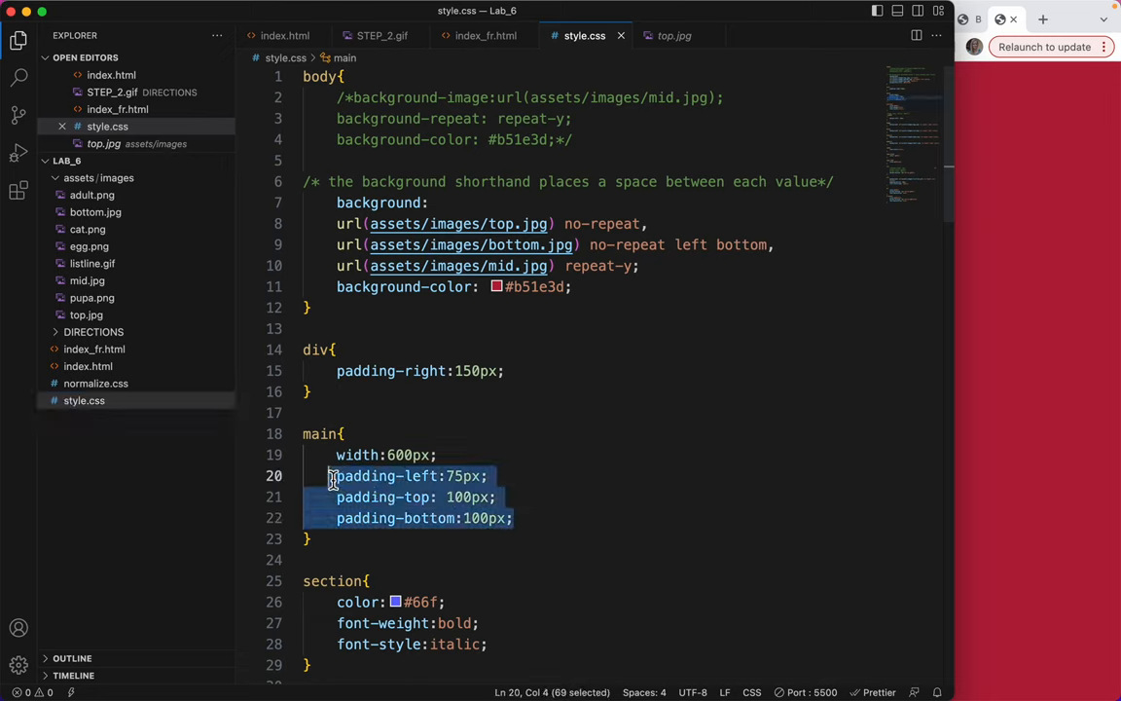
mouse_move(418, 498)
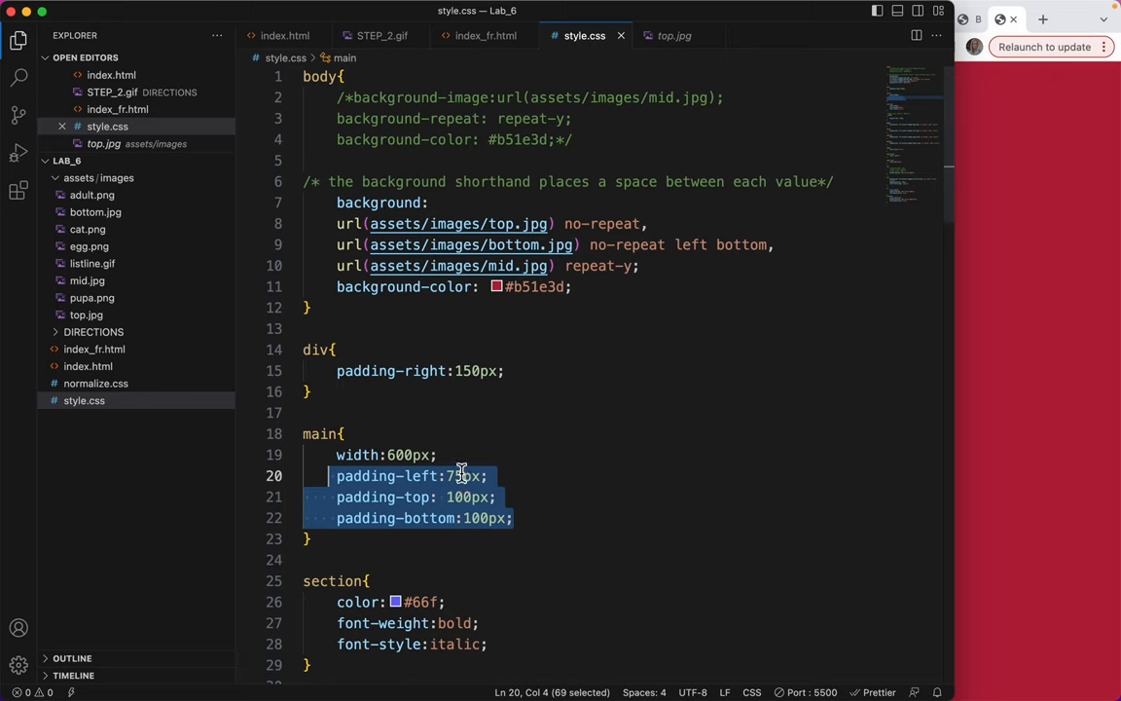
click(452, 455)
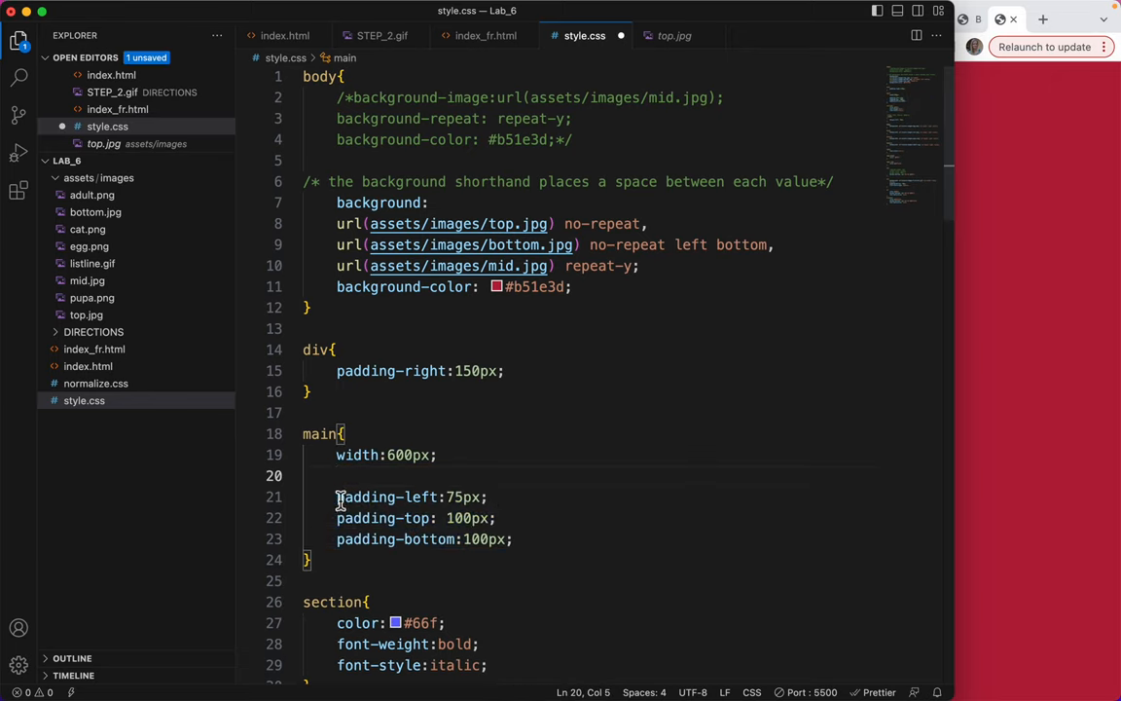
text(/)
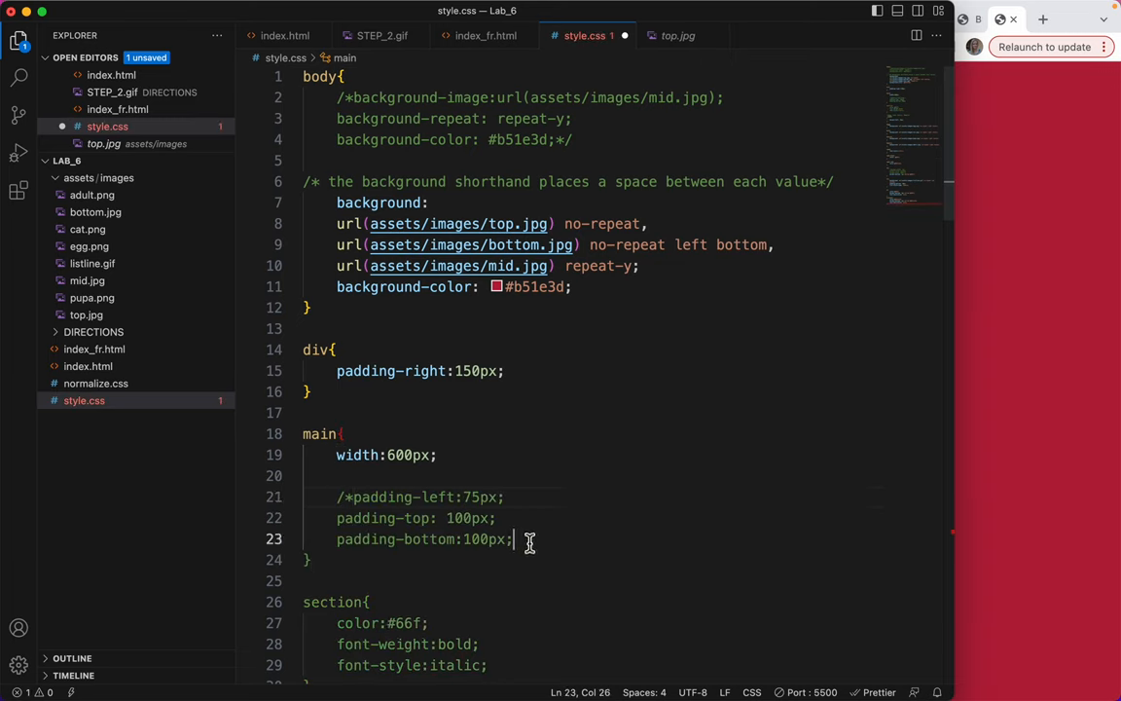
text(*/)
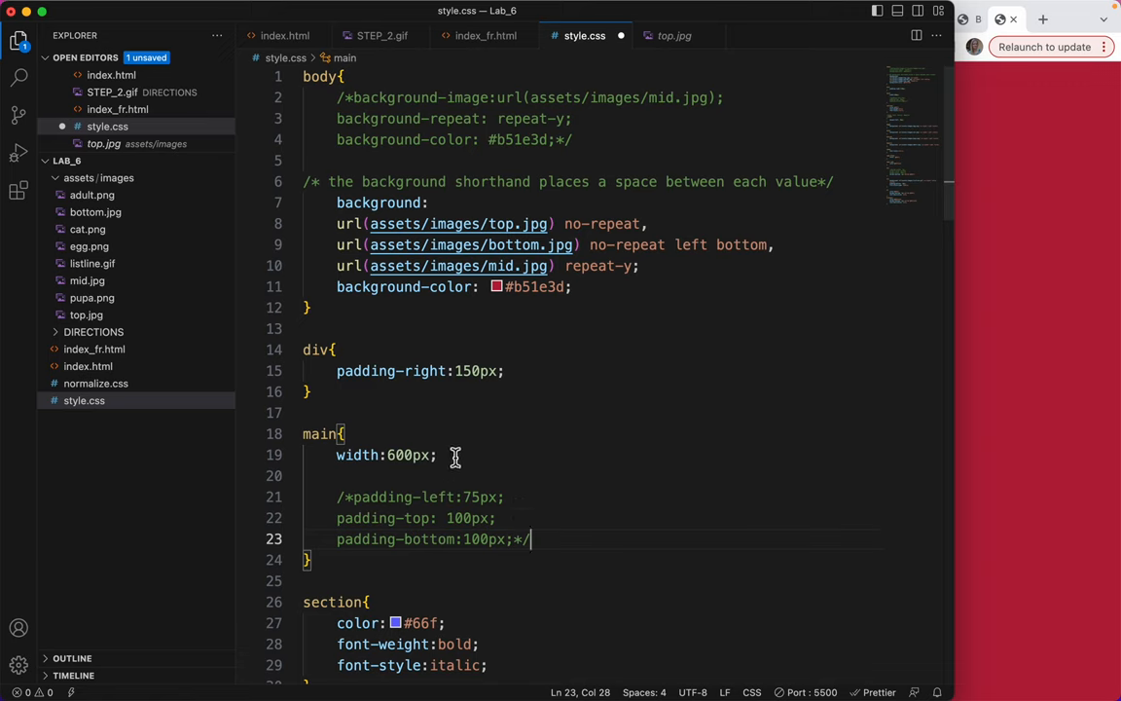
click(339, 475)
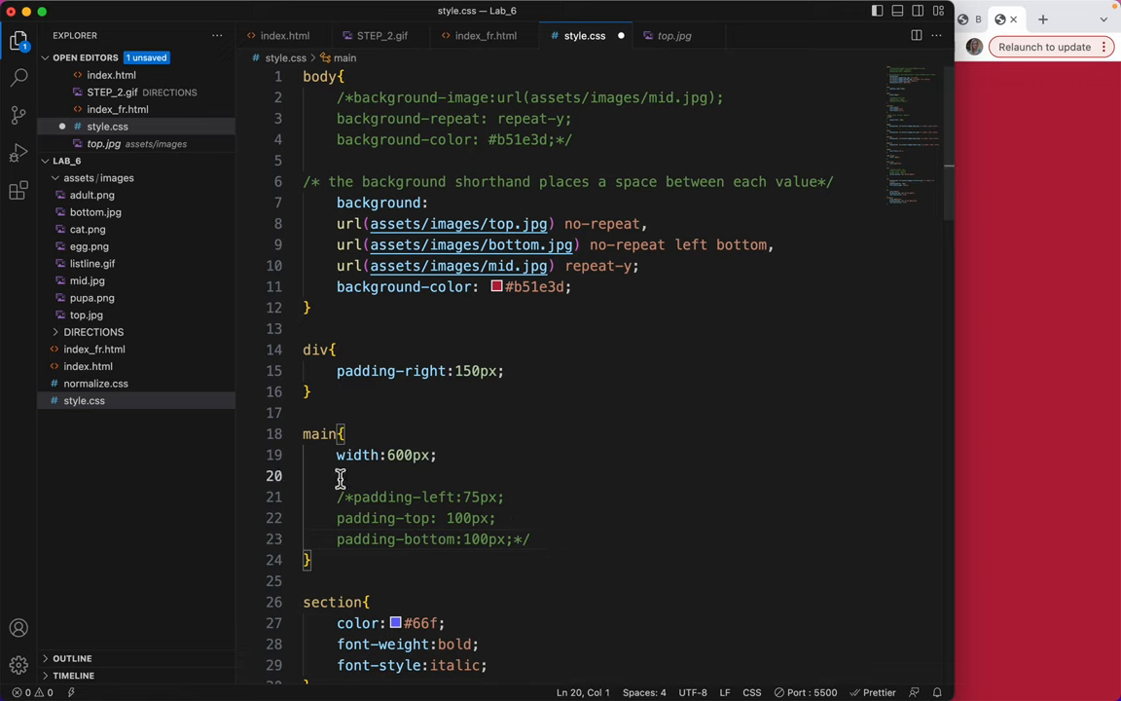
Step: Start the shorthand line in the main rule with padding:100px 0px for top and right
text(pad)
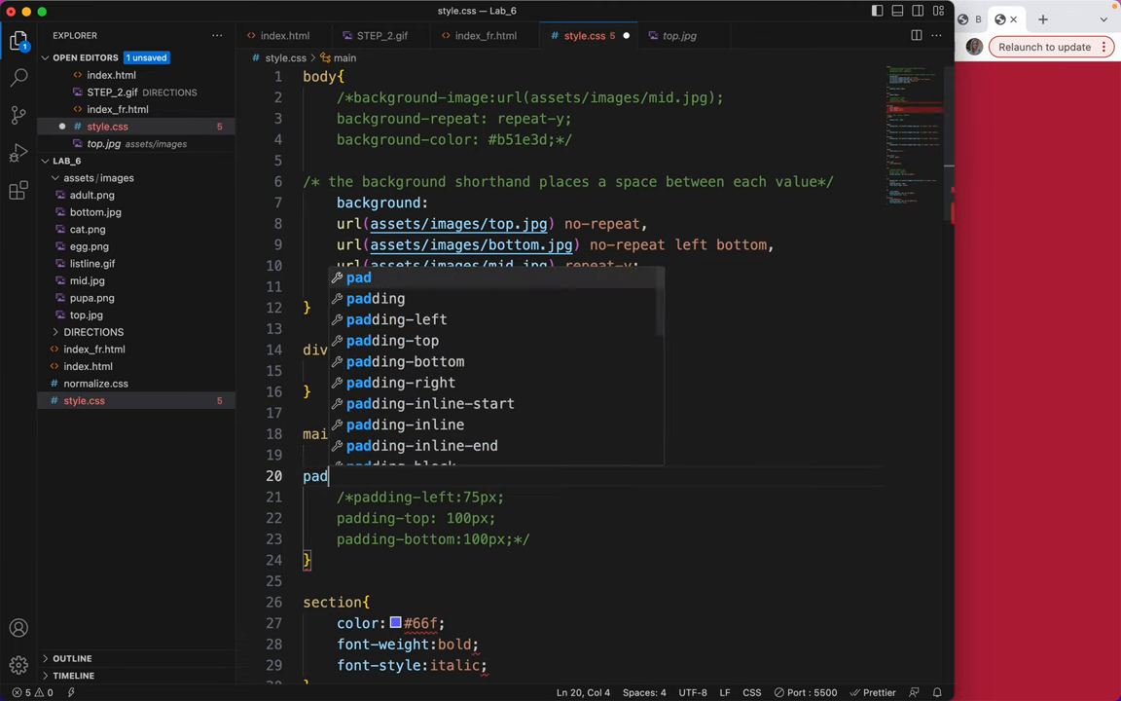
text(ding)
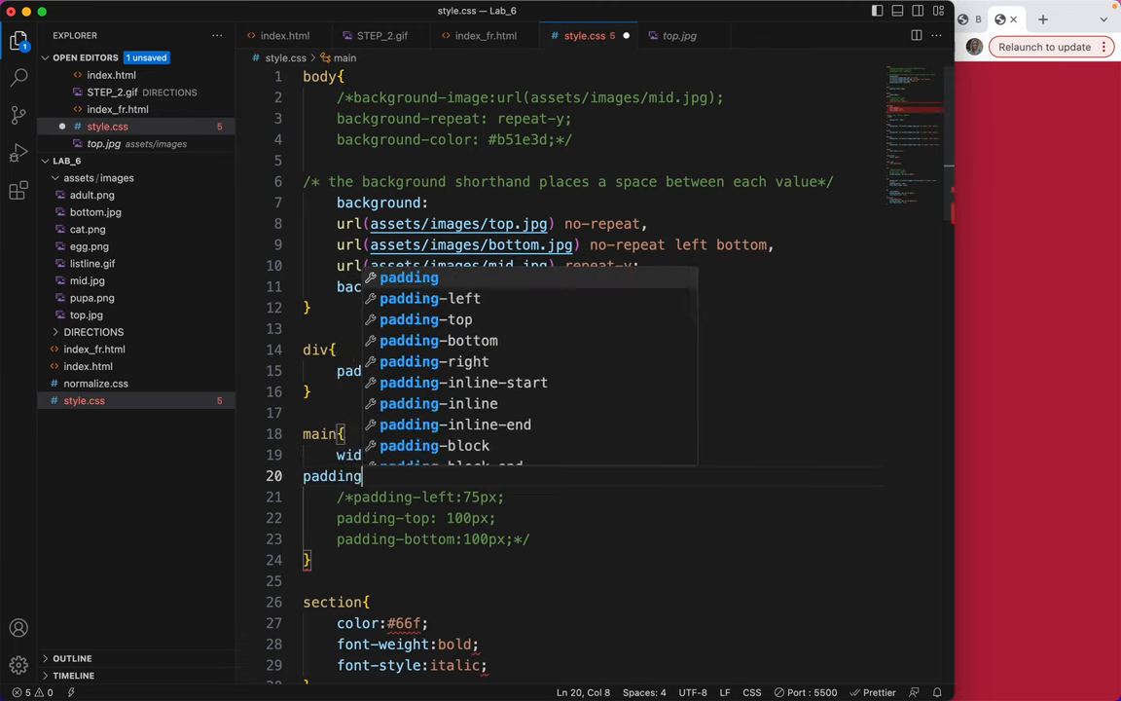
text(:)
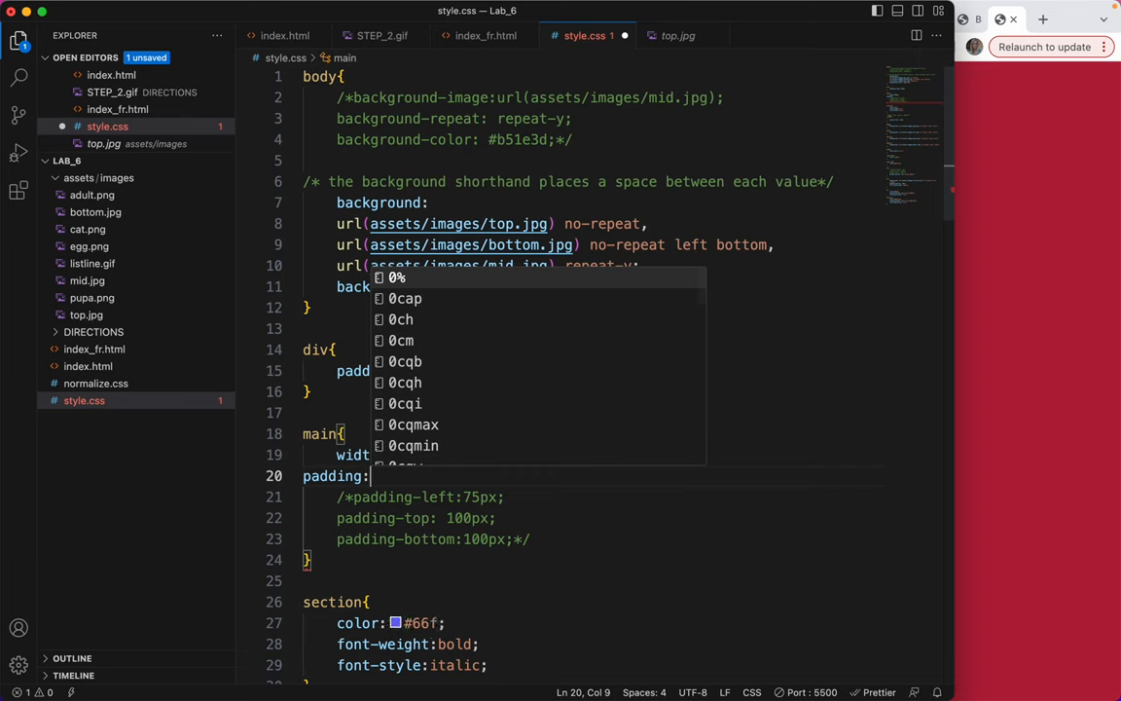
text(100px)
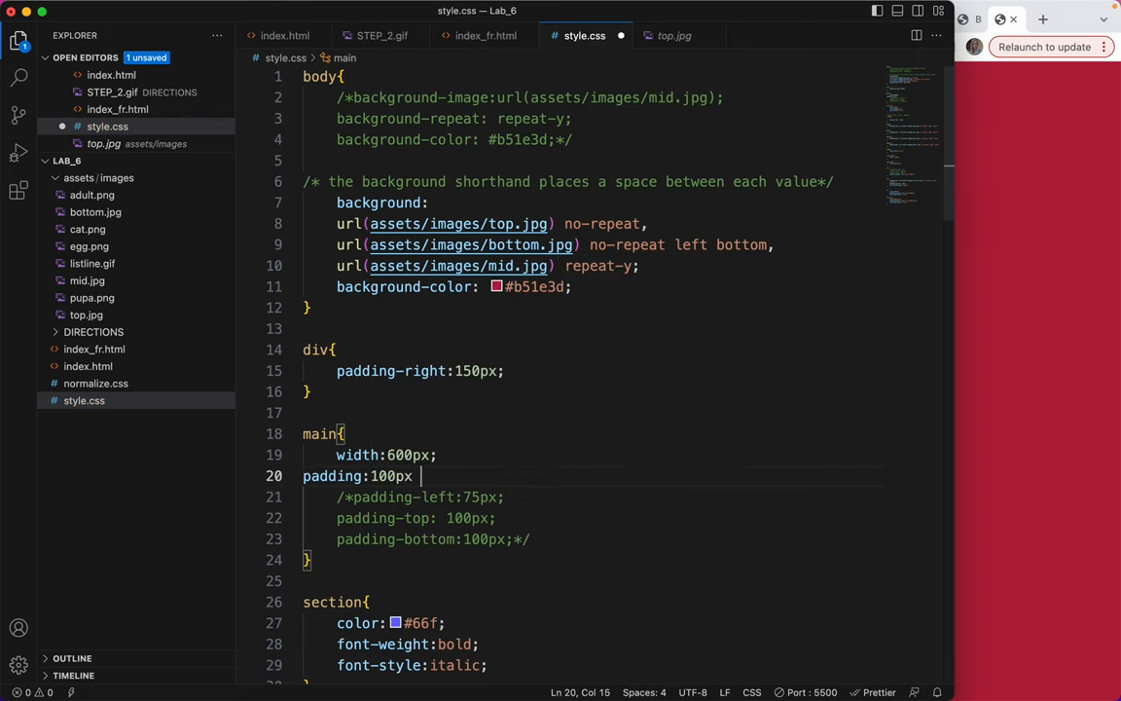
text(ri)
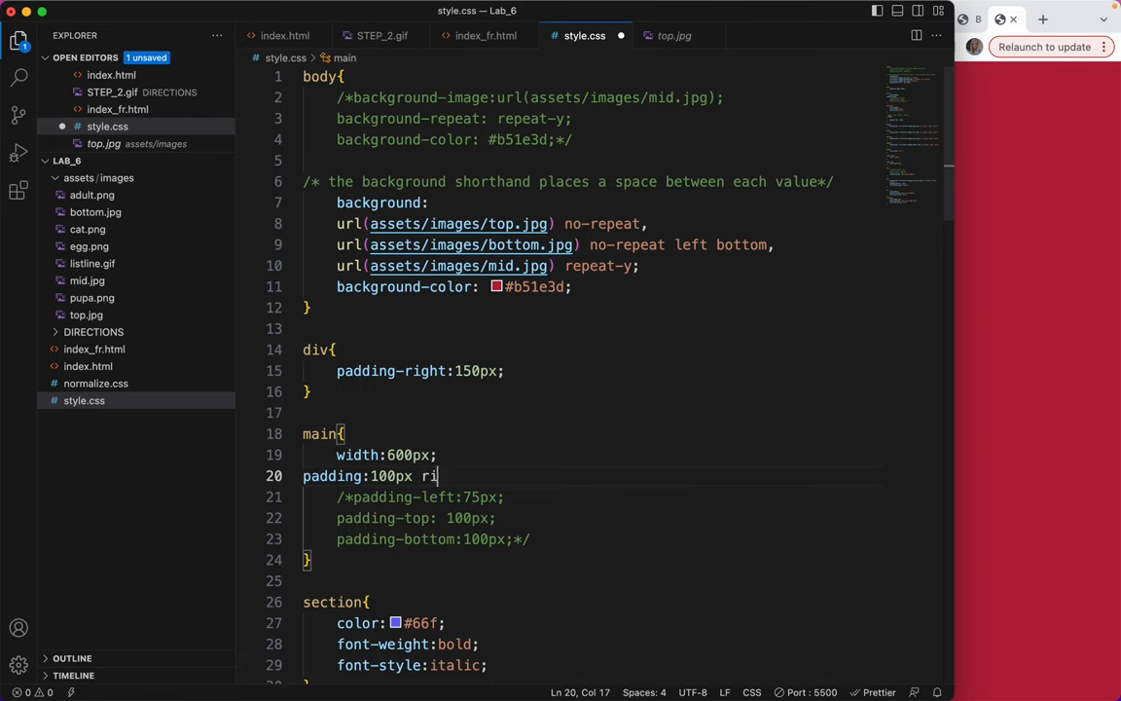
key(Backspace)
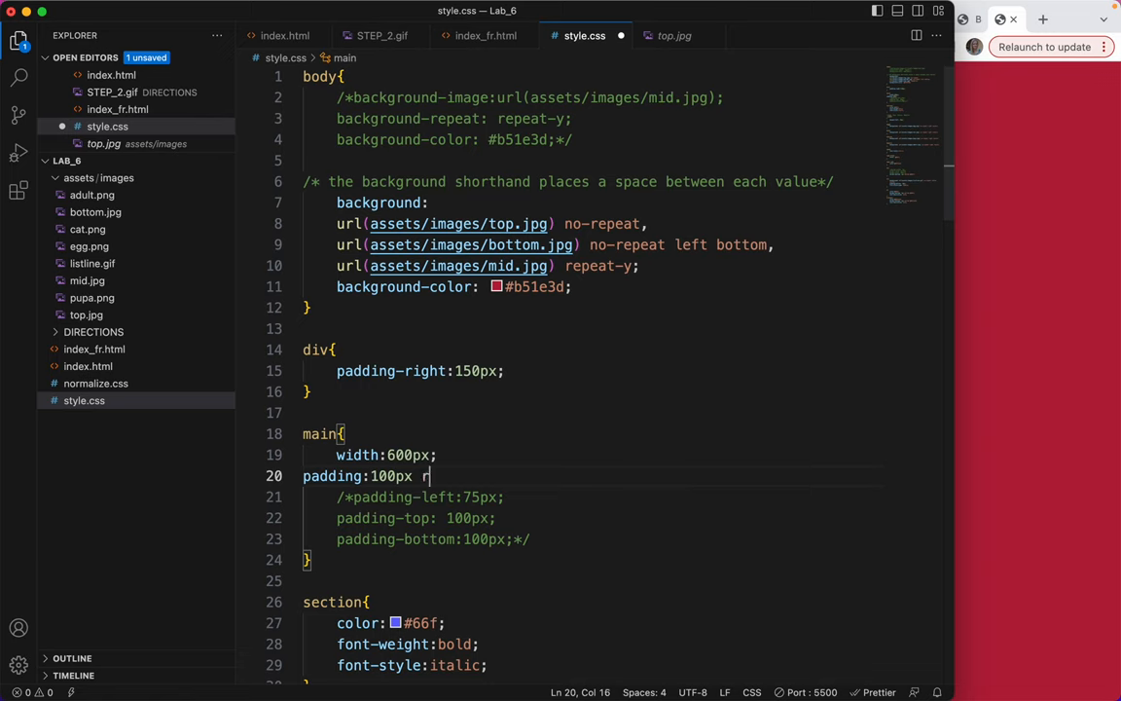
text(0px)
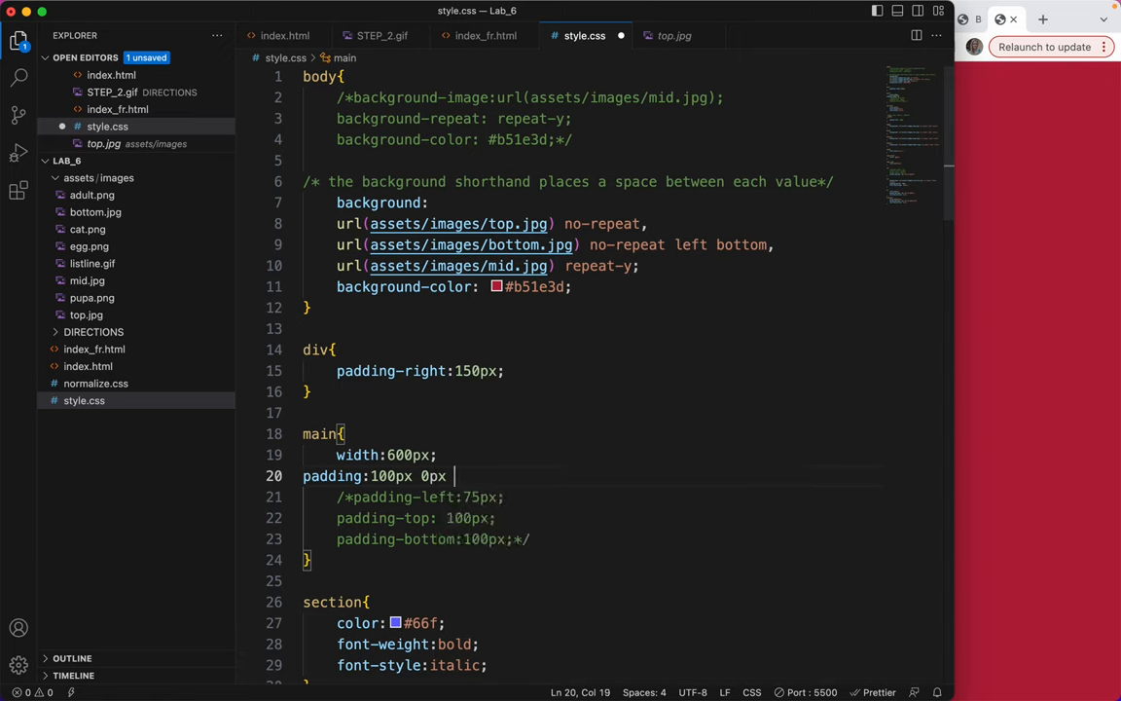
Step: Complete the line as padding:100px 0px 100px 75px and review the framed butterfly page in Chrome
text(bott)
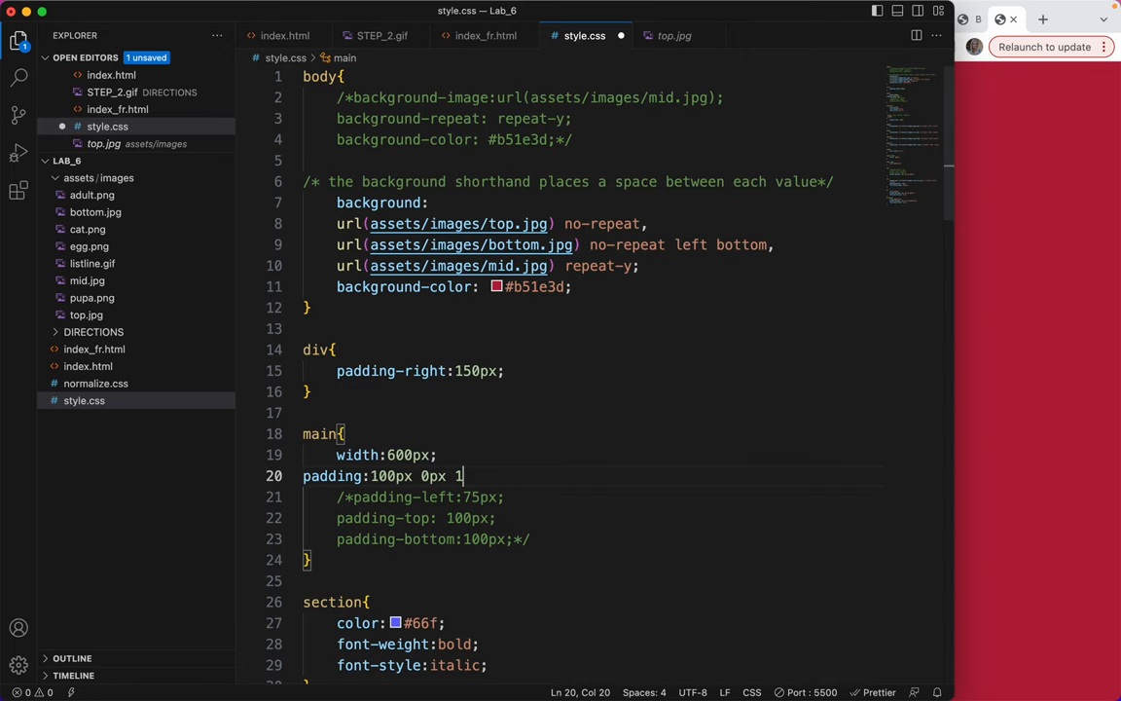
text(00px)
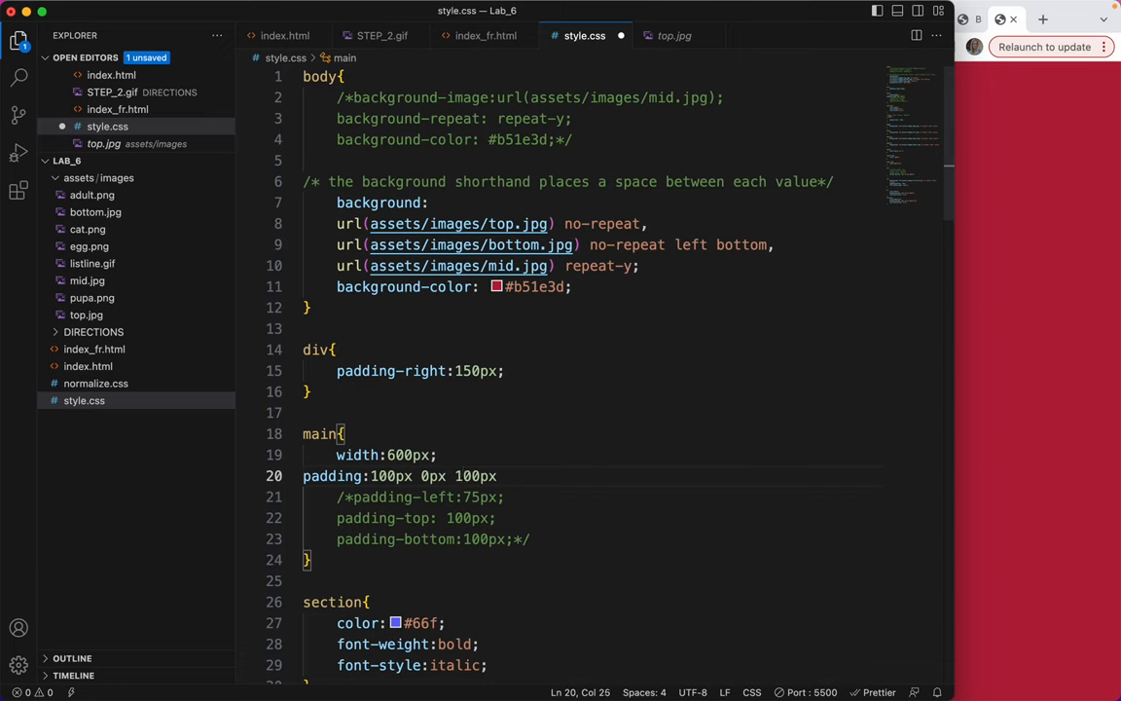
text(75px)
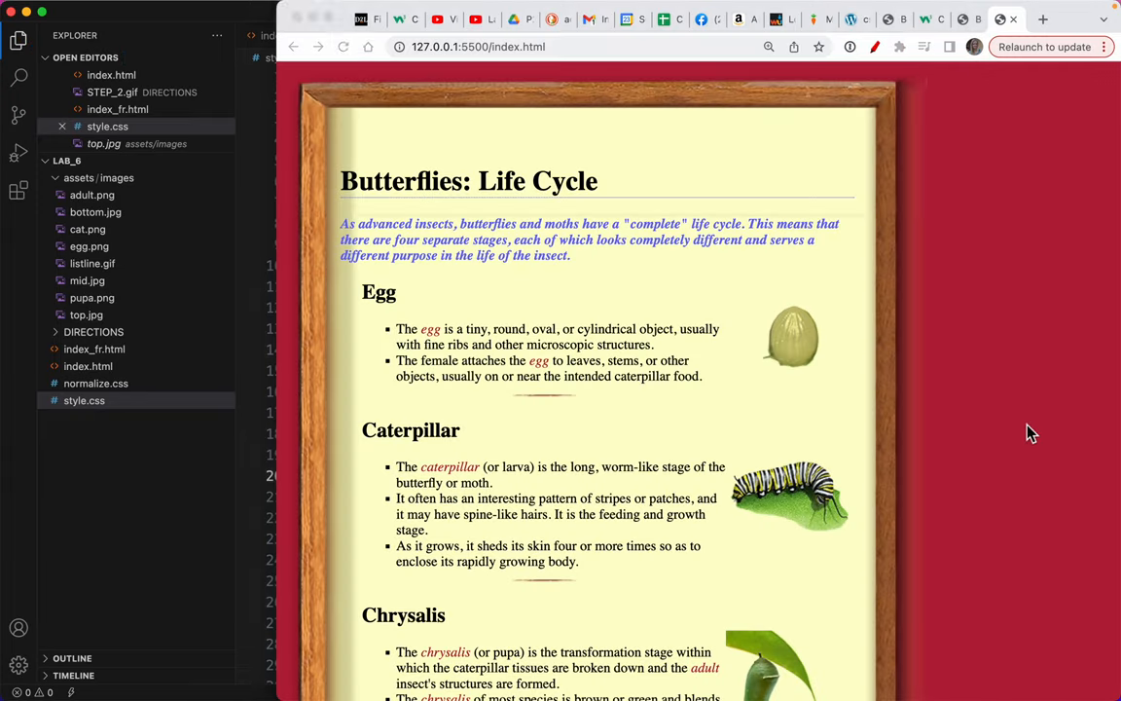
scroll(down, 3)
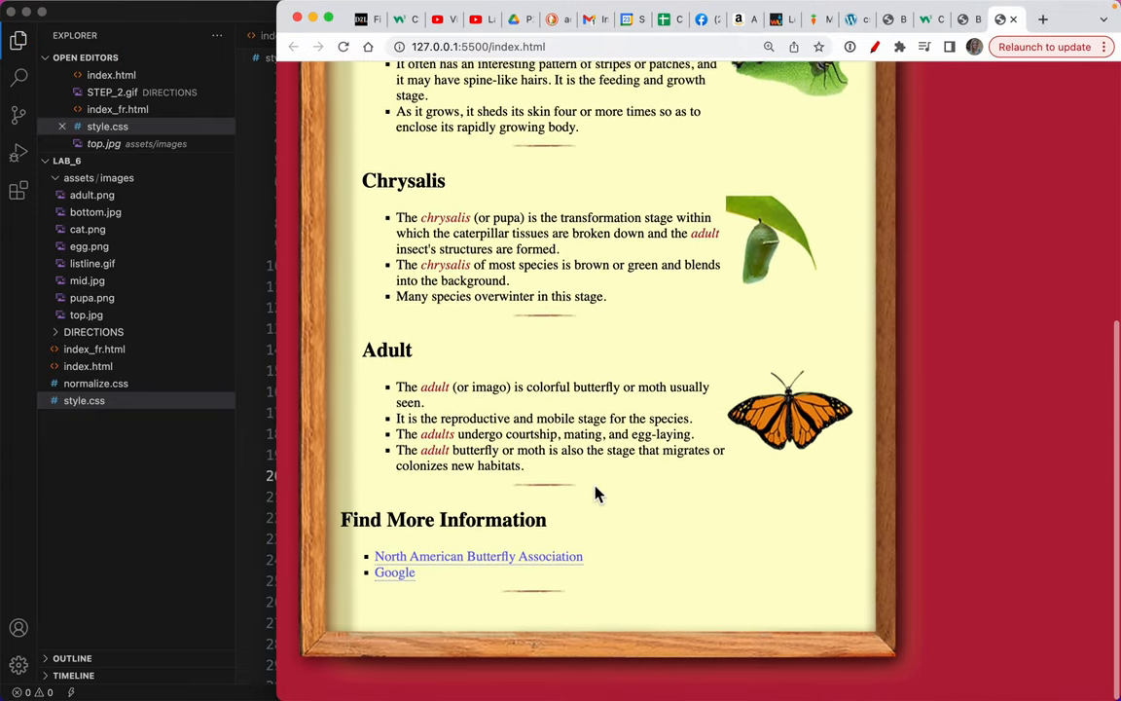
scroll(up, 3)
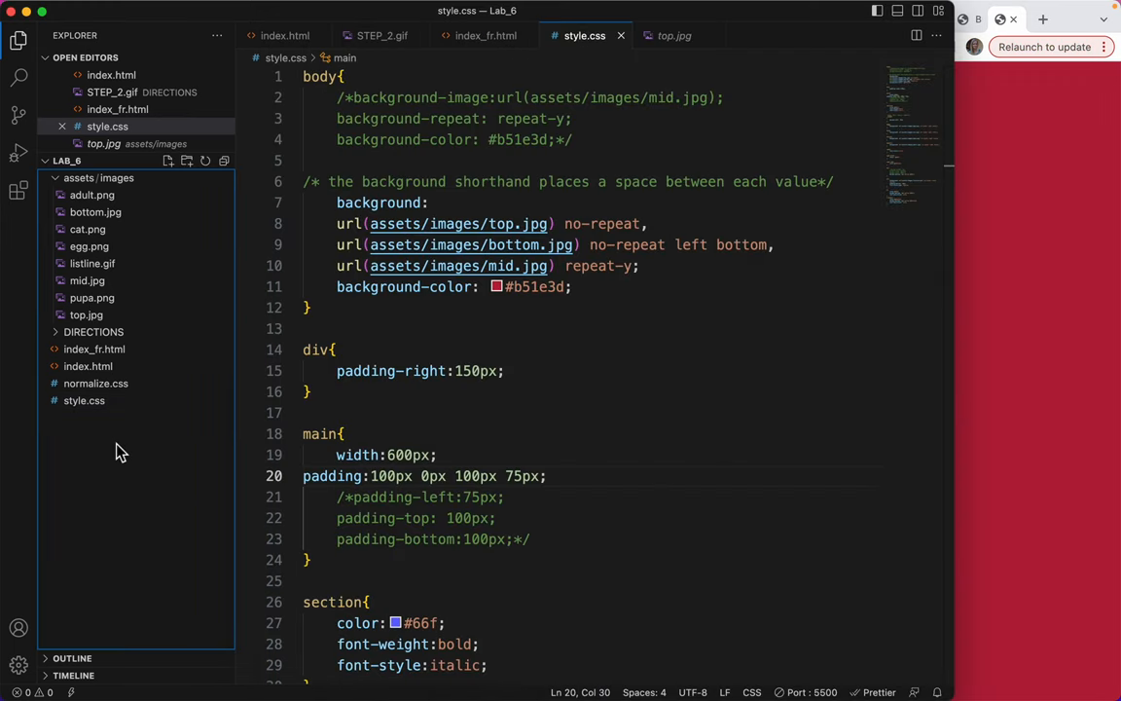
mouse_move(561, 483)
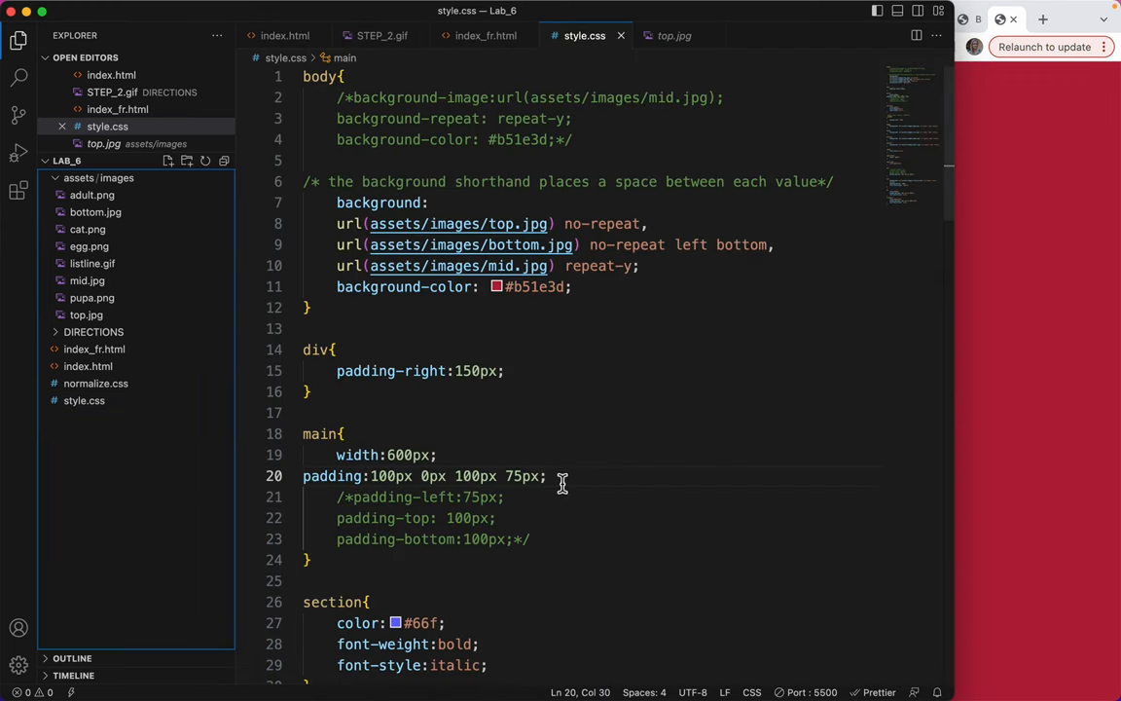
drag(560, 476, 371, 475)
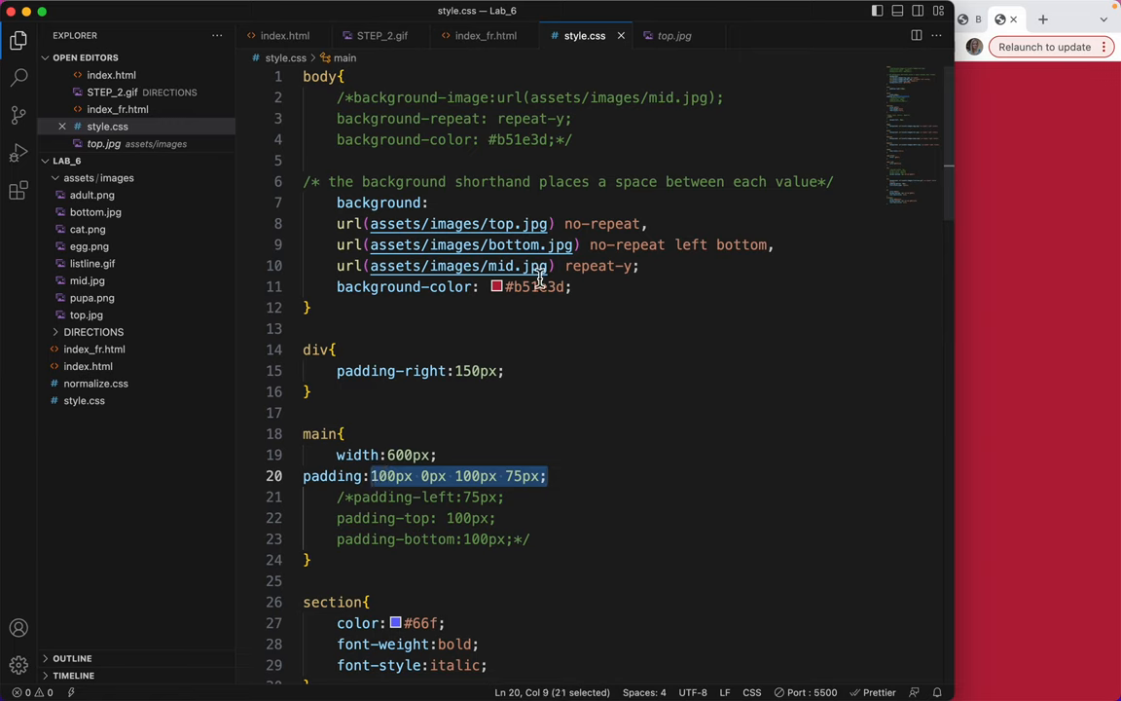
click(574, 287)
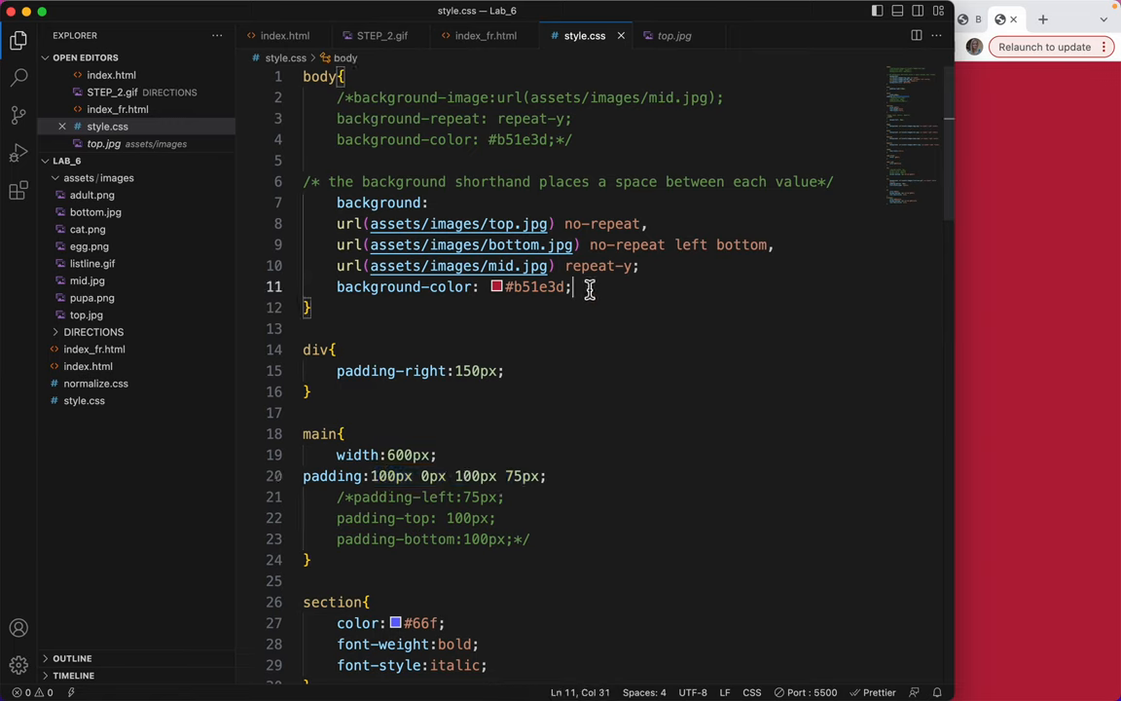
drag(572, 286, 337, 202)
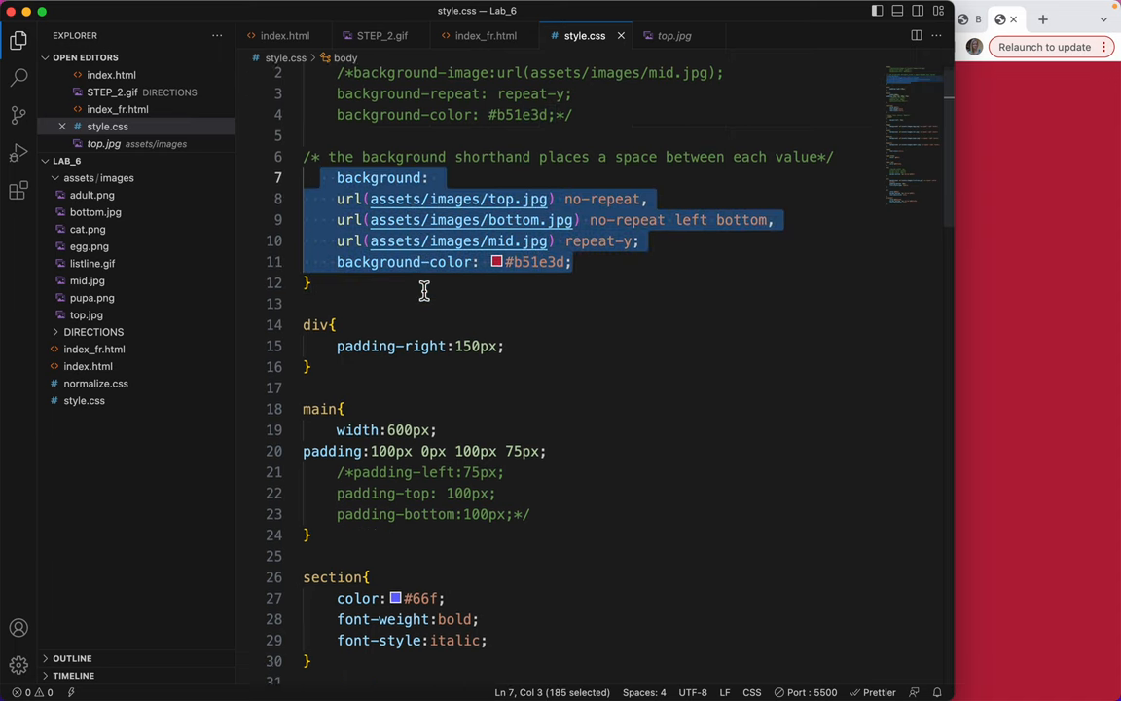
scroll(down, 3)
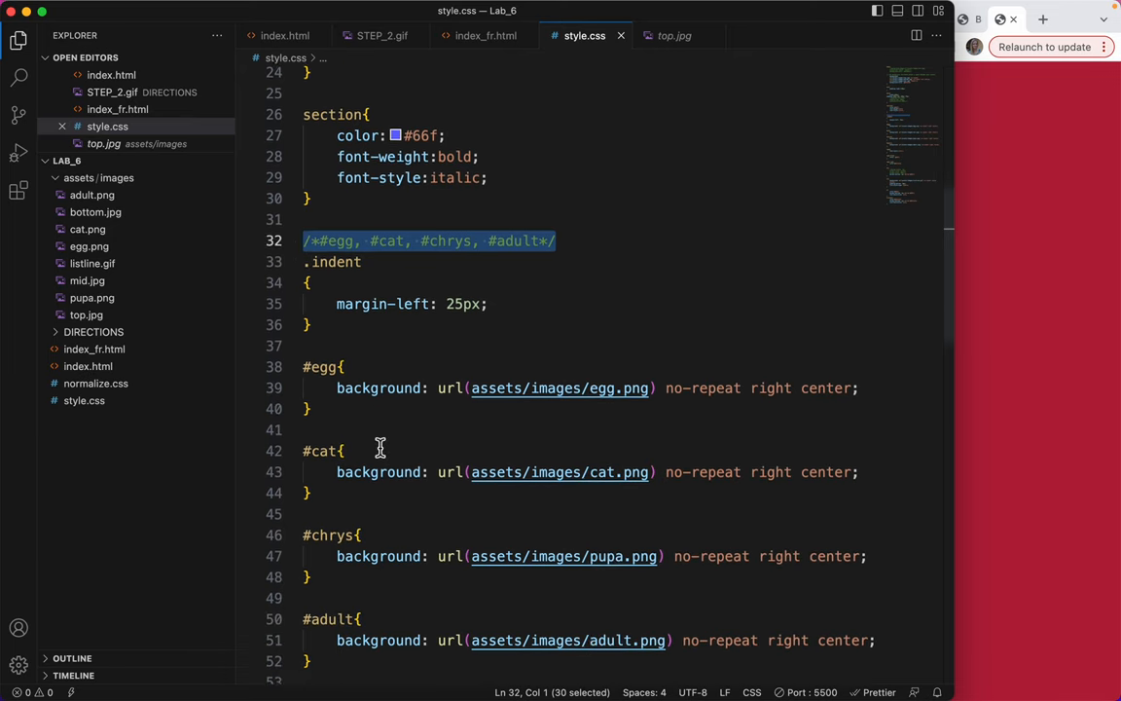
scroll(down, 3)
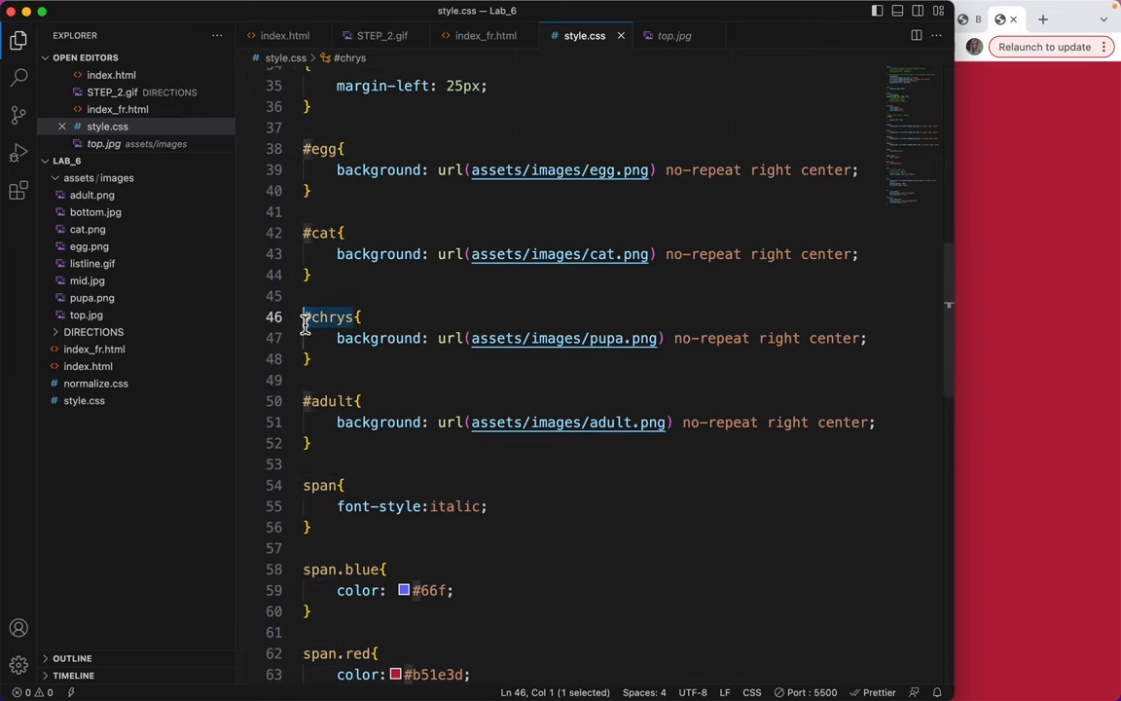
scroll(up, 3)
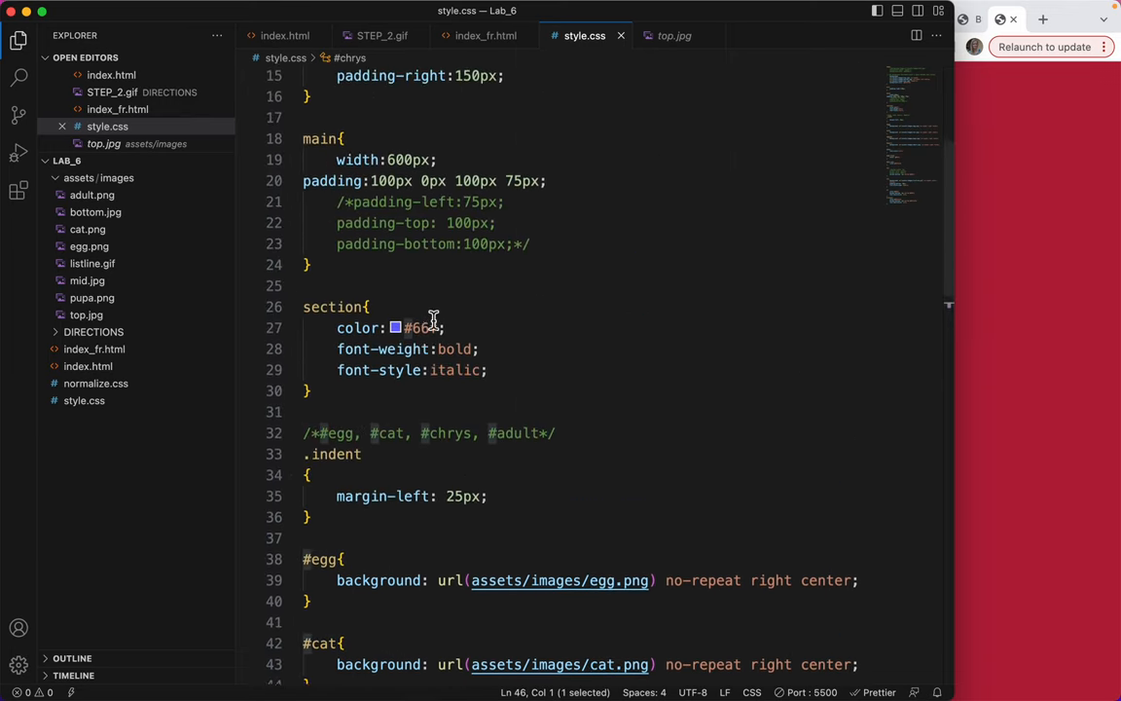
scroll(up, 3)
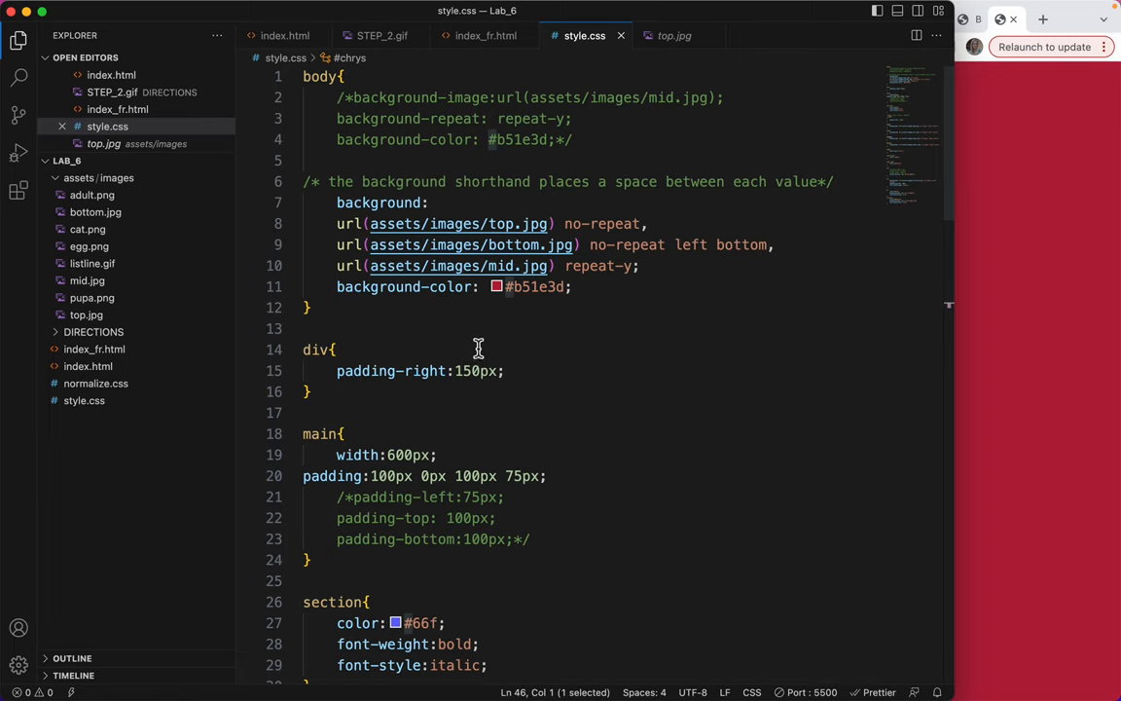